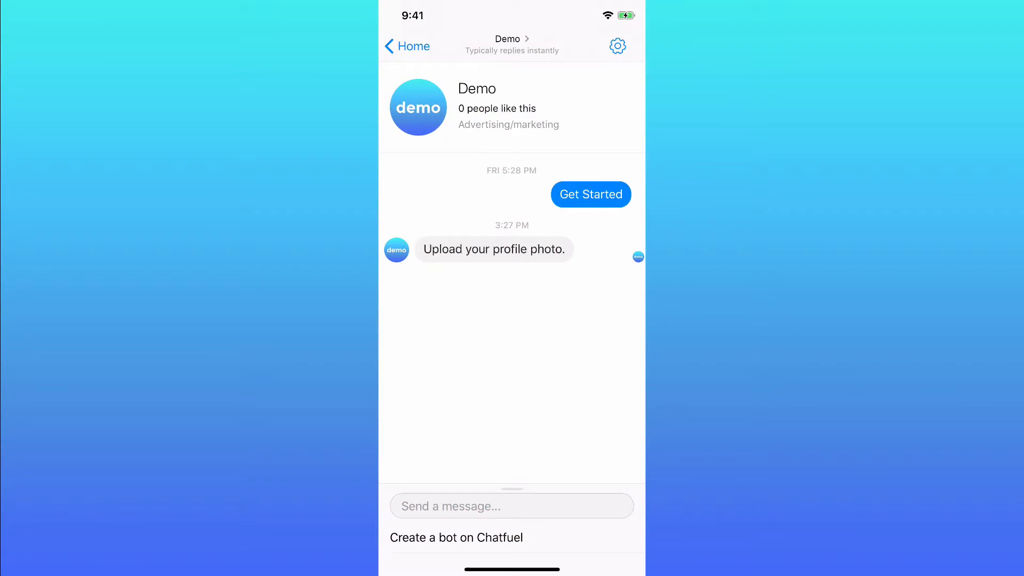
# Send a profile photo to the Demo bot and view the generated completion certificate.
pyautogui.click(510, 505)
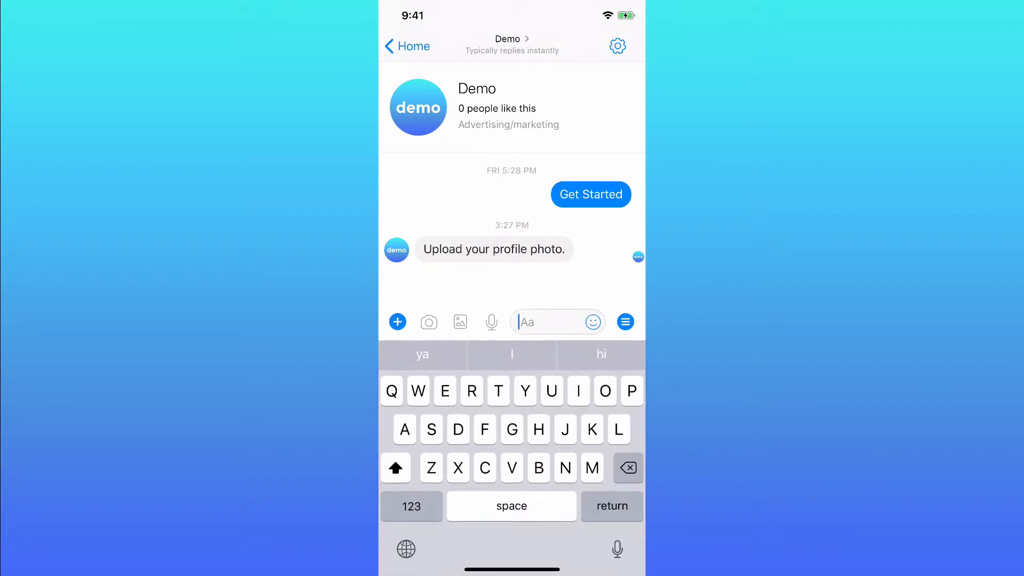
pyautogui.click(459, 321)
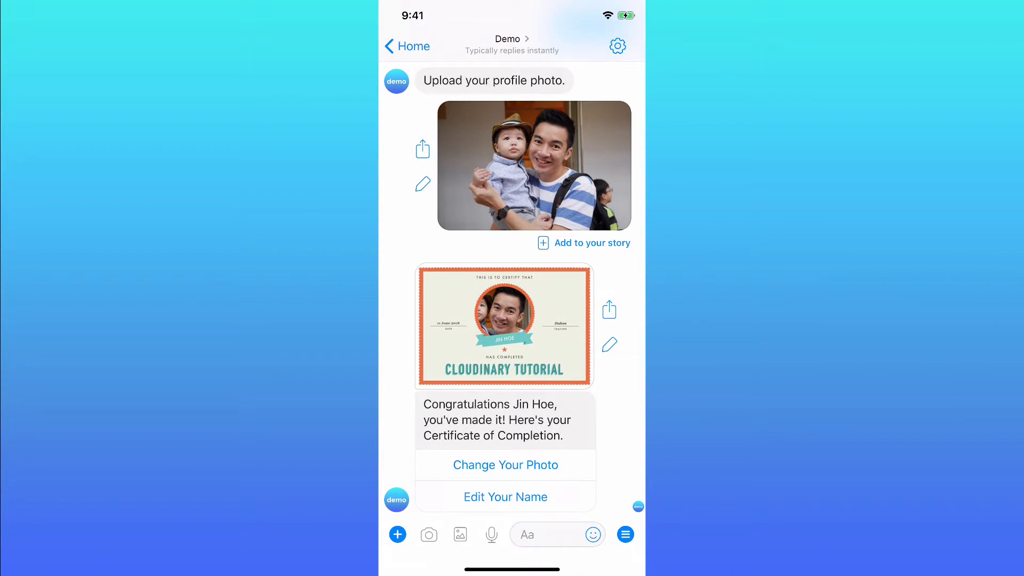
pyautogui.click(503, 326)
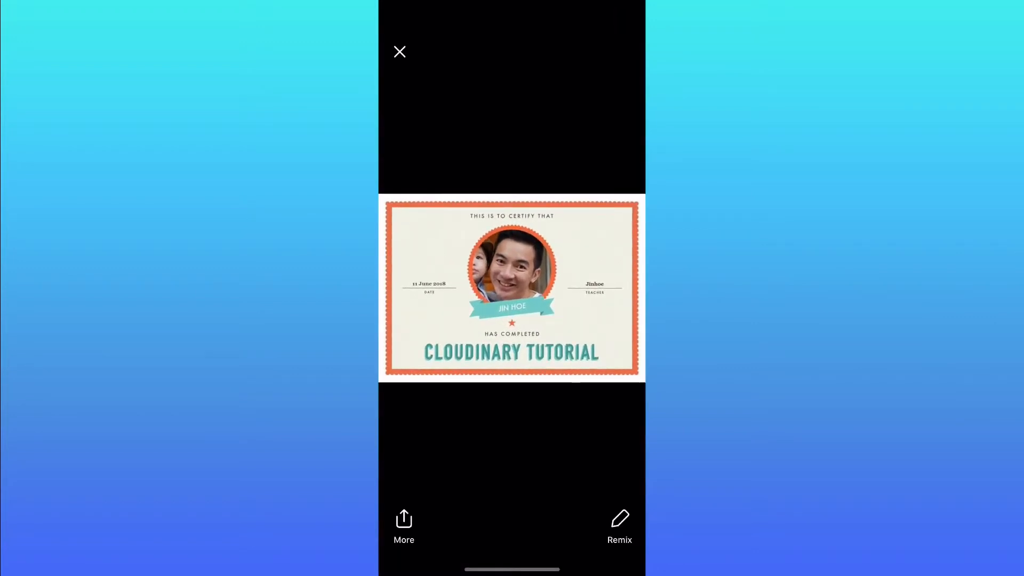
pyautogui.click(399, 51)
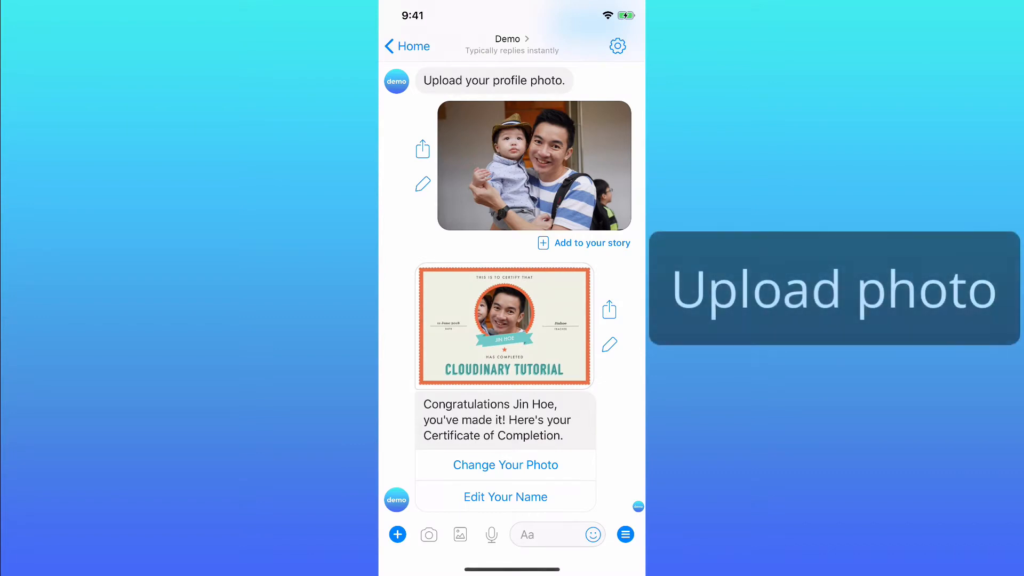
# Regenerate the certificate via Change Your Photo and Edit Your Name, viewing each new image.
pyautogui.click(505, 463)
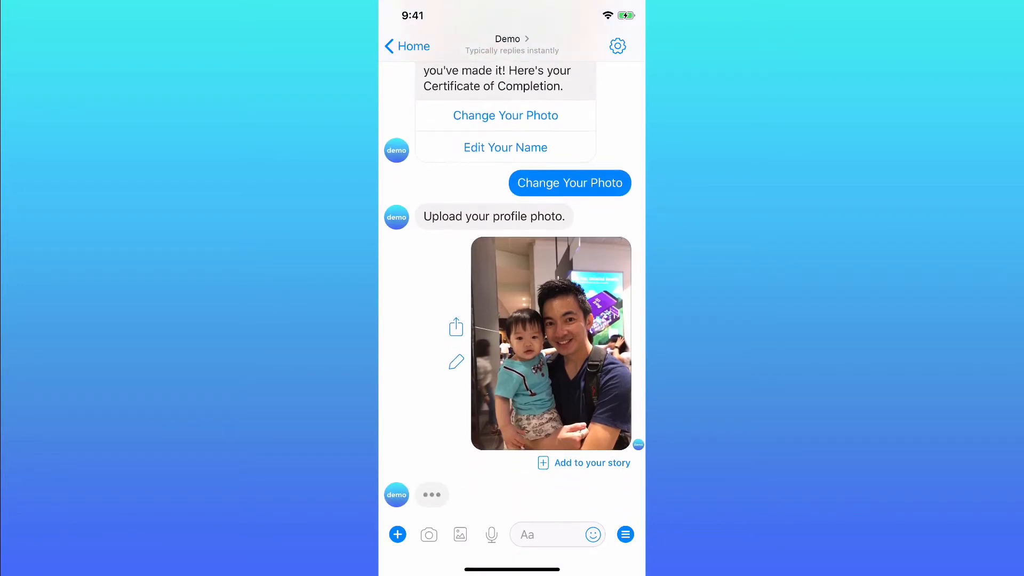
pyautogui.click(550, 343)
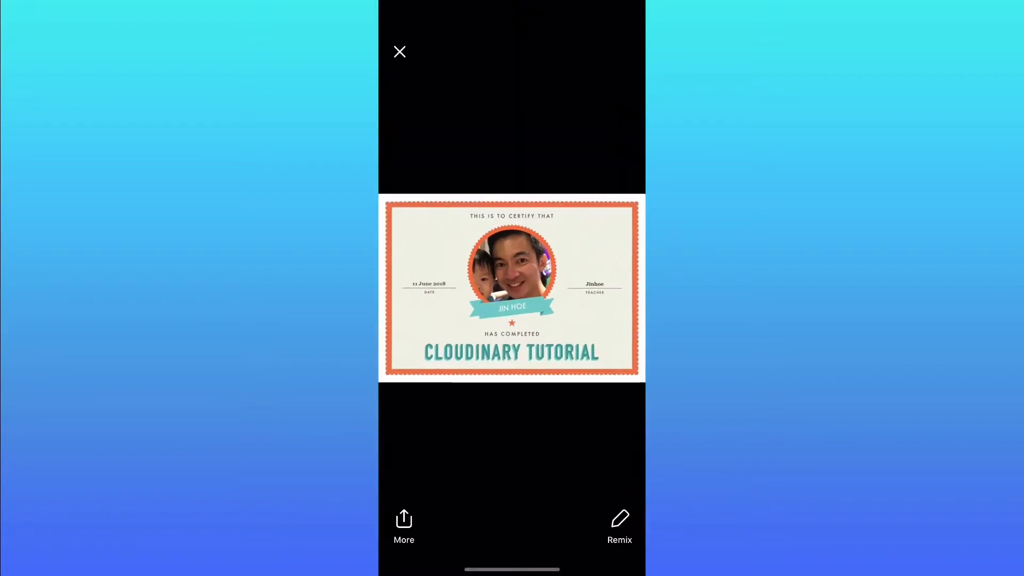
pyautogui.click(399, 51)
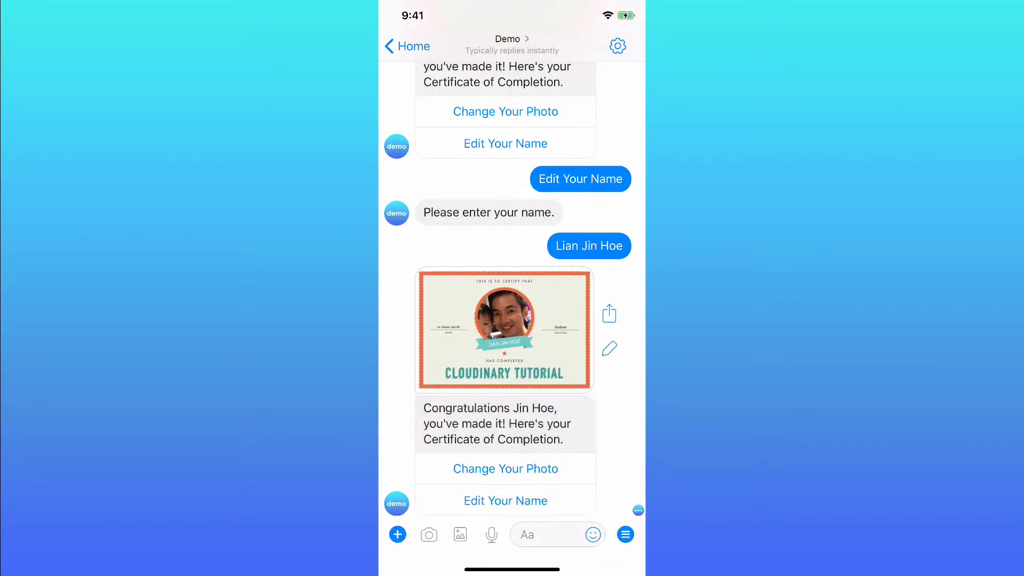
pyautogui.click(503, 331)
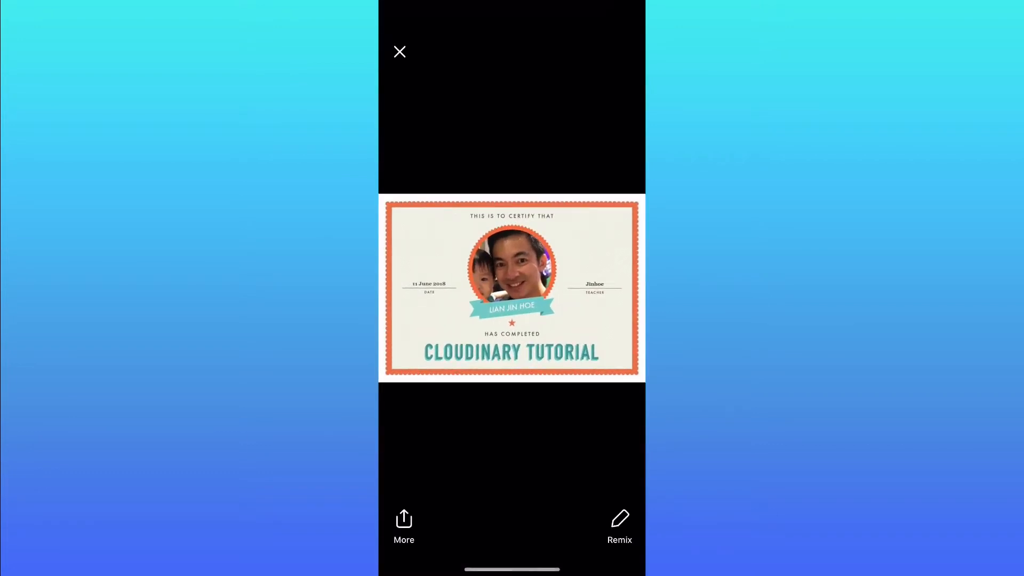
pyautogui.click(398, 51)
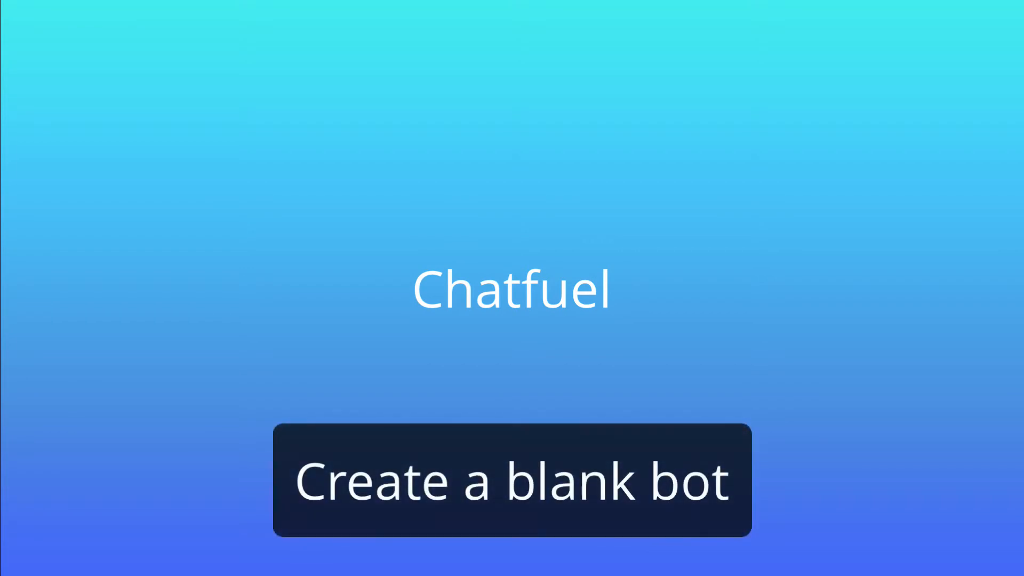
# Start a blank bot and add a first block named 'upload photo'.
pyautogui.click(510, 480)
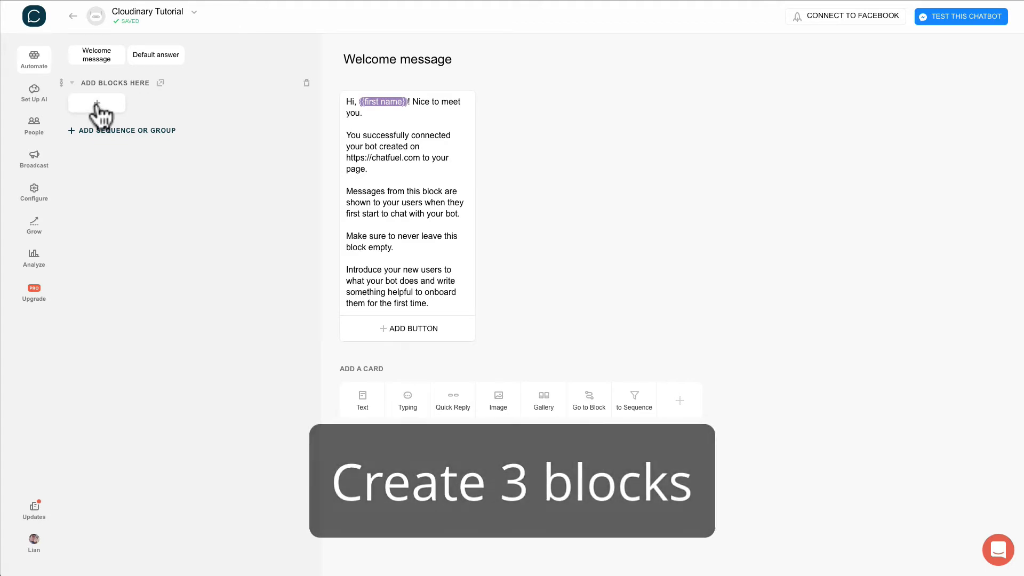
pyautogui.click(96, 102)
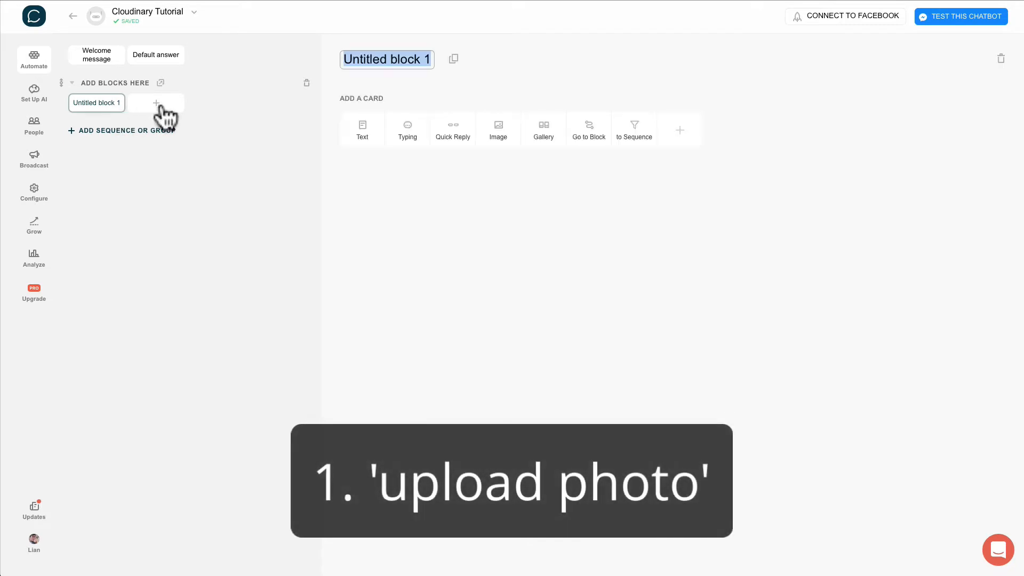
pyautogui.write('u')
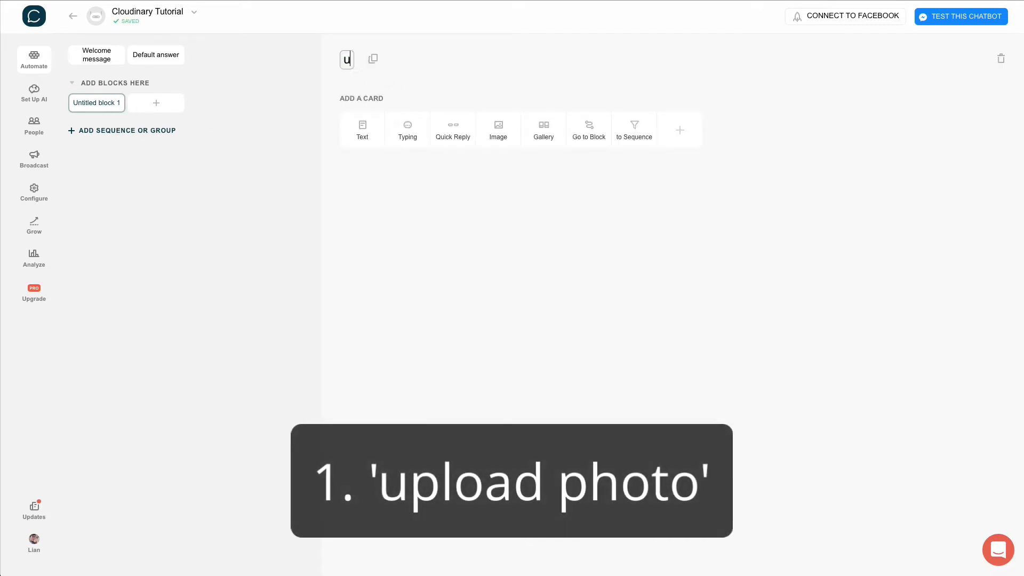
pyautogui.write('upload photo')
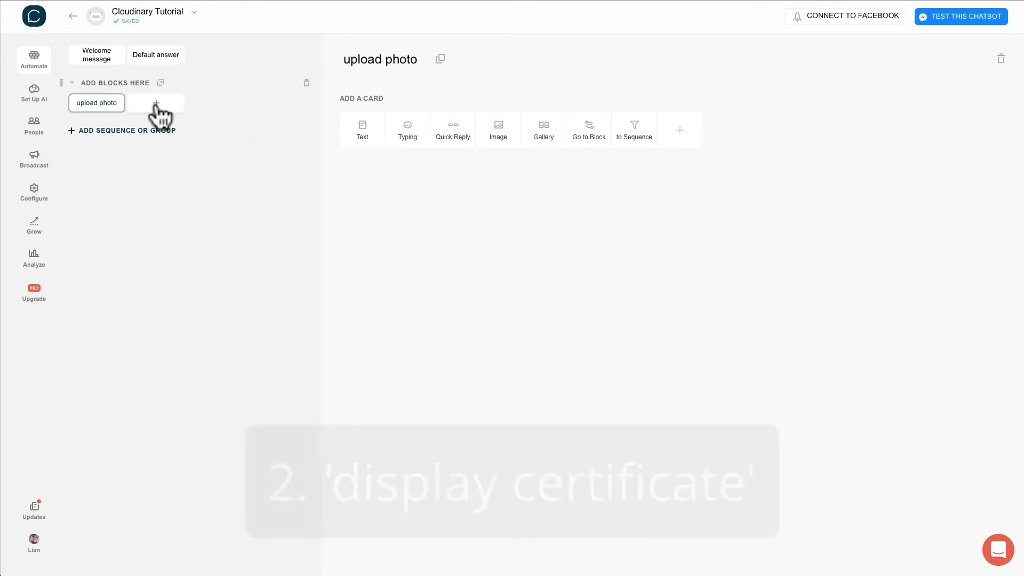
# Add two more blocks named 'display certificate' and 'edit name'.
pyautogui.click(156, 102)
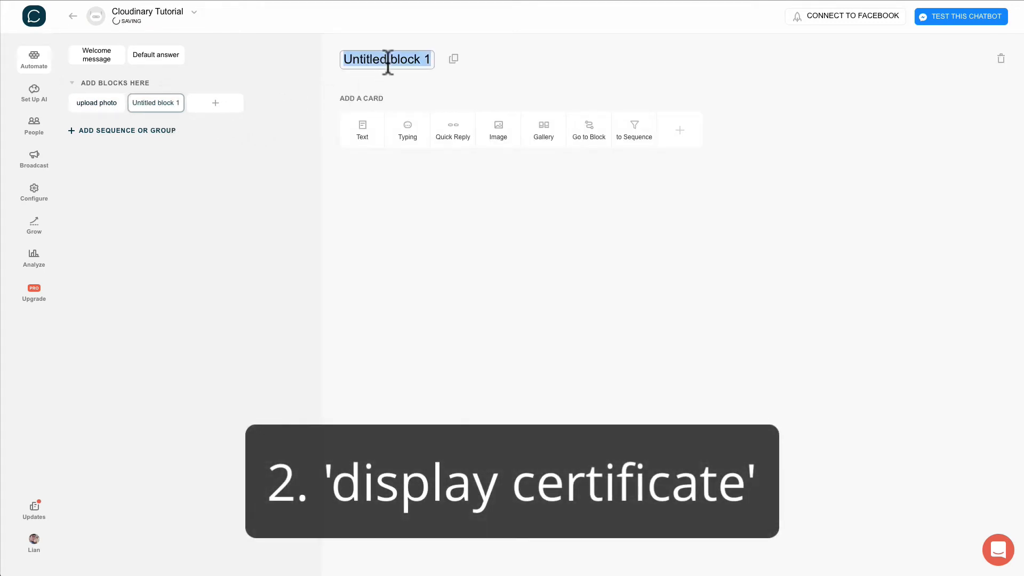
pyautogui.write('display certificate')
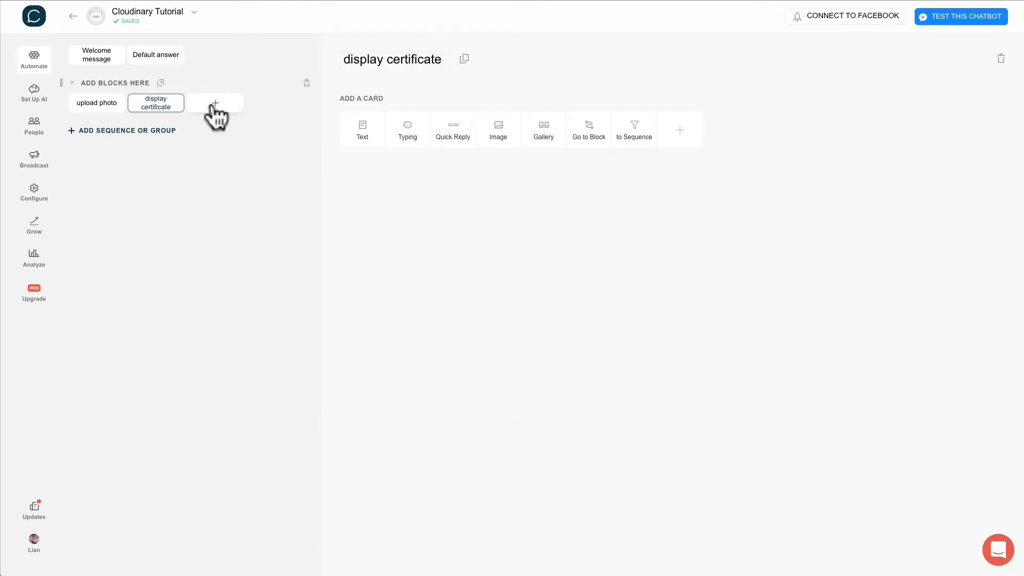
pyautogui.click(214, 102)
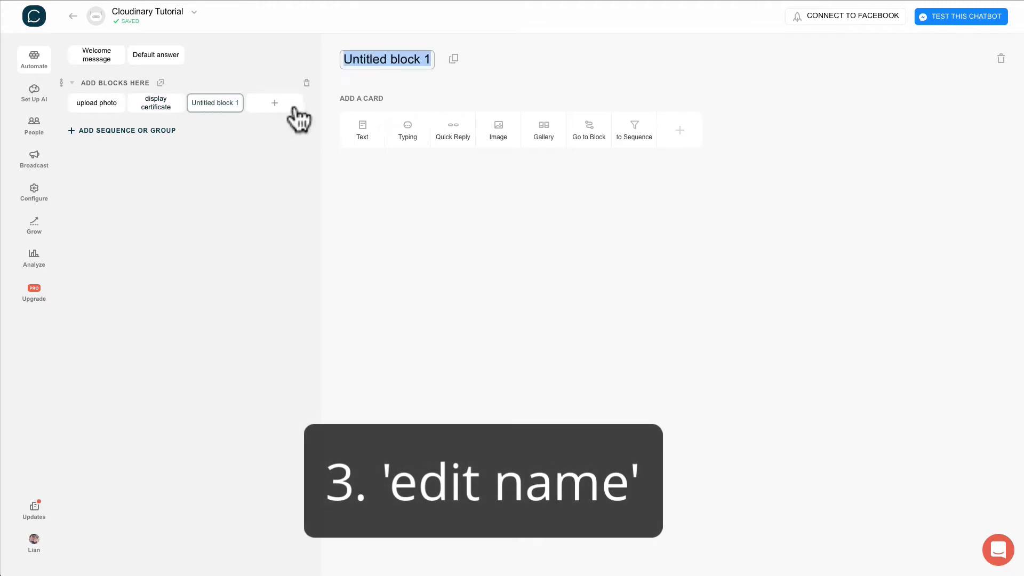
pyautogui.write('edit name')
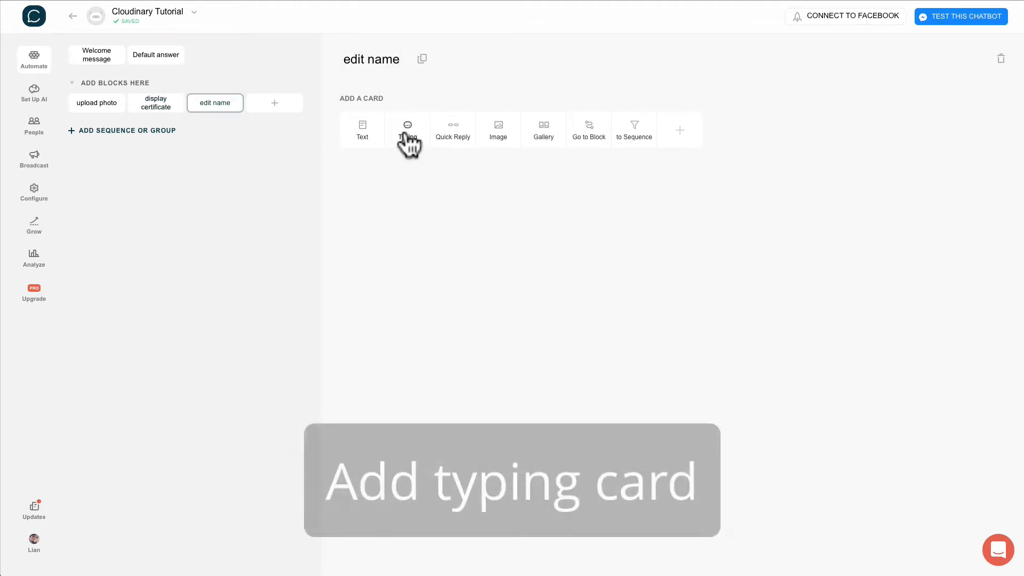
# Add a typing card and a User Input asking 'Please enter your name.' saved to certName.
pyautogui.click(406, 129)
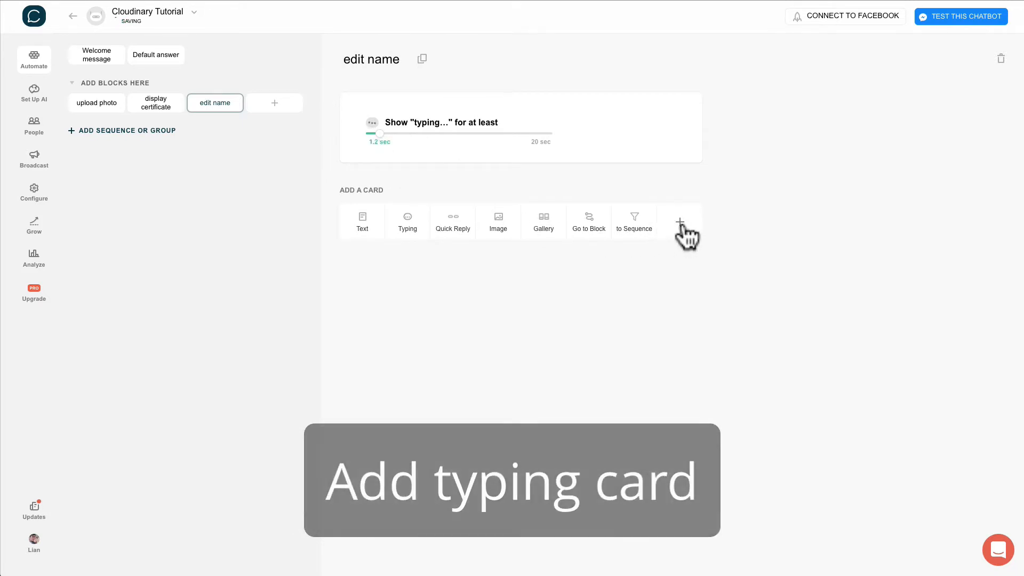
pyautogui.click(681, 222)
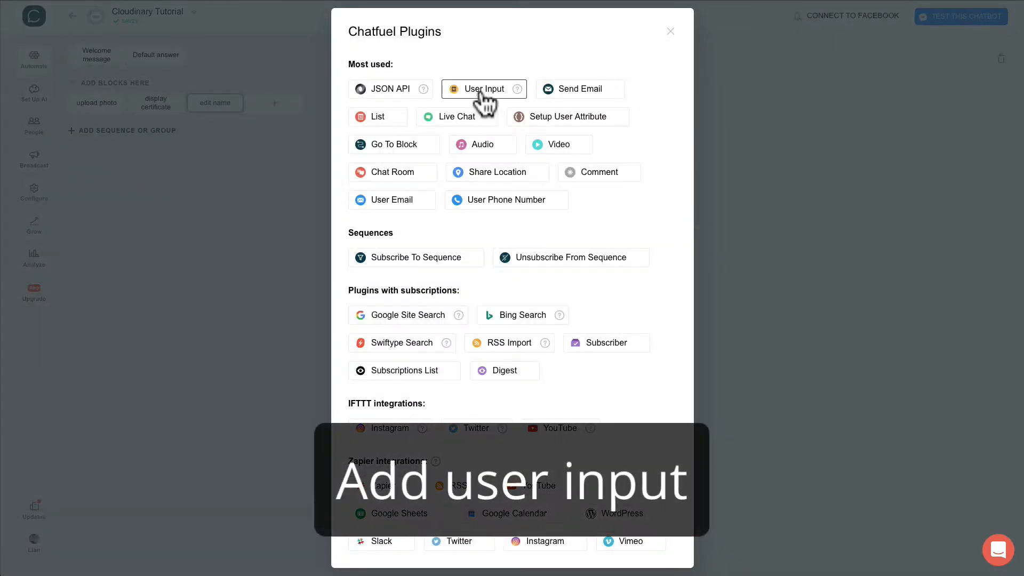
pyautogui.click(484, 88)
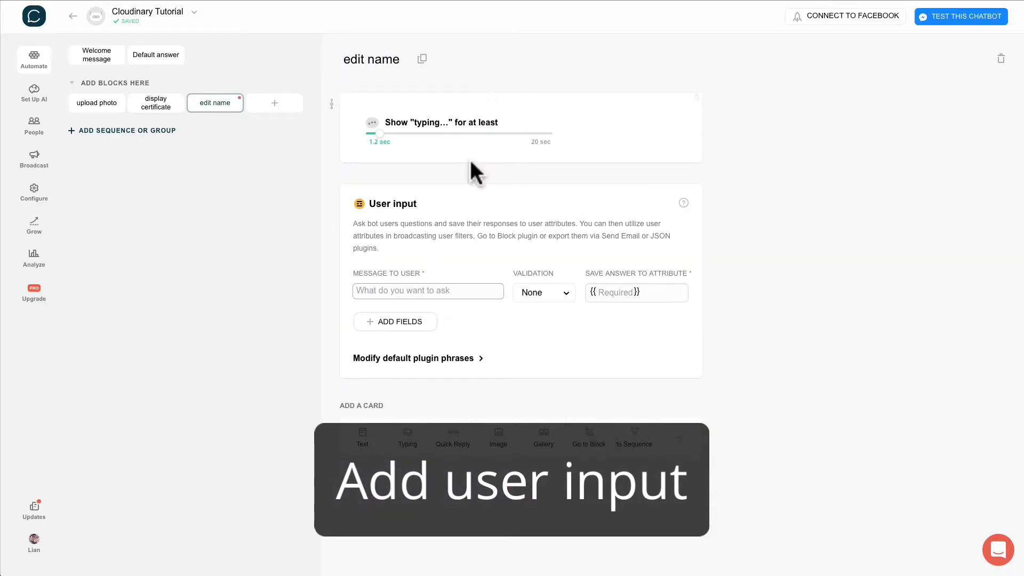
pyautogui.write('Please enter your nam')
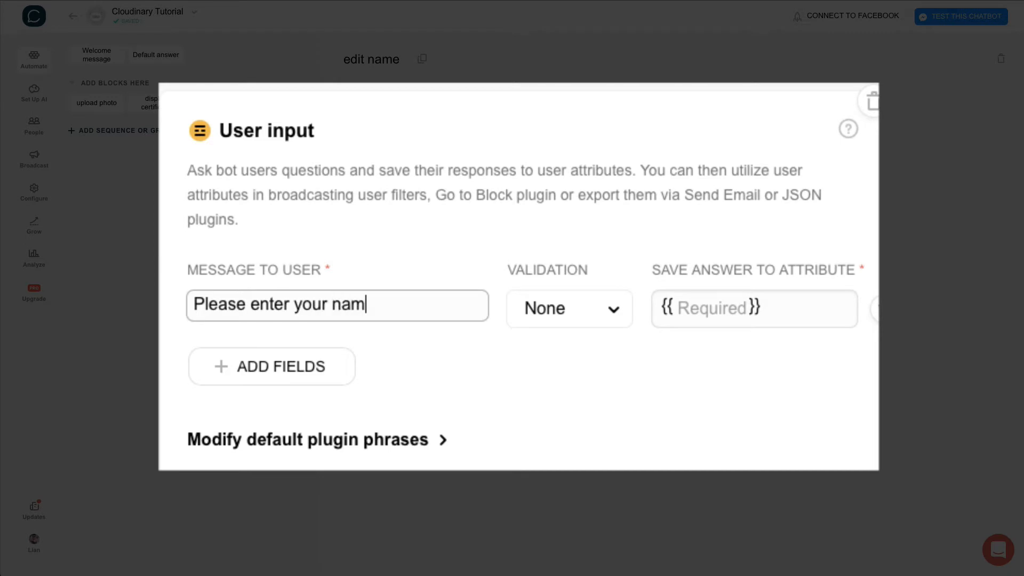
pyautogui.write('e.')
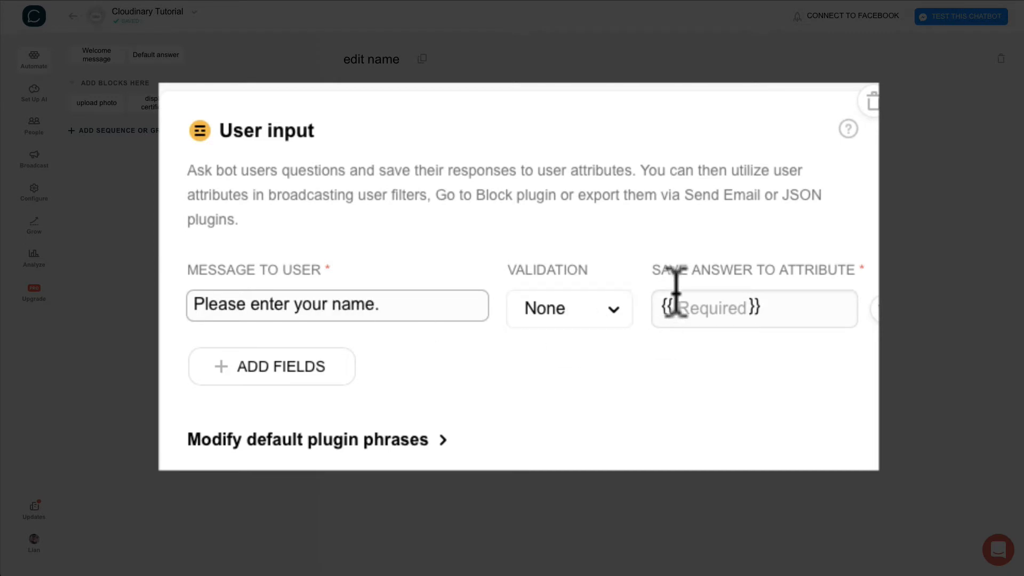
pyautogui.write('certName')
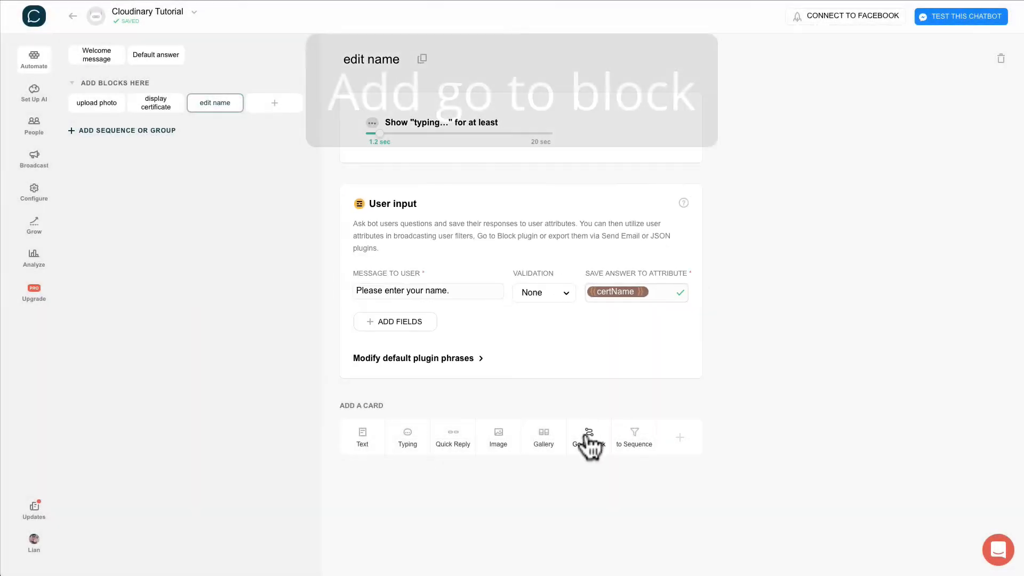
# Add a Go to Block card redirecting to 'display certificate'.
pyautogui.click(589, 436)
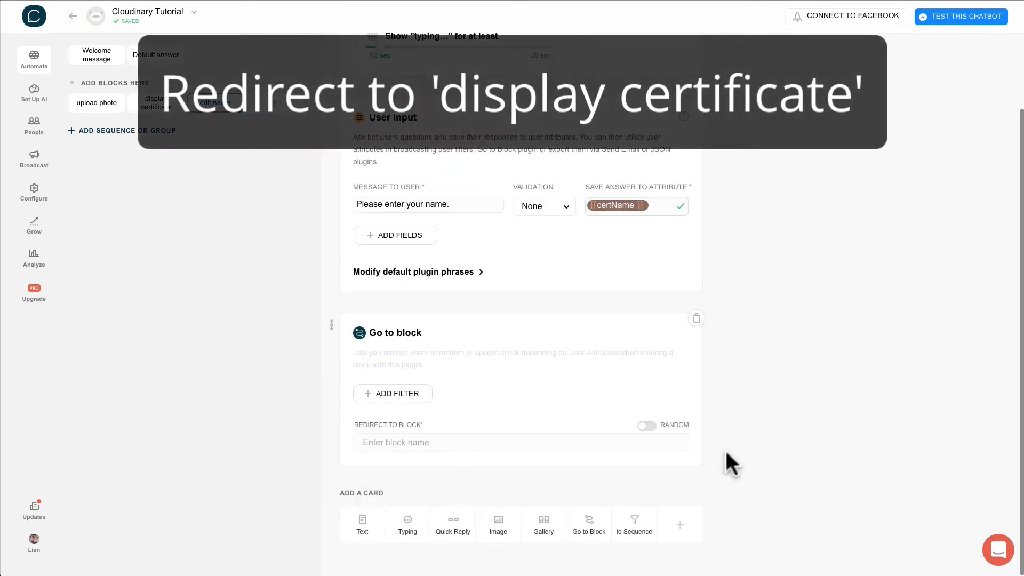
pyautogui.write('displ')
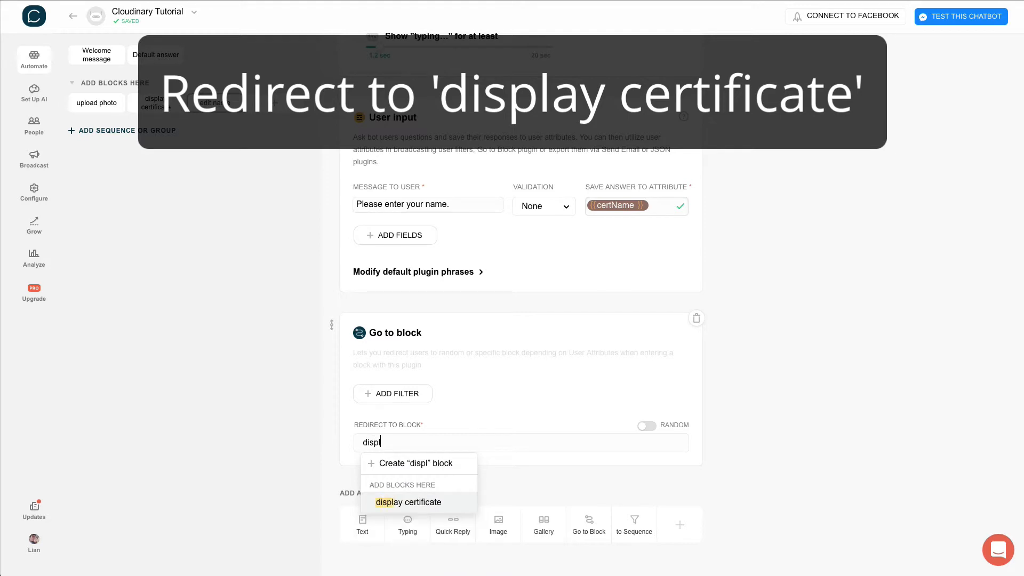
pyautogui.click(409, 502)
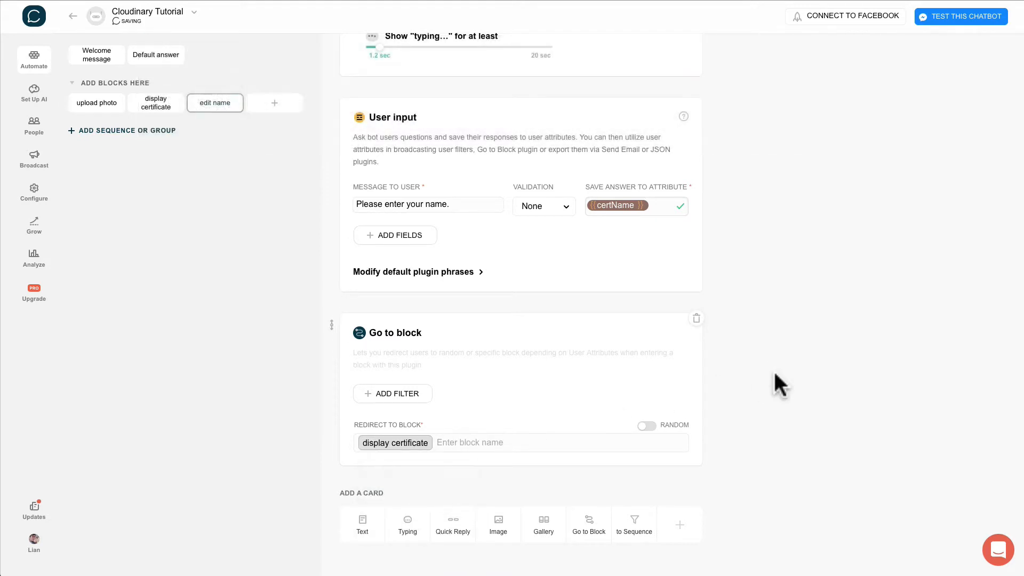
pyautogui.click(96, 54)
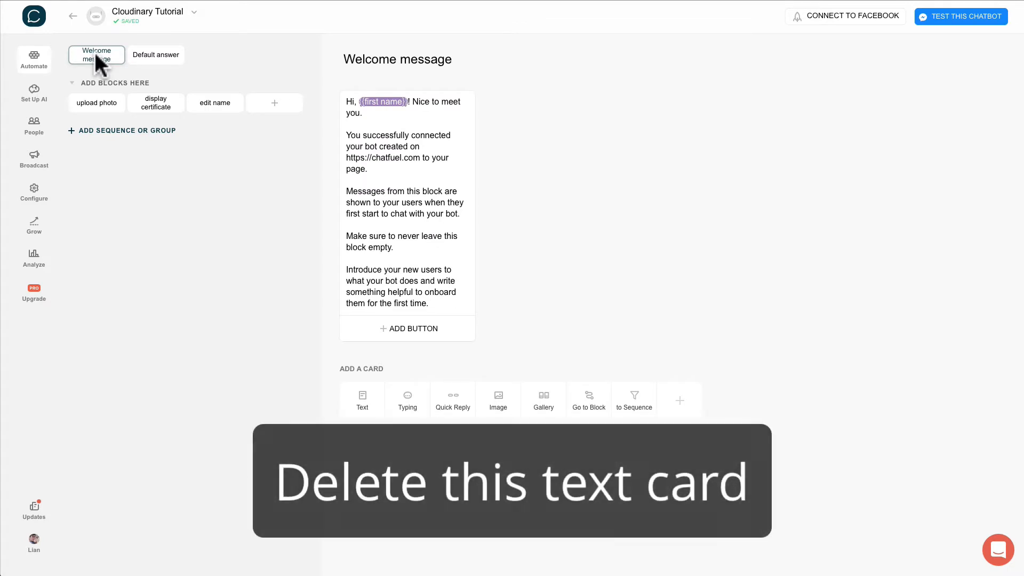
# Replace the default welcome text with a Setup User Attribute setting fileName={{messenger user id}}.
pyautogui.click(470, 99)
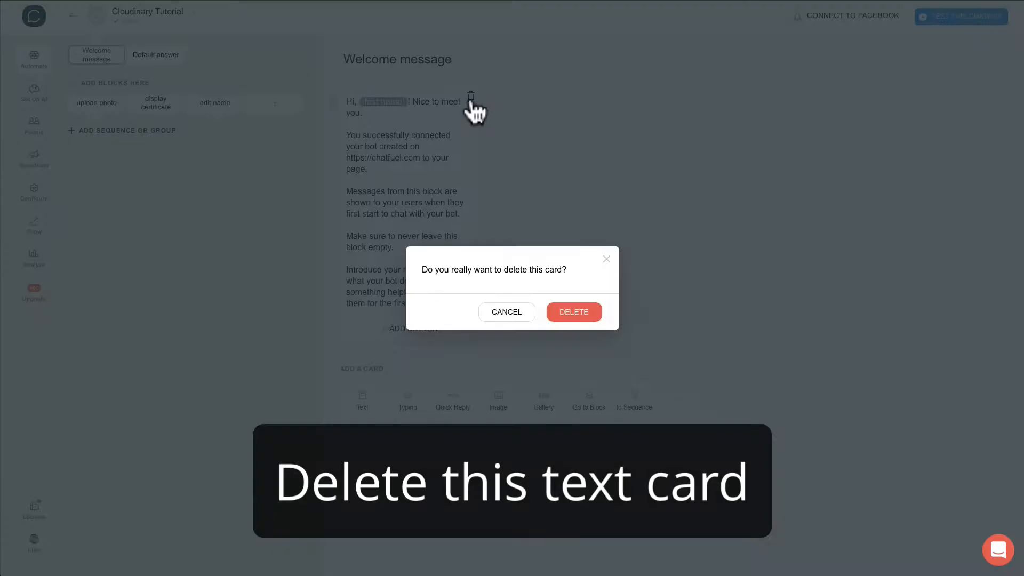
pyautogui.click(572, 312)
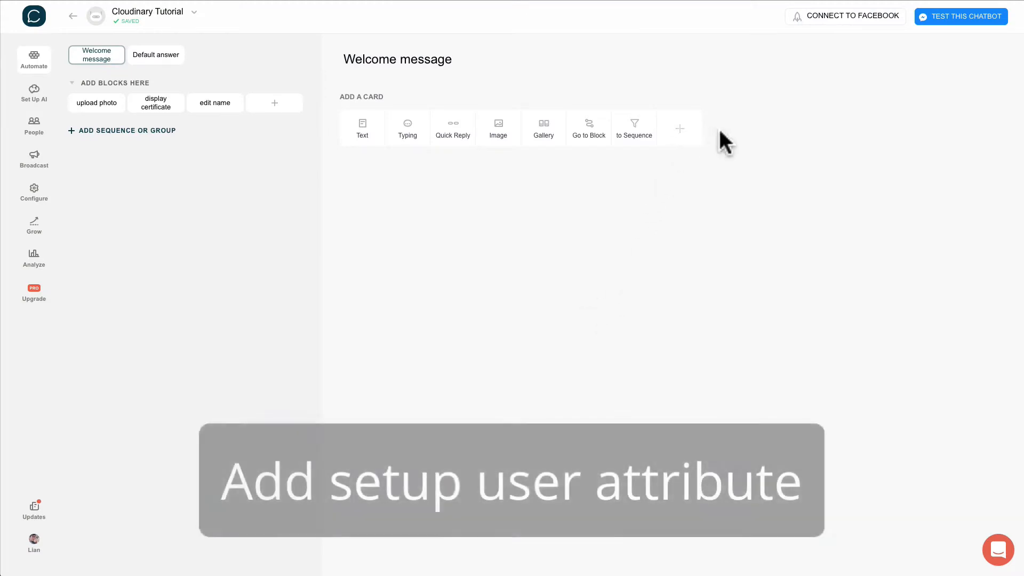
pyautogui.click(679, 129)
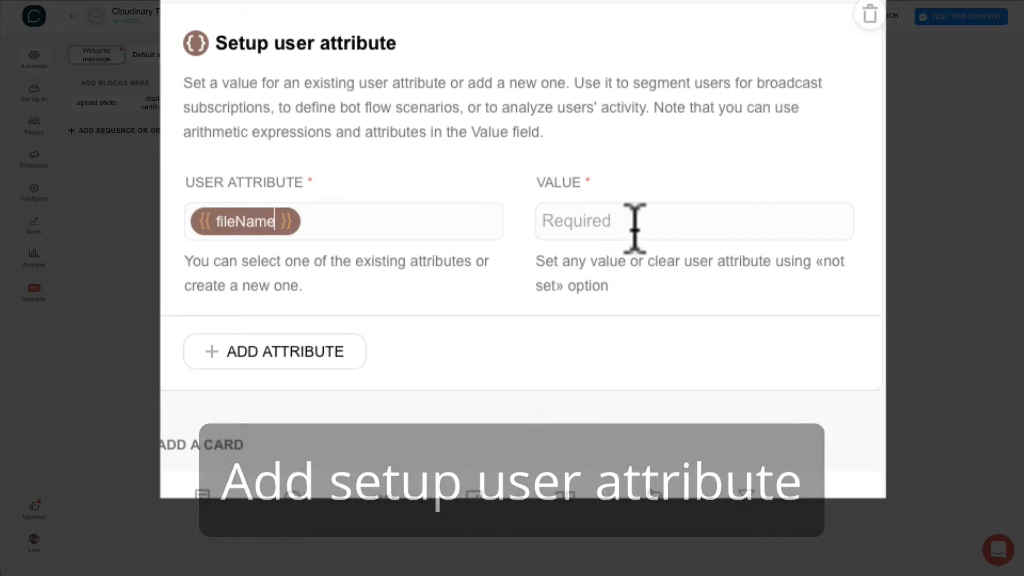
pyautogui.write('{{me')
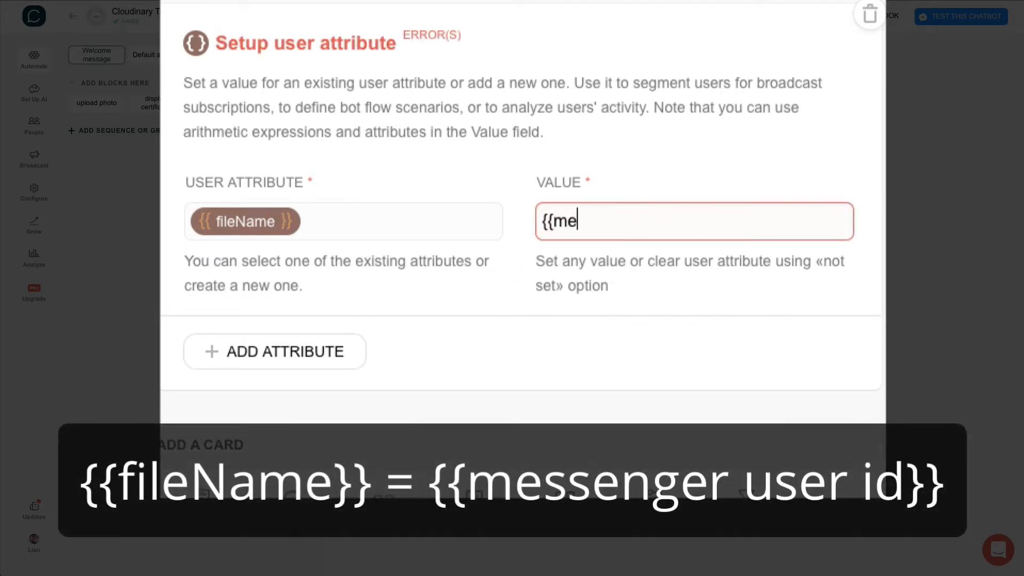
pyautogui.write('ssenger')
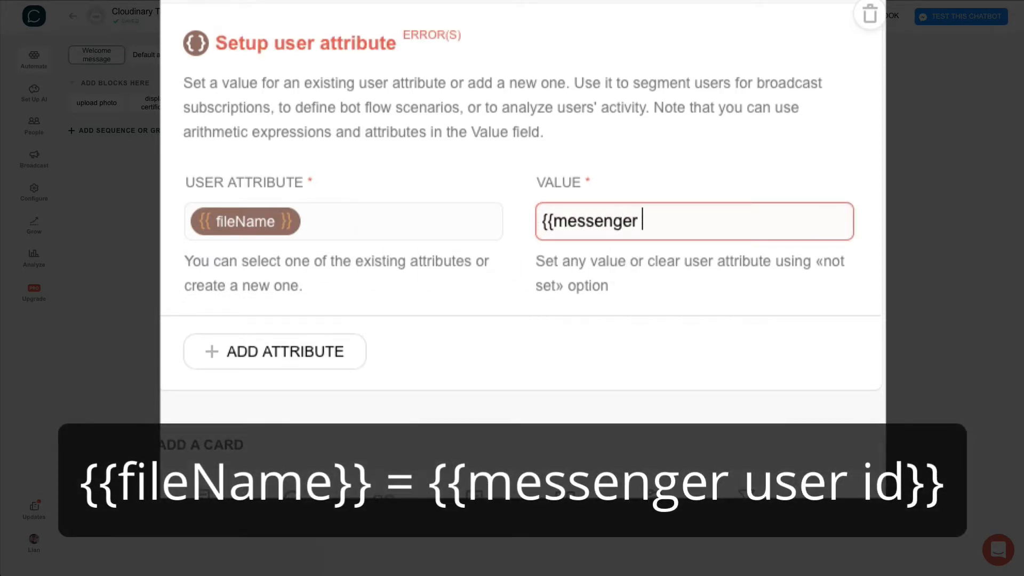
pyautogui.write('user id}}')
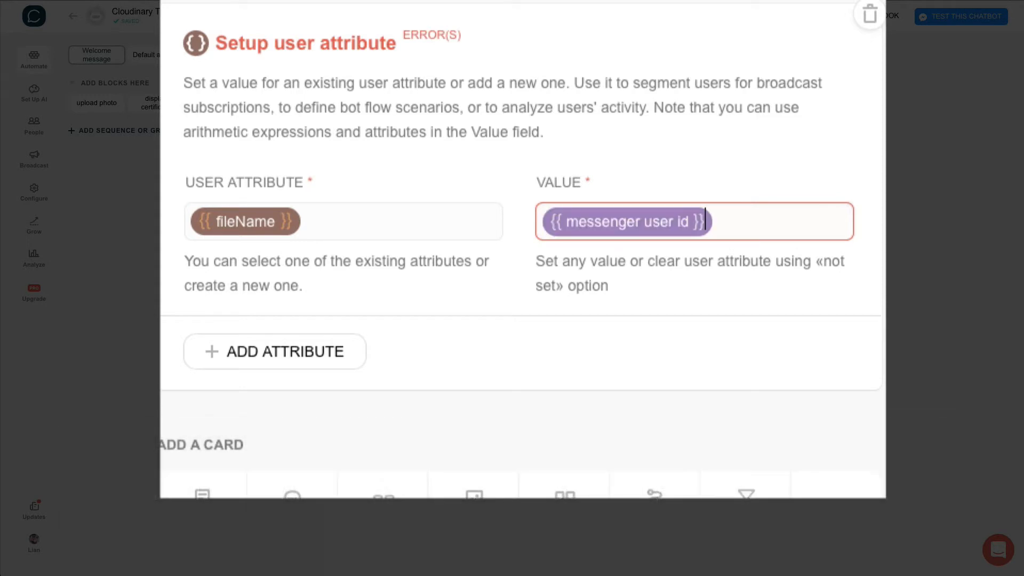
# Add attributes +1=1 and certName={{first name}} to the welcome message.
pyautogui.click(274, 351)
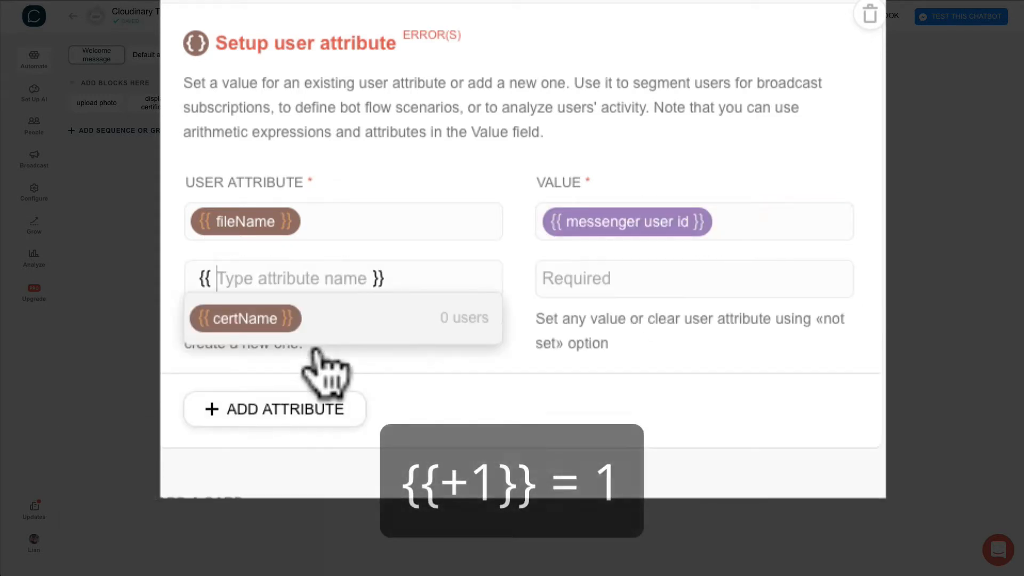
pyautogui.click(245, 318)
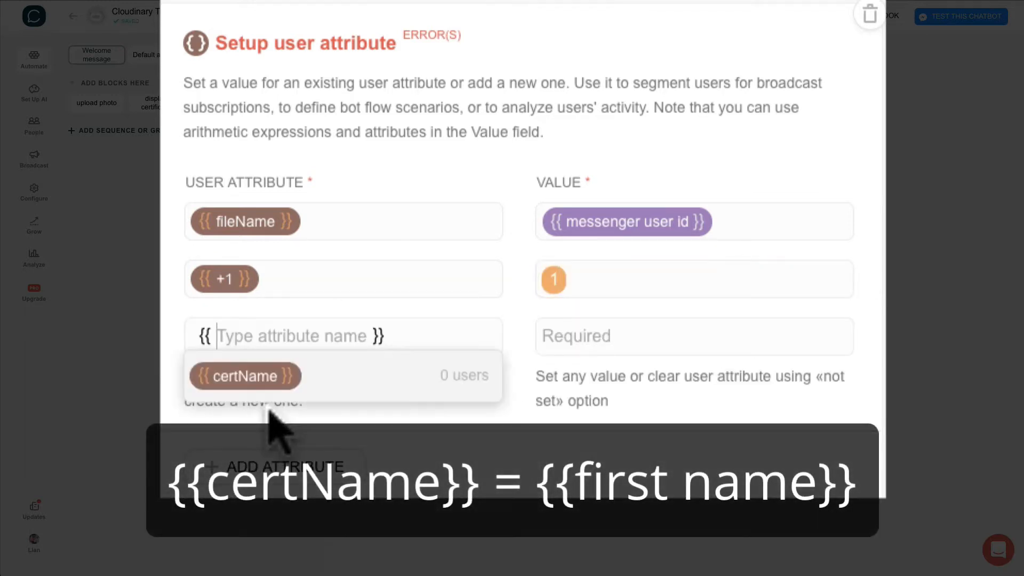
pyautogui.click(244, 375)
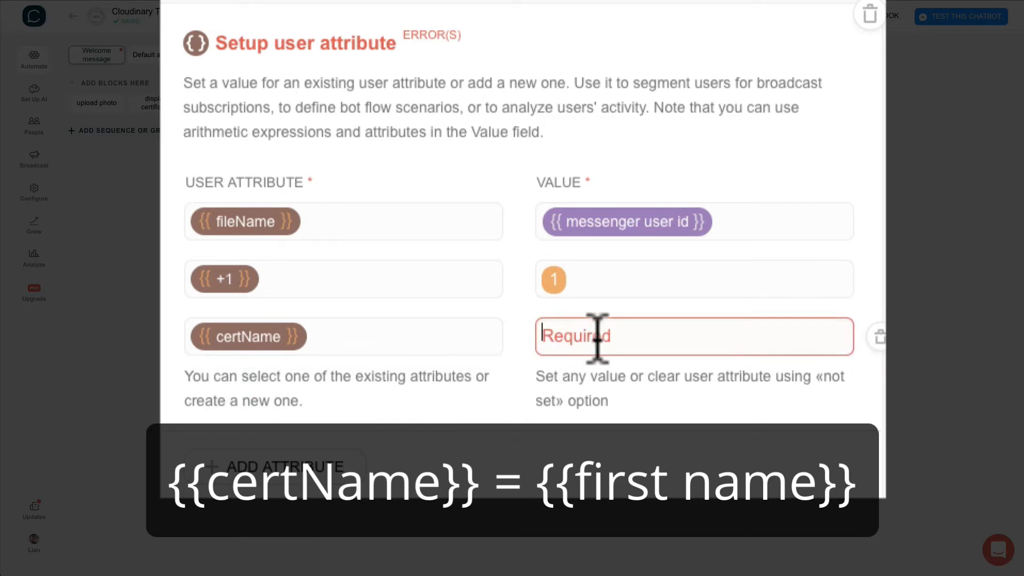
pyautogui.write('{{first nan')
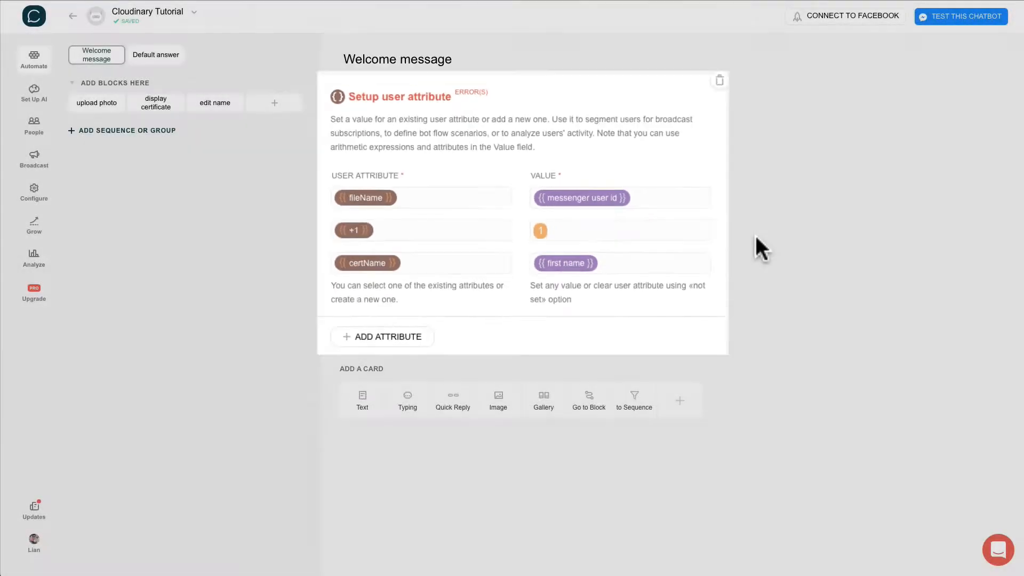
pyautogui.moveTo(588, 398)
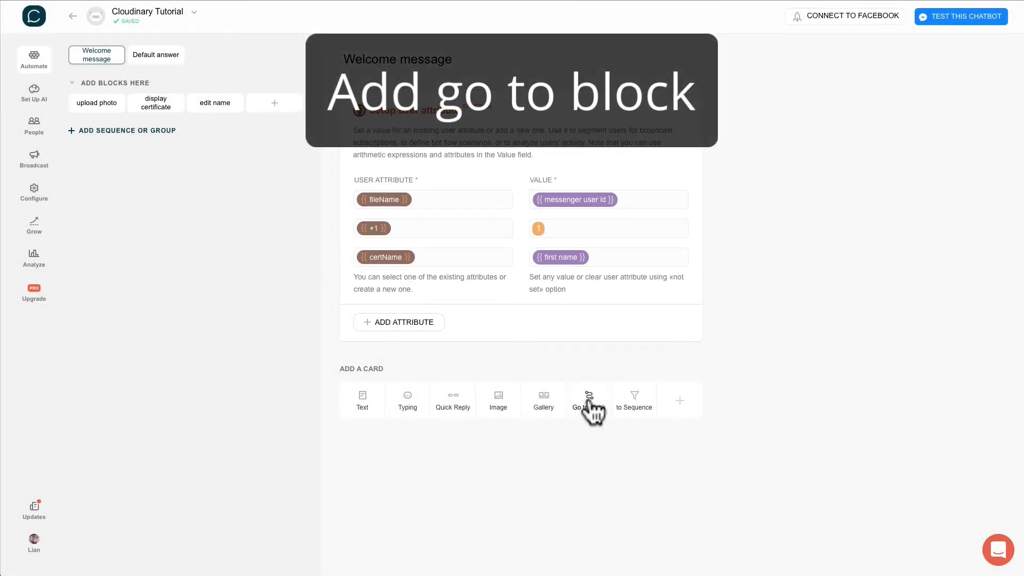
# Add a Go to Block card redirecting the welcome message to 'upload photo'.
pyautogui.click(588, 400)
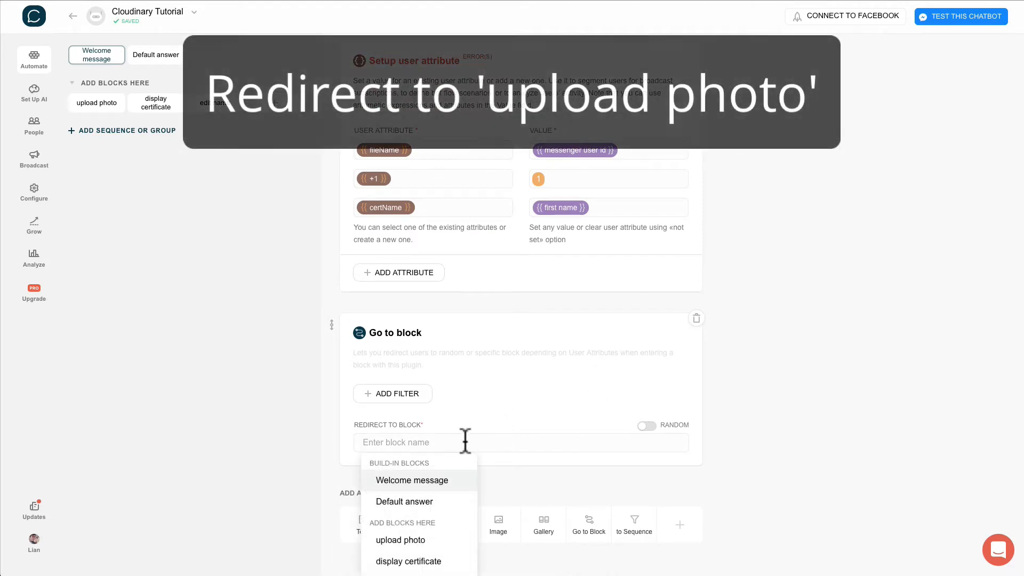
pyautogui.click(400, 539)
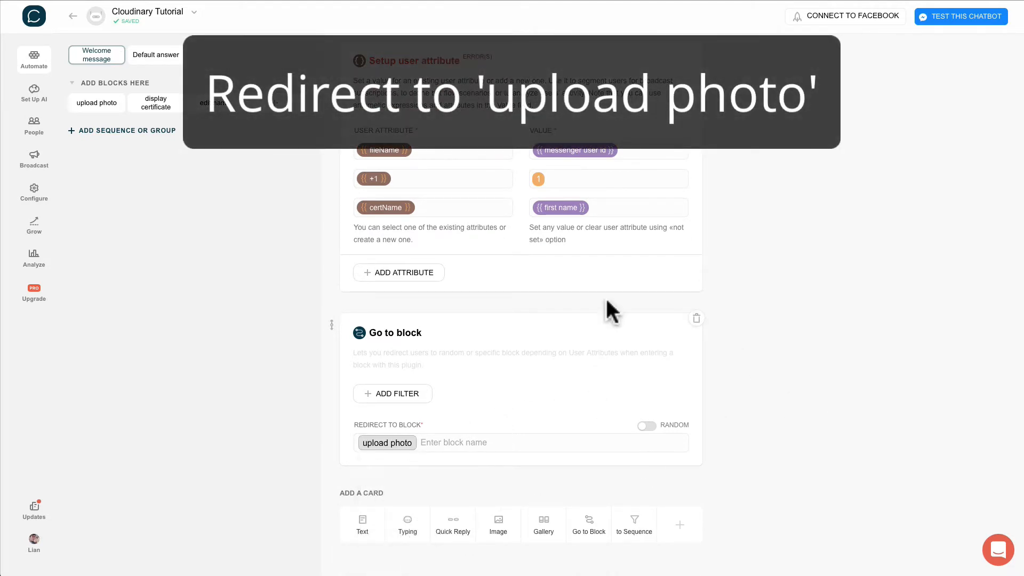
pyautogui.click(96, 102)
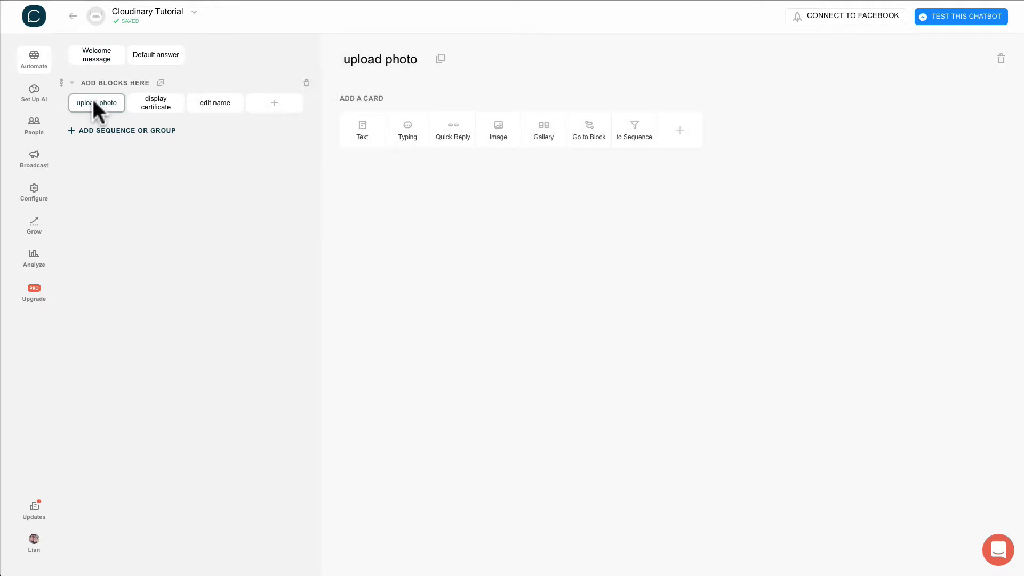
# Add a User Input card asking 'Upload your profile photo.'.
pyautogui.click(406, 129)
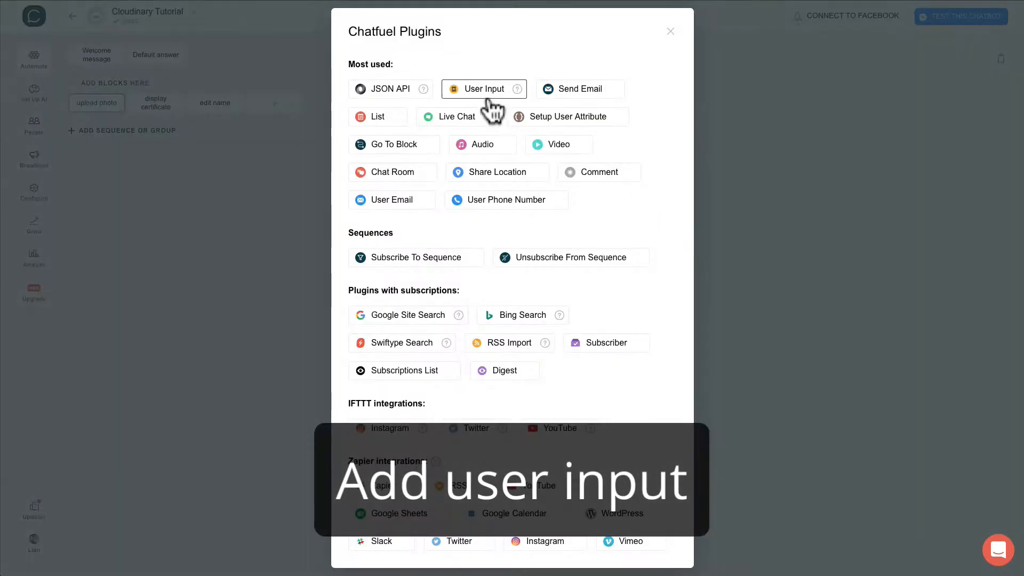
pyautogui.click(484, 88)
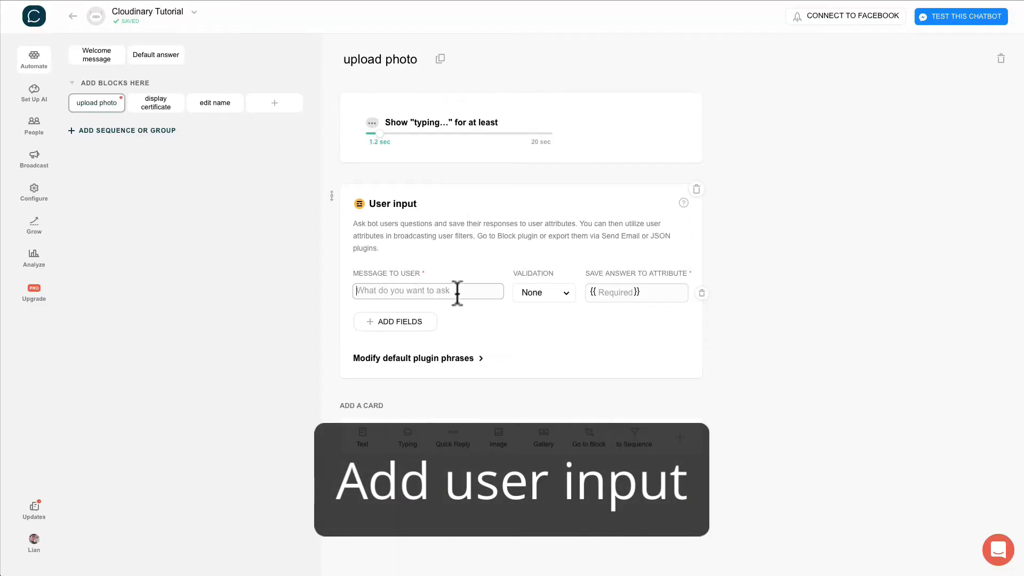
pyautogui.write('Upload your')
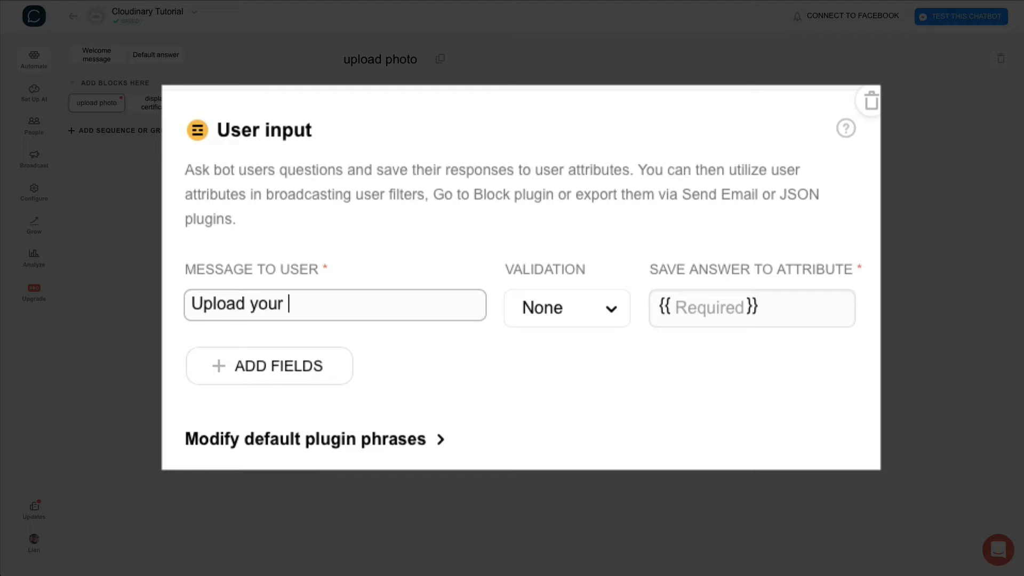
pyautogui.write('profile photo')
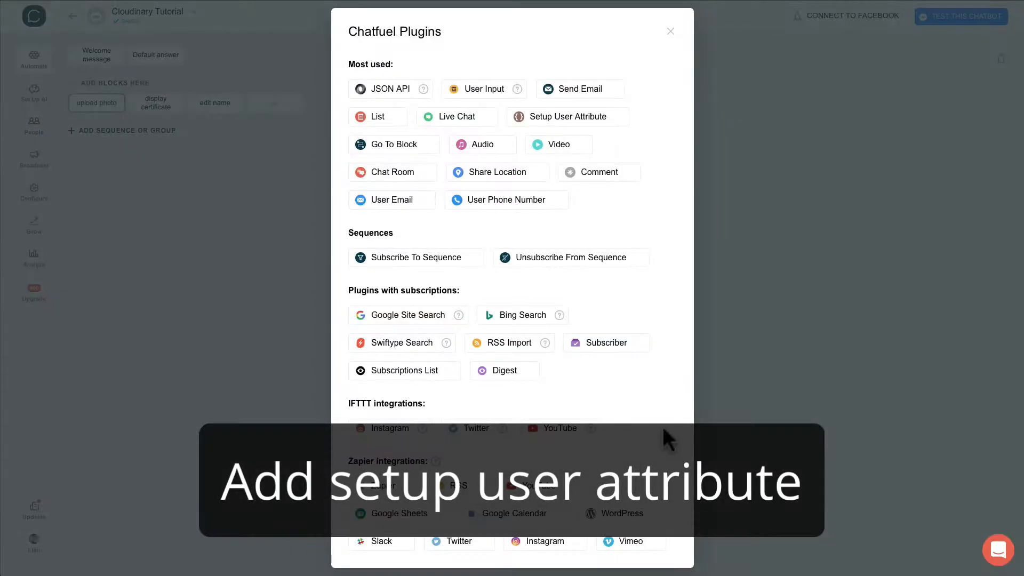
# Add a Setup User Attribute card setting fileName to {{fileName}}+{{+1}}.
pyautogui.click(566, 116)
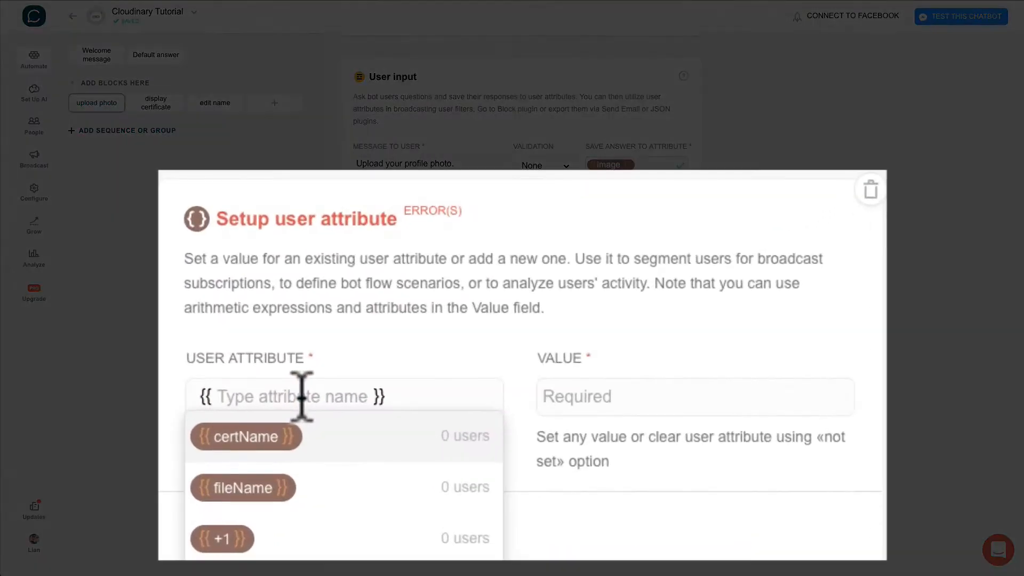
pyautogui.write('fil }}')
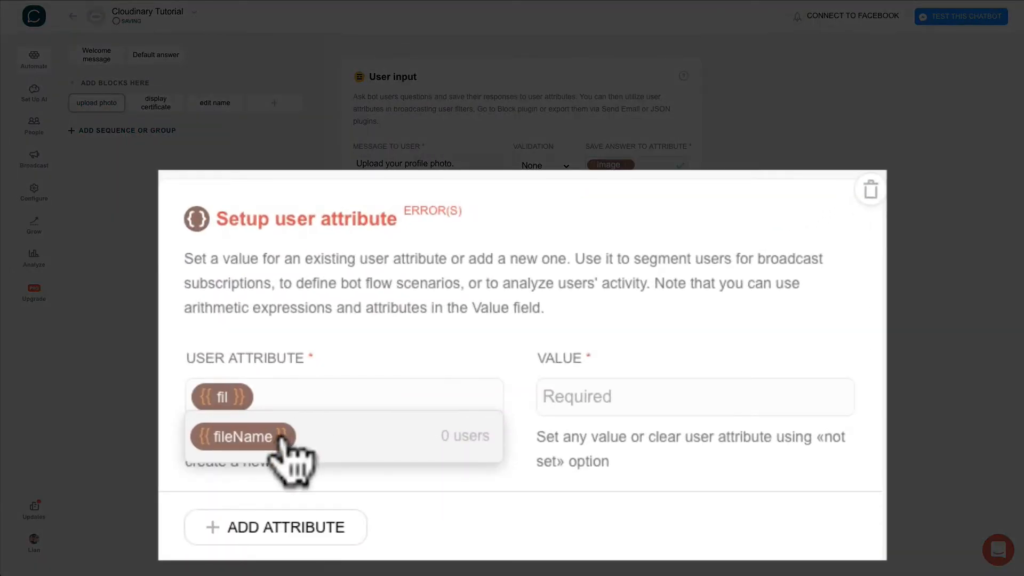
pyautogui.click(240, 436)
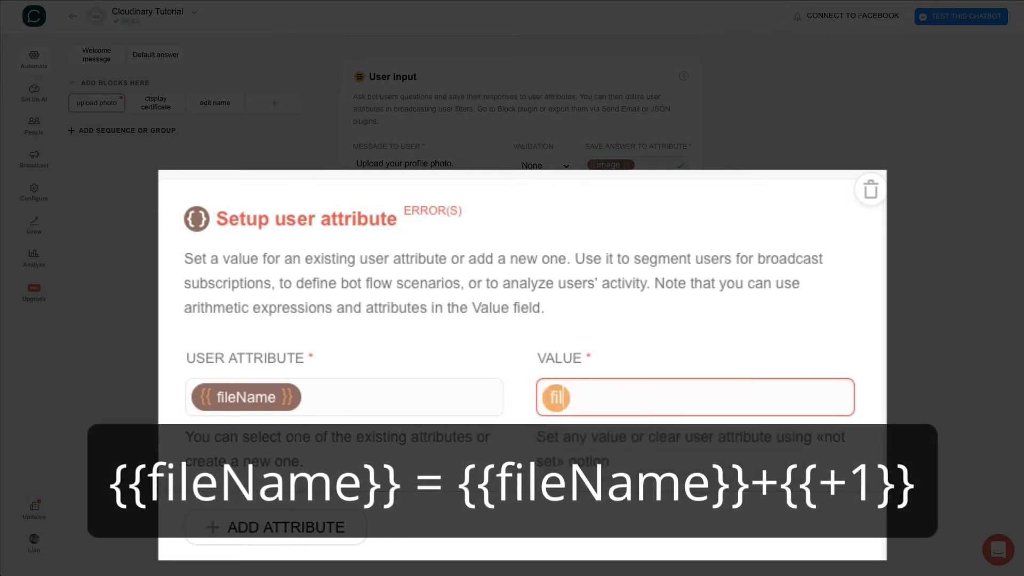
pyautogui.write('{{')
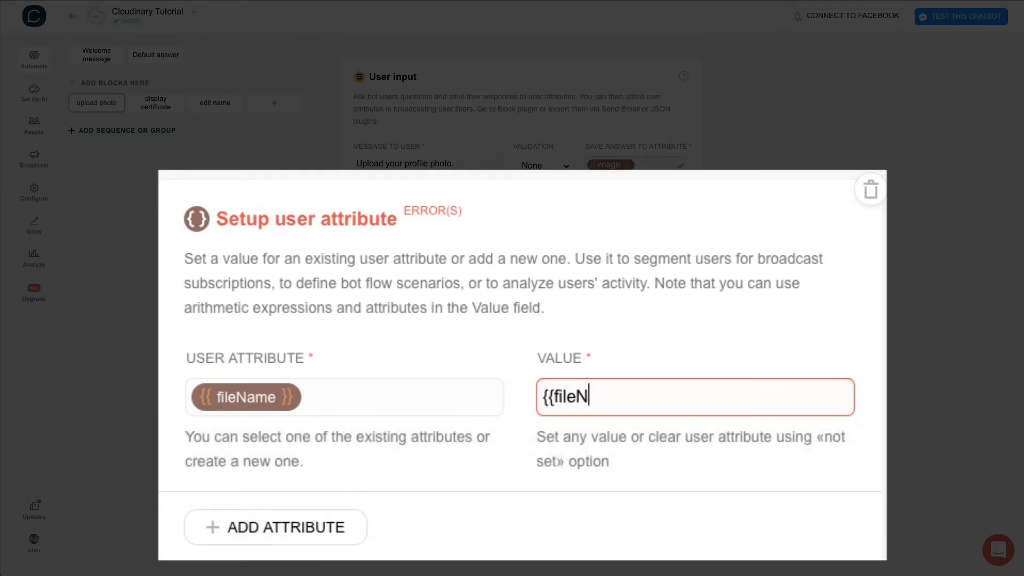
pyautogui.write('{{fileName}}')
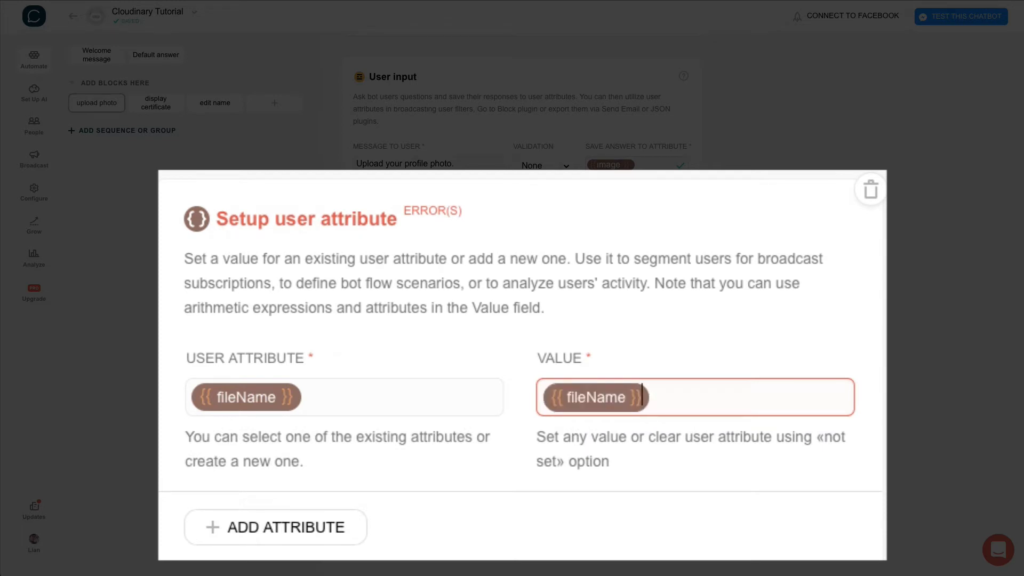
pyautogui.write('+')
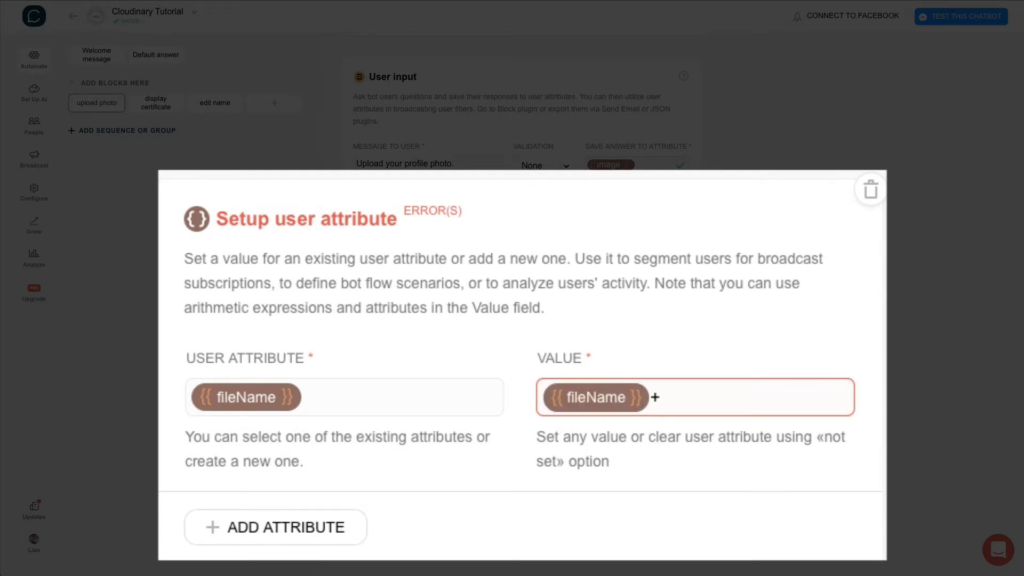
pyautogui.write('{{+1')
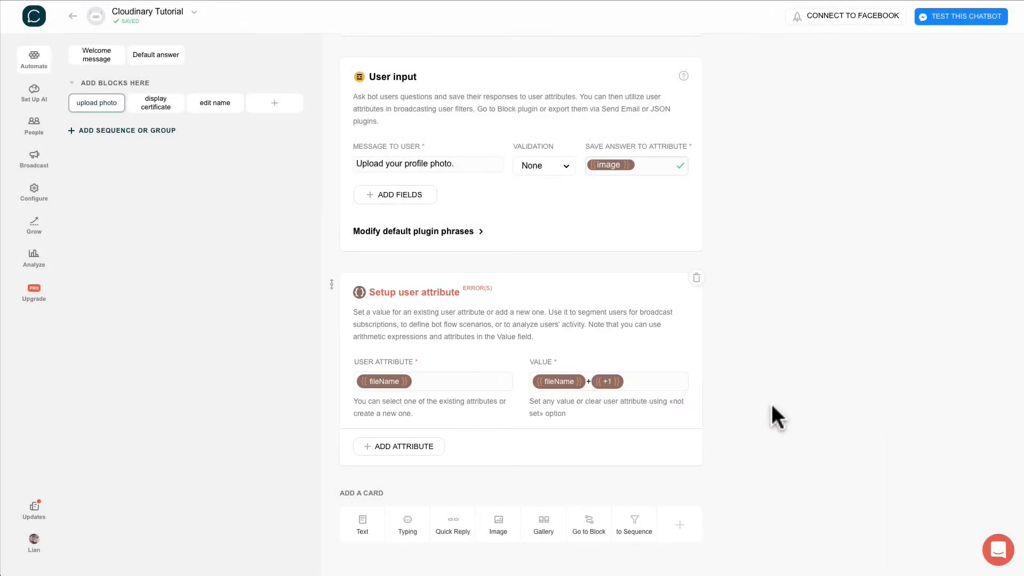
pyautogui.moveTo(679, 524)
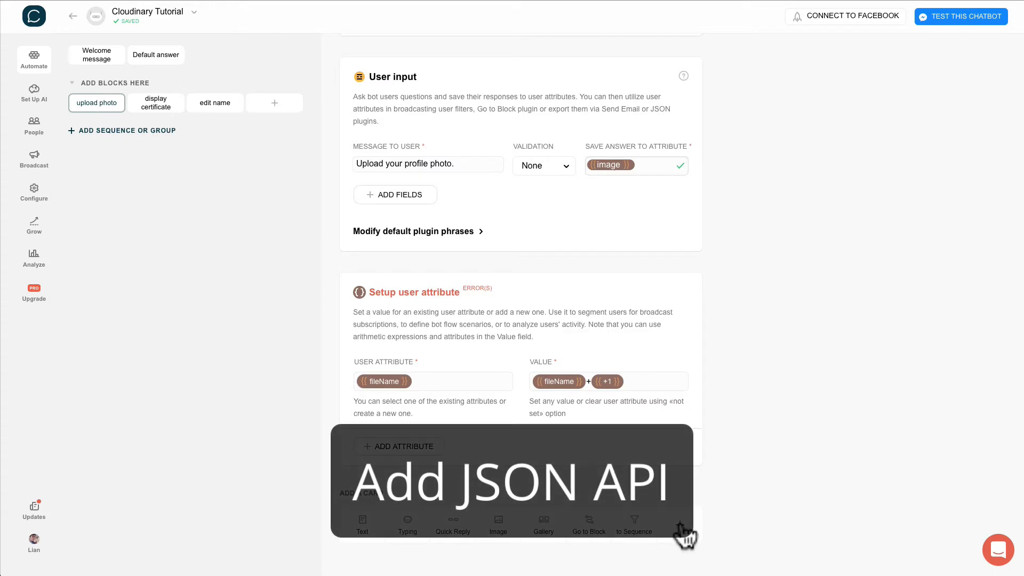
# Add a JSON API card followed by a Go to Block redirect to 'display certificate'.
pyautogui.click(679, 522)
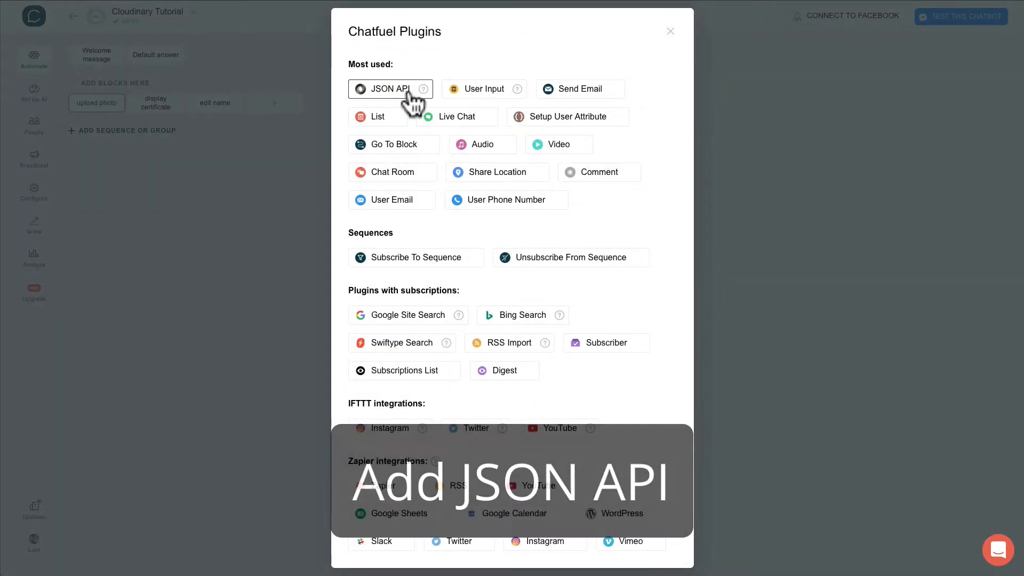
pyautogui.click(390, 88)
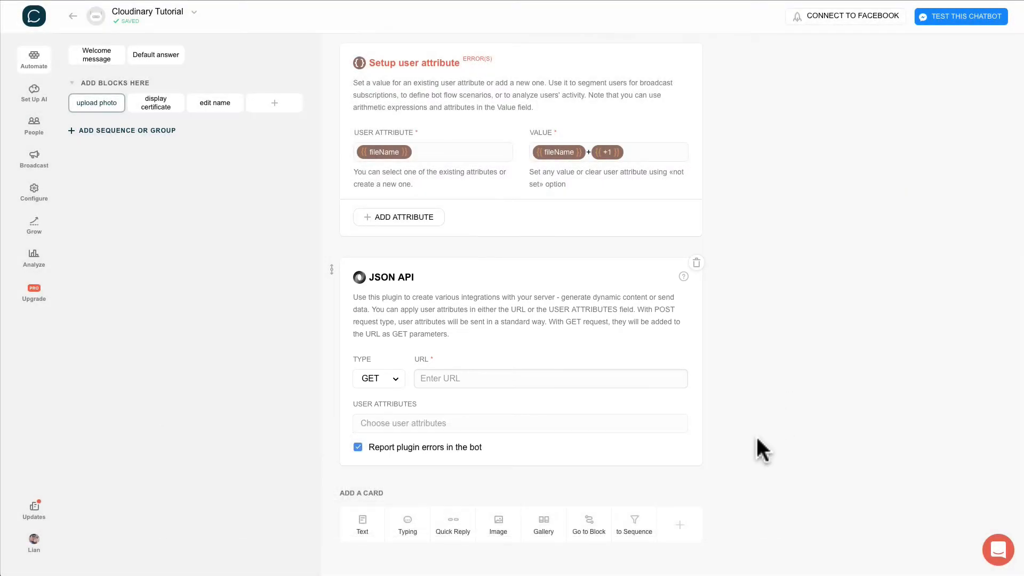
pyautogui.click(588, 524)
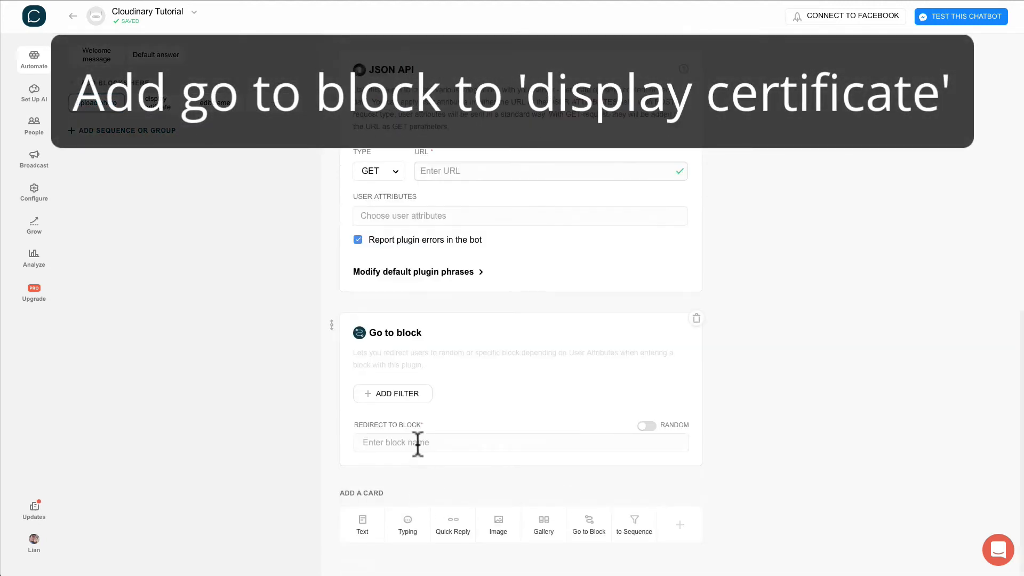
pyautogui.write('di')
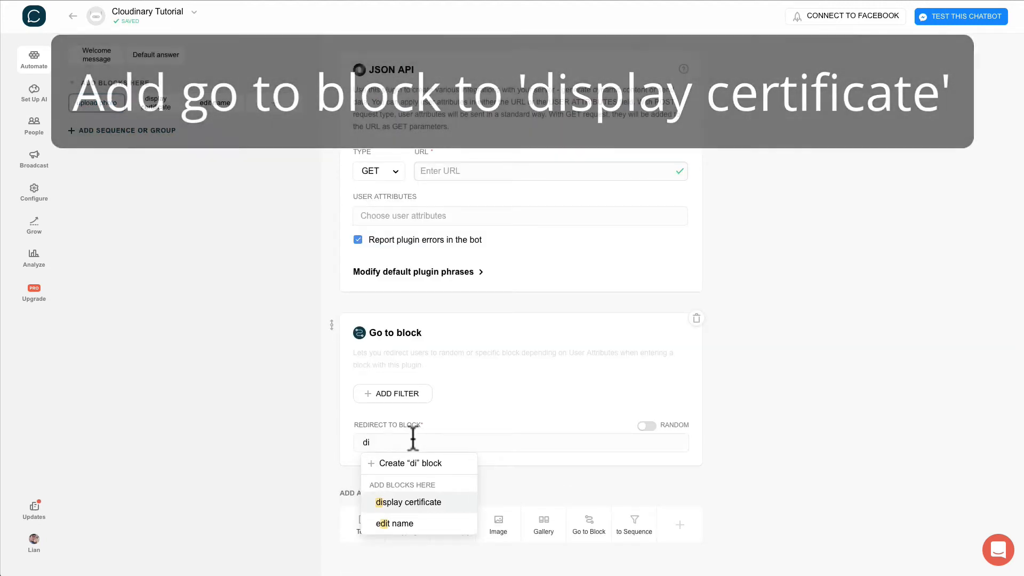
pyautogui.click(408, 501)
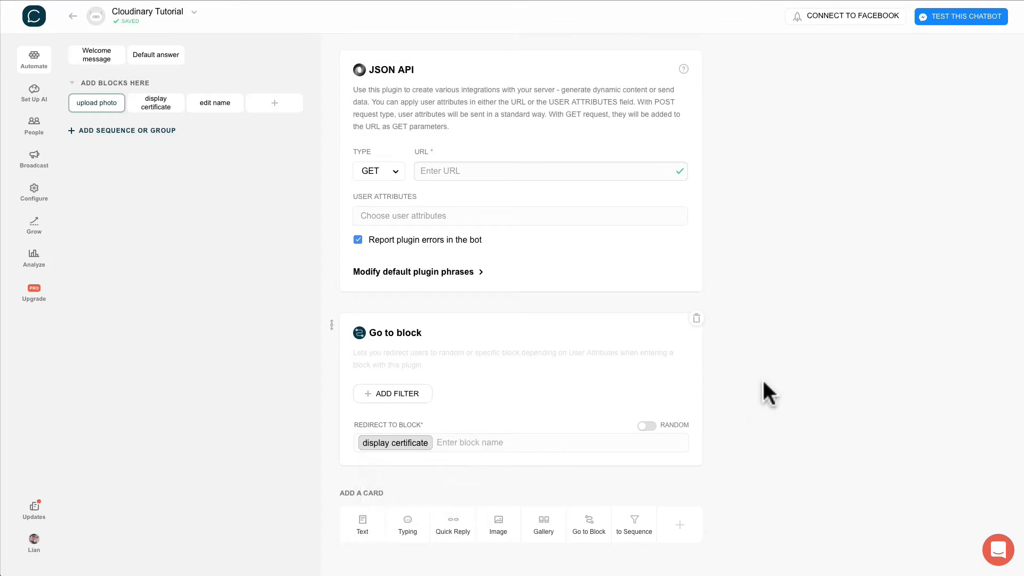
# In display certificate, add a 1.2-second typing card and a JSON API plugin.
pyautogui.click(156, 103)
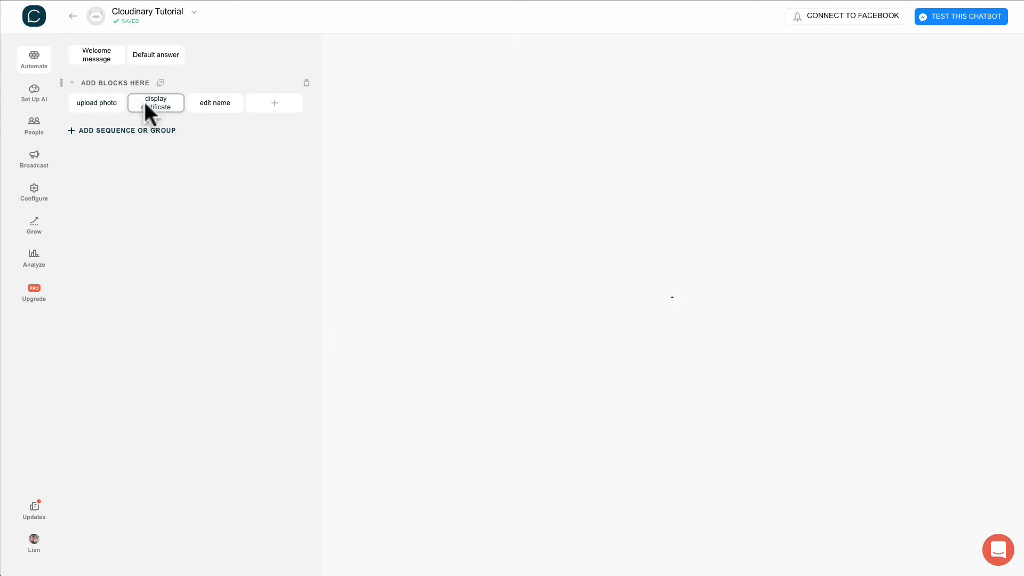
pyautogui.click(156, 103)
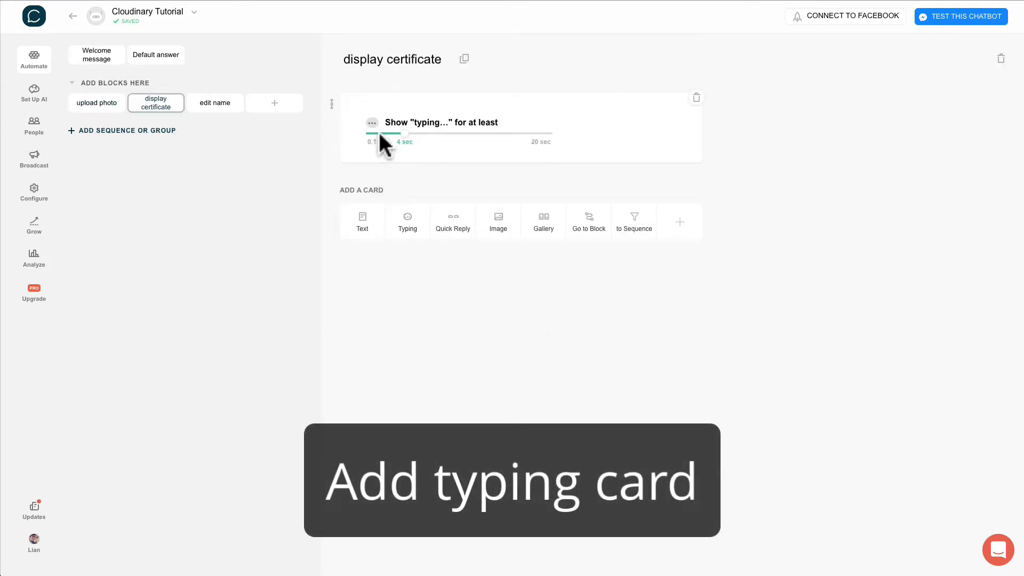
pyautogui.moveTo(403, 135); pyautogui.dragTo(373, 134)
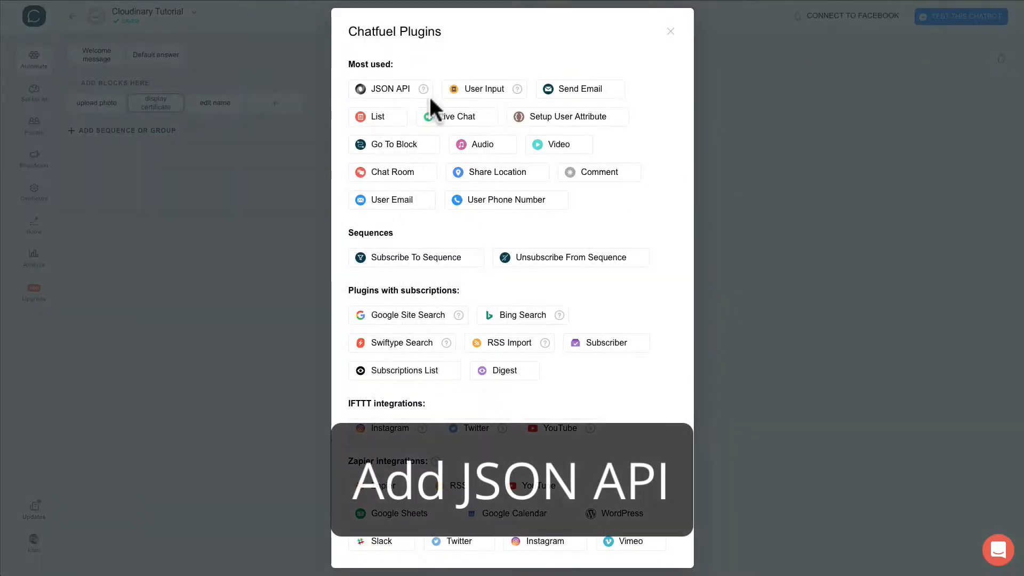
pyautogui.click(388, 89)
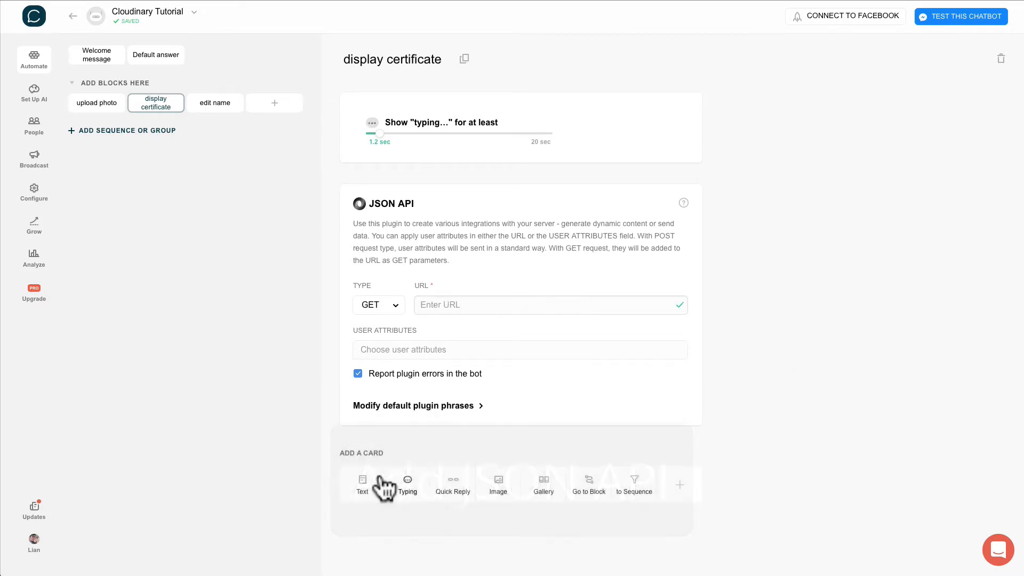
# Add the 'Congratulations {{first name}}...' text card with a Change Your Photo button to upload photo.
pyautogui.click(363, 486)
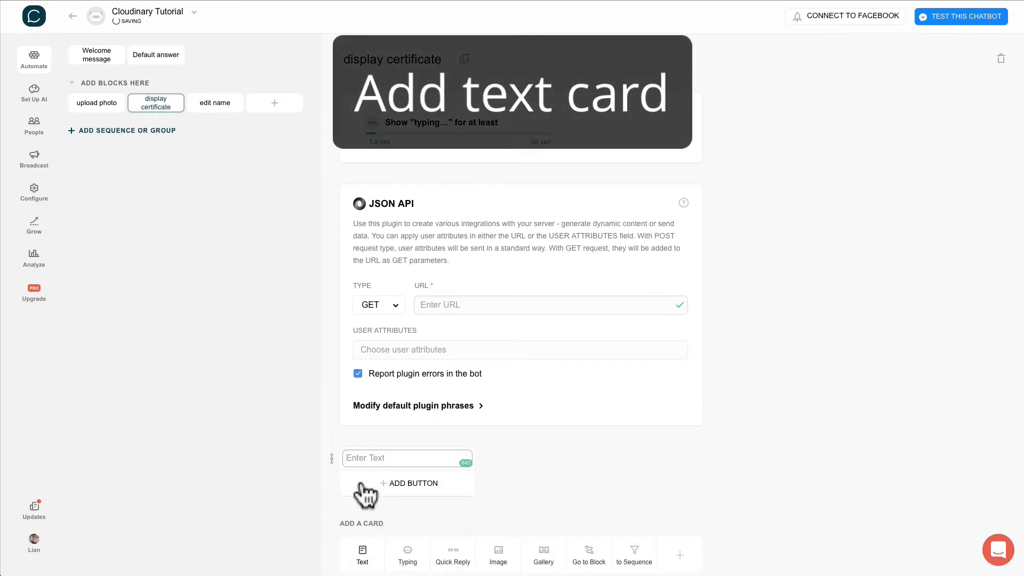
pyautogui.write("Congratulations {{first name}}, you've made it! Here's your Certificate of Completion.")
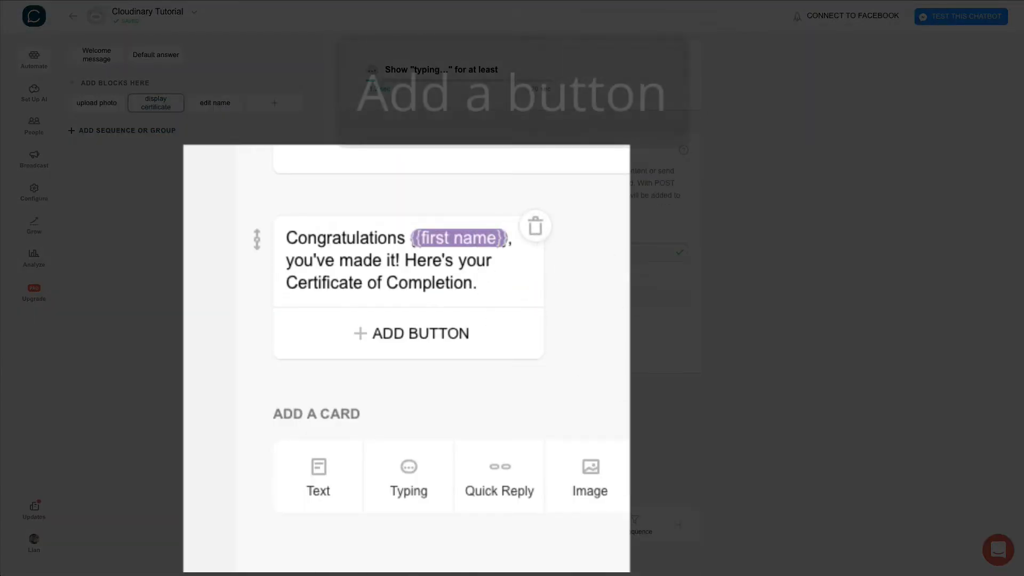
pyautogui.click(420, 332)
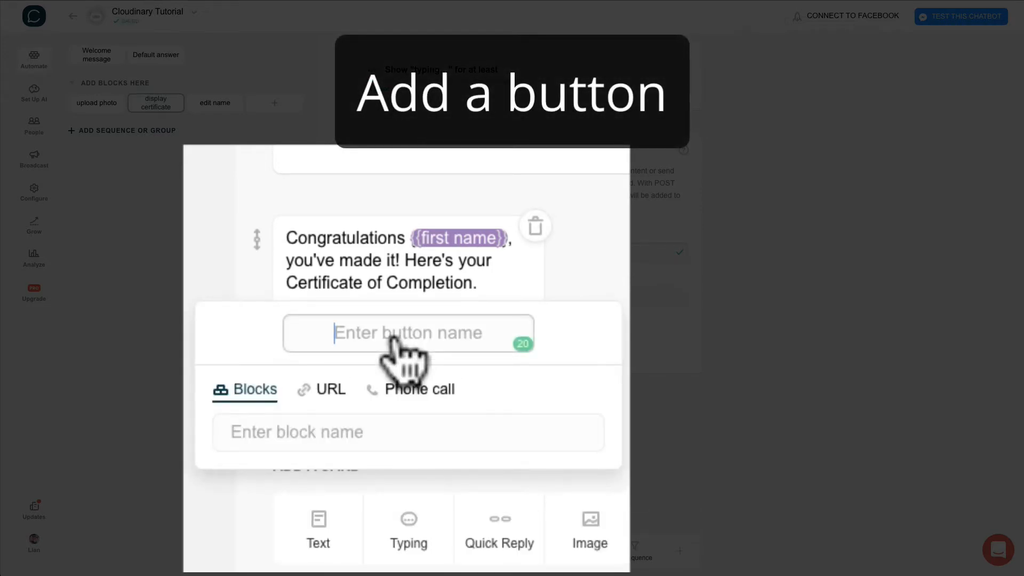
pyautogui.write('Change Your Photo')
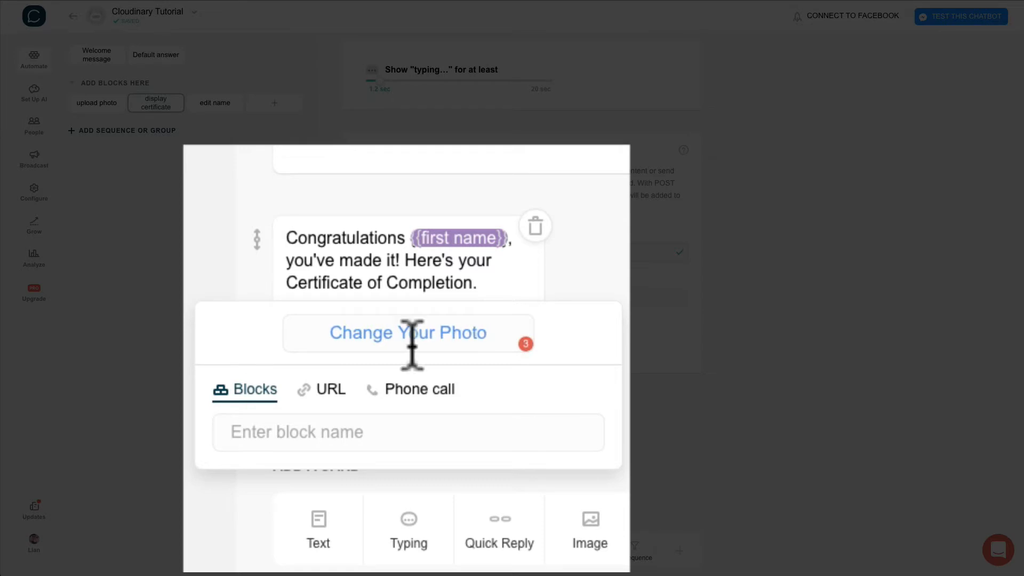
pyautogui.click(407, 432)
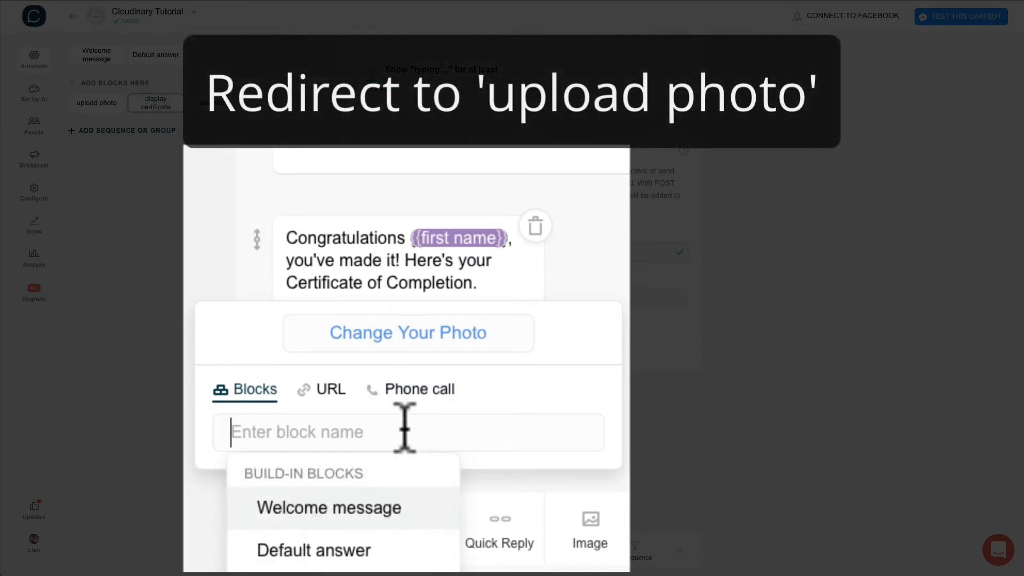
pyautogui.click(329, 507)
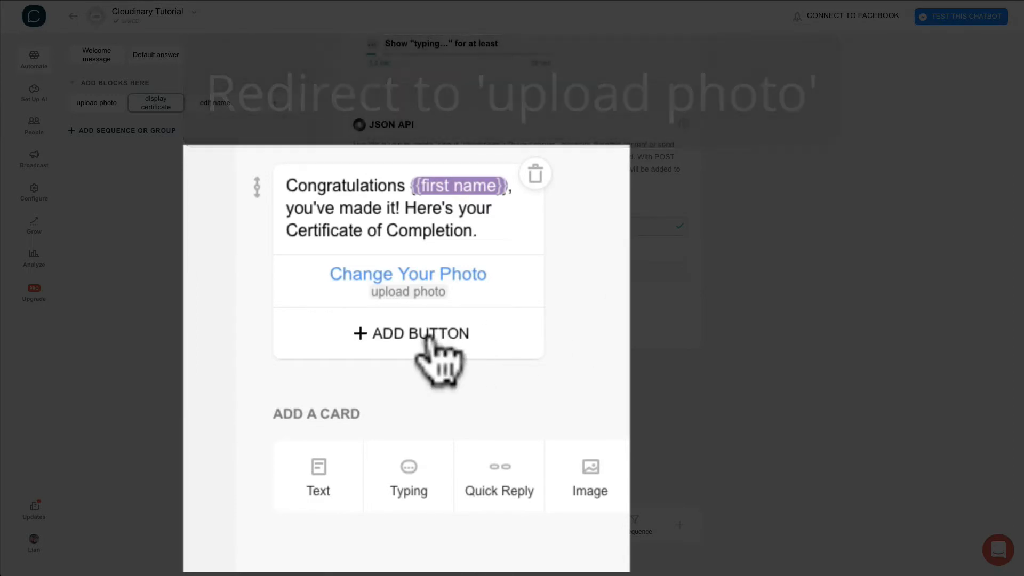
# Add an Edit Your Name button linked to the edit name block.
pyautogui.click(411, 333)
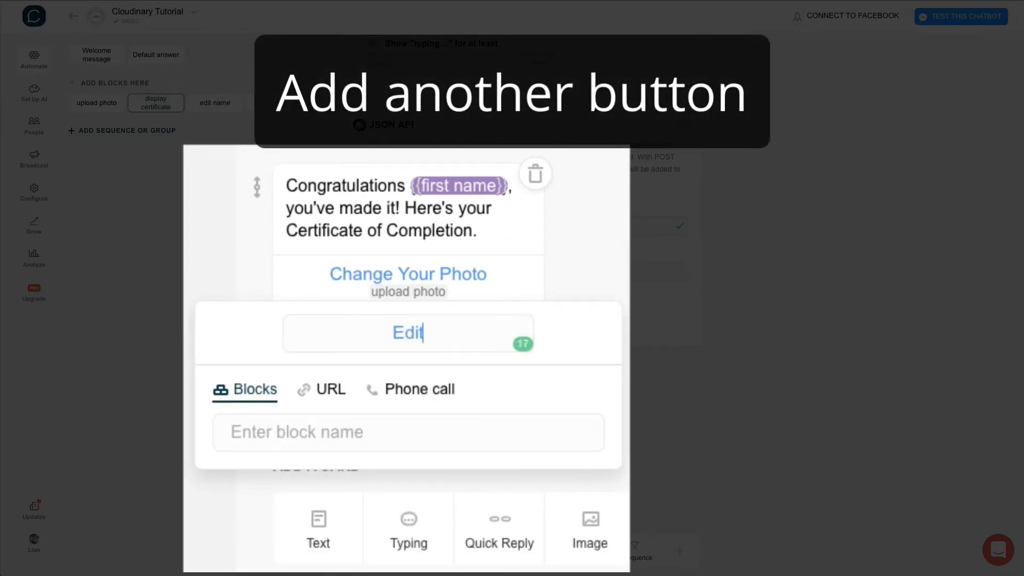
pyautogui.write('Your Nam')
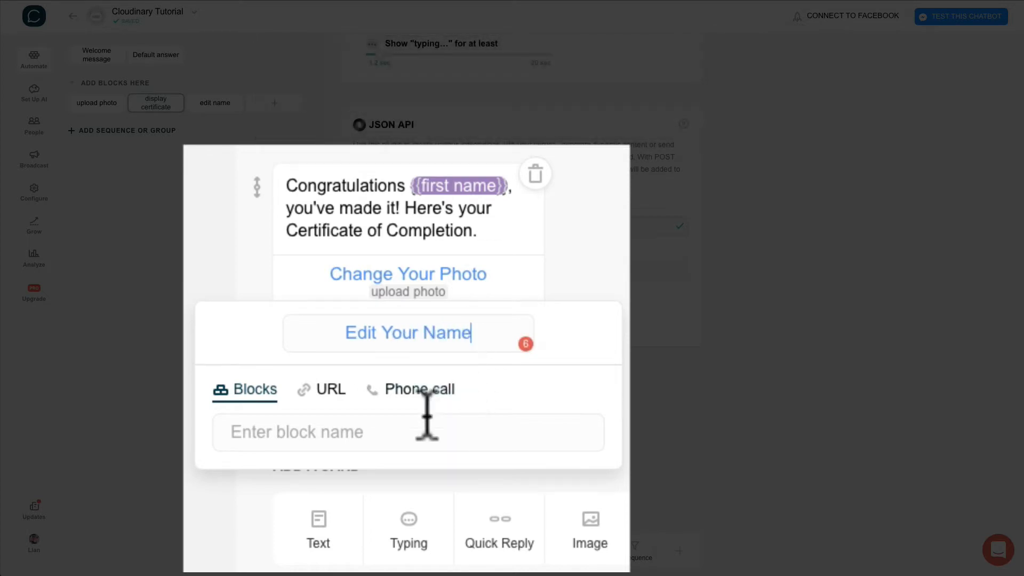
pyautogui.write('ed')
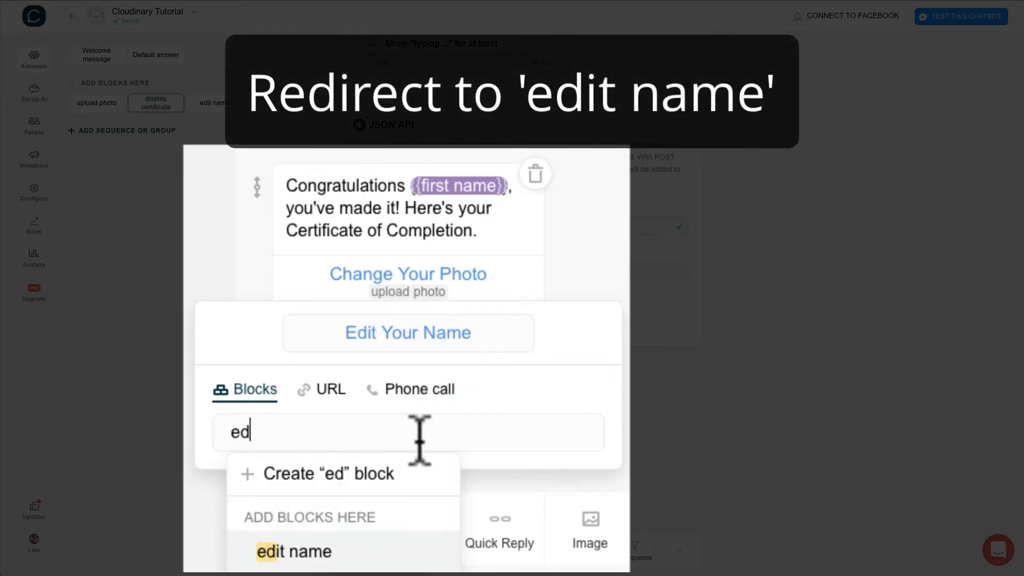
pyautogui.click(293, 551)
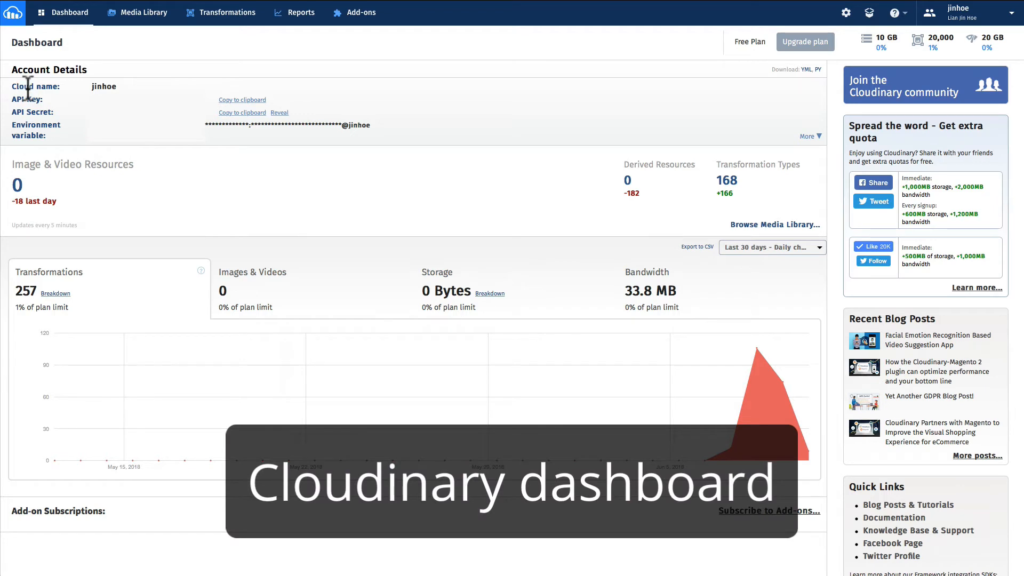
# Note the Cloudinary cloud name 'jinhoe' and go to the empty Media Library.
pyautogui.doubleClick(104, 87)
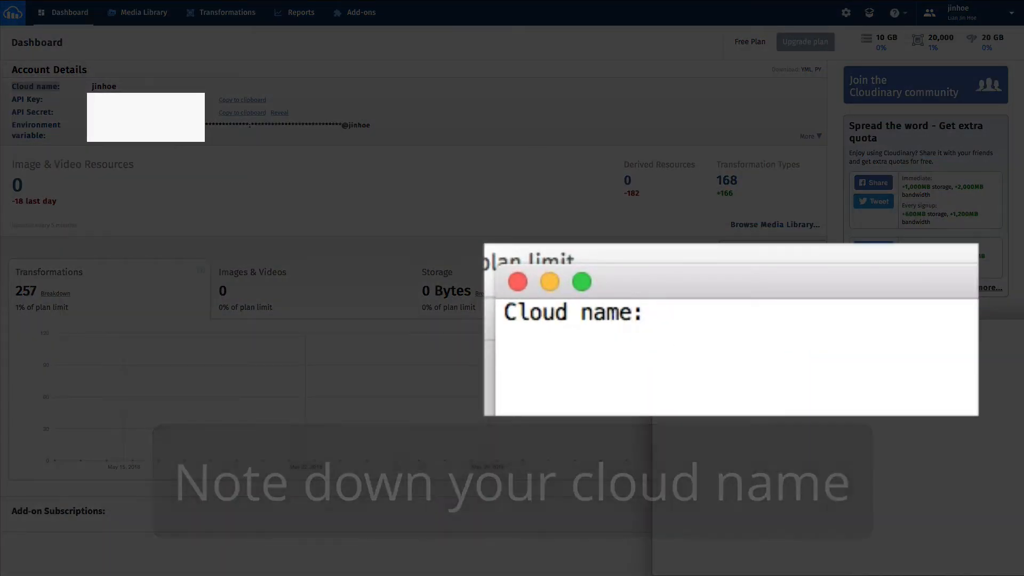
pyautogui.write('jinhoe')
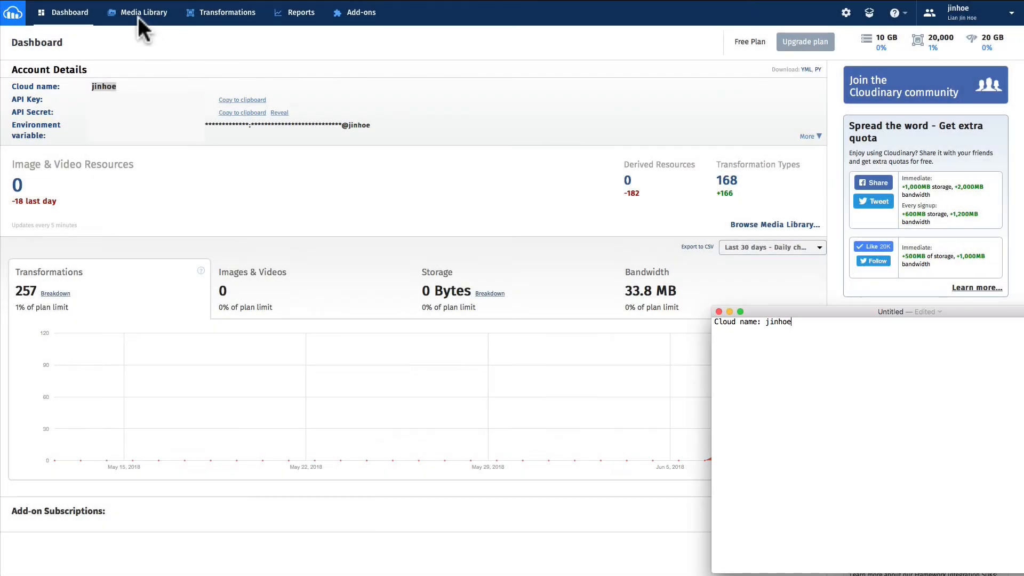
pyautogui.click(144, 12)
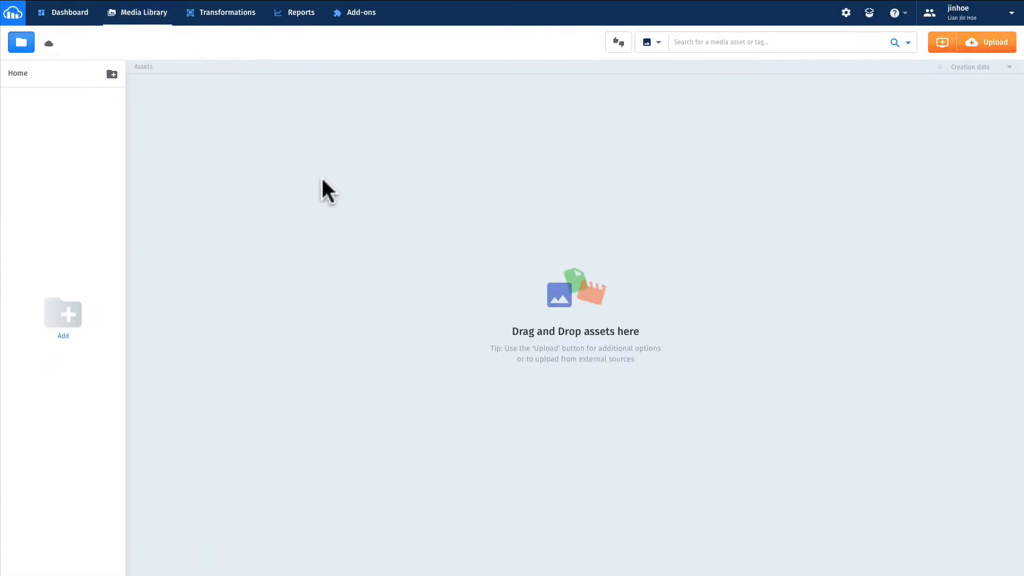
pyautogui.moveTo(112, 73)
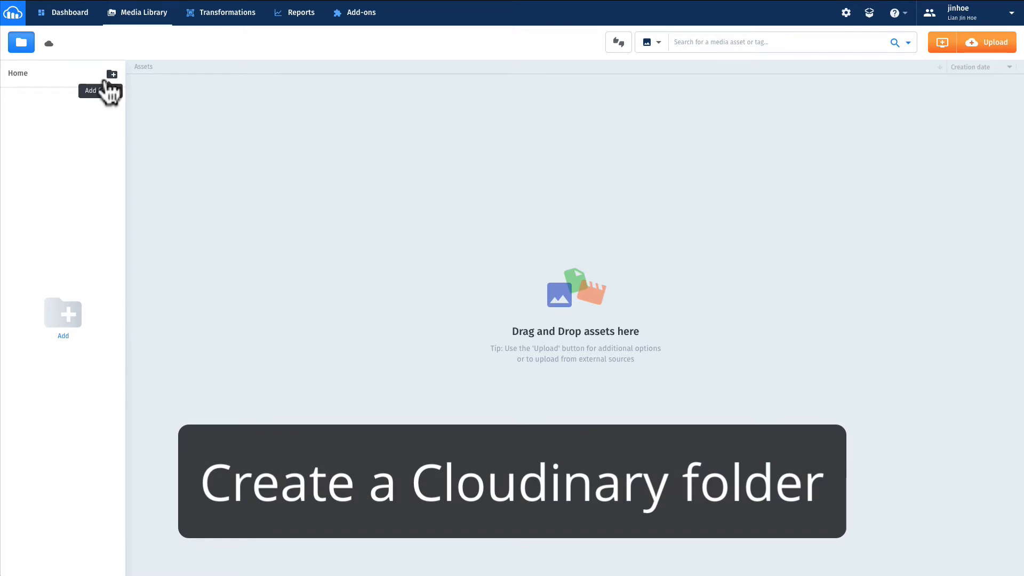
# Create and save a new Cloudinary folder named Cloudinary.
pyautogui.click(112, 74)
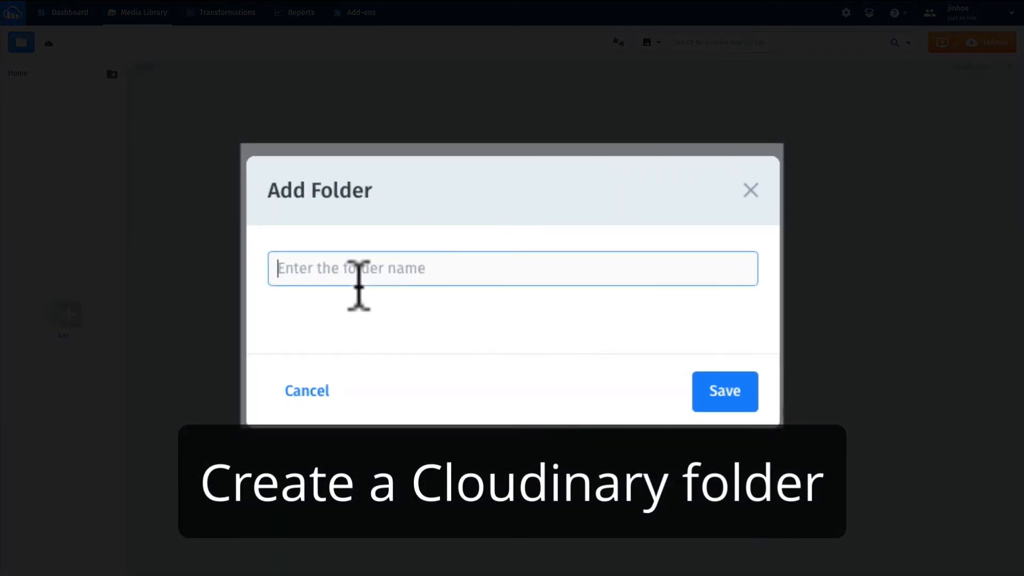
pyautogui.write('Cloud')
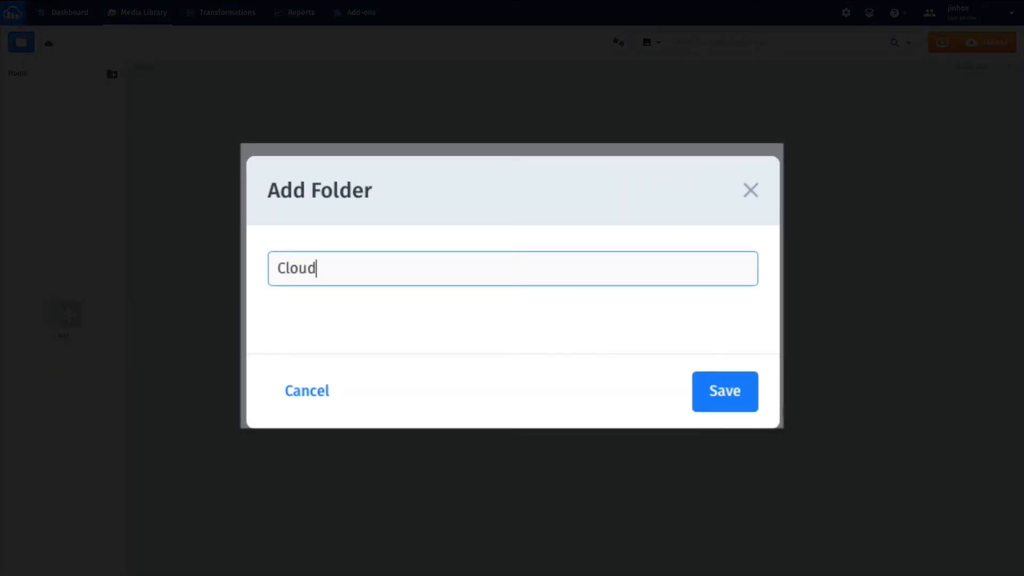
pyautogui.write('inary')
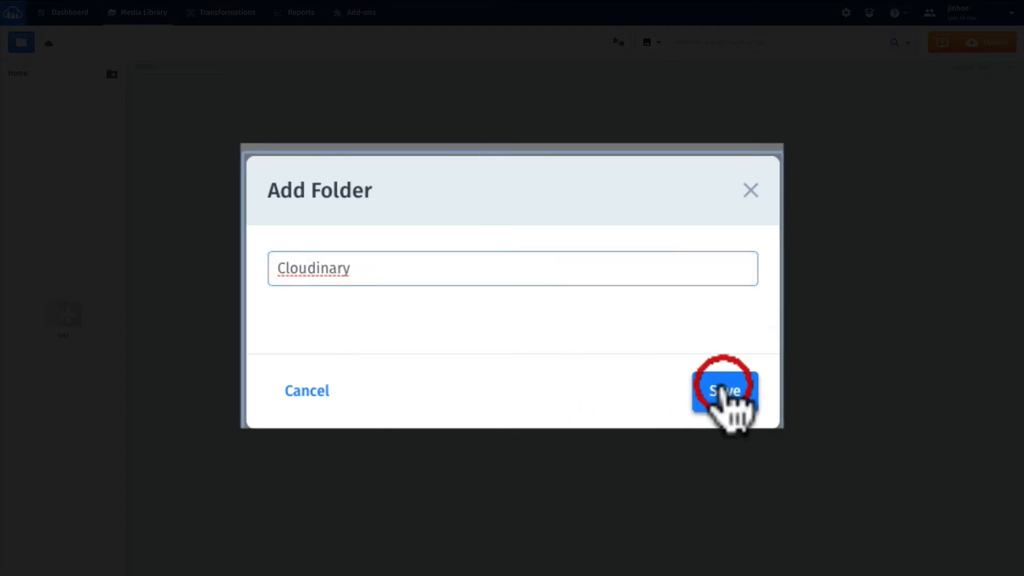
pyautogui.click(723, 390)
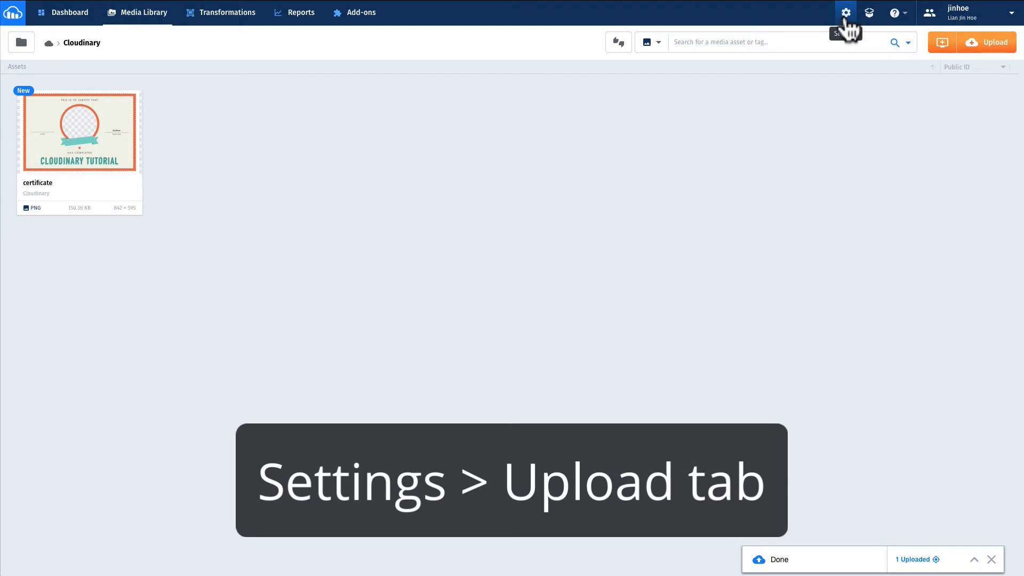
# Reach the Upload presets section of the account's upload settings.
pyautogui.click(844, 13)
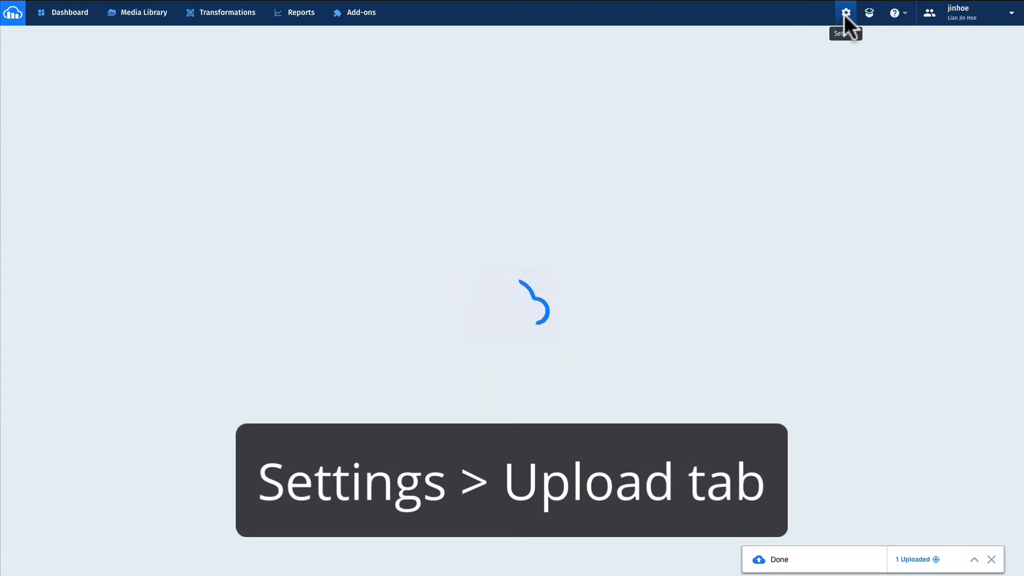
pyautogui.click(844, 13)
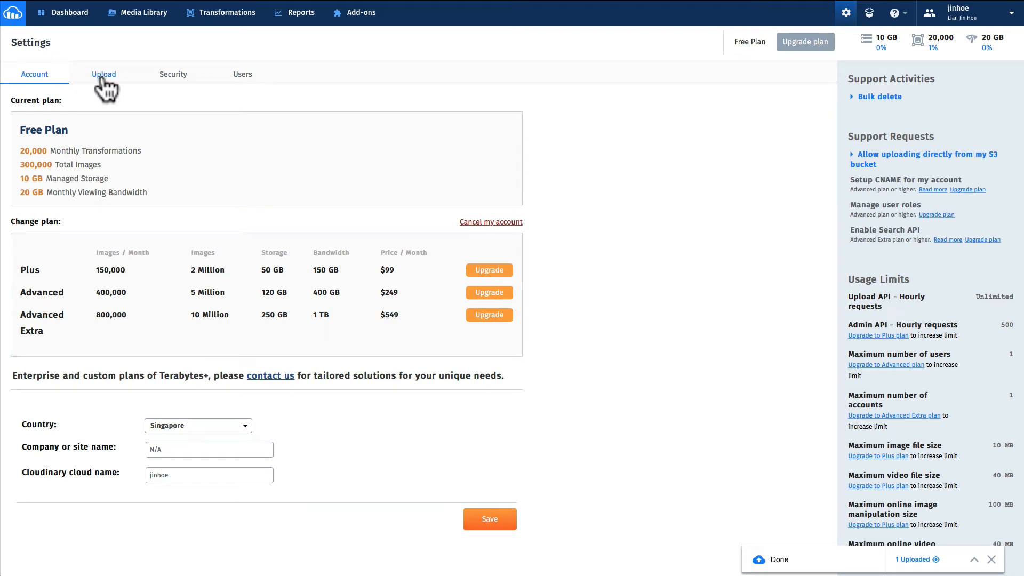
pyautogui.click(103, 73)
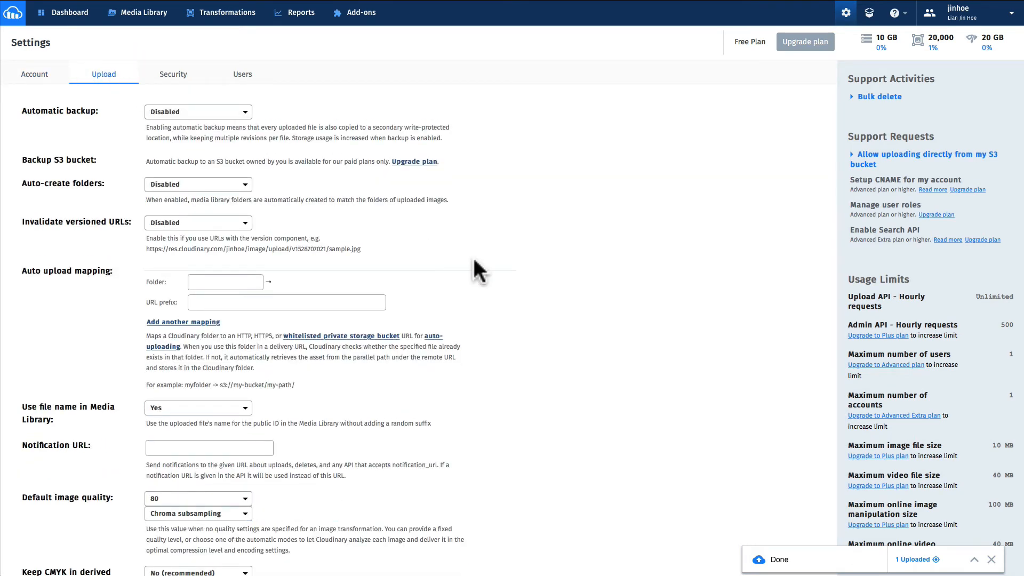
pyautogui.scroll(-3)
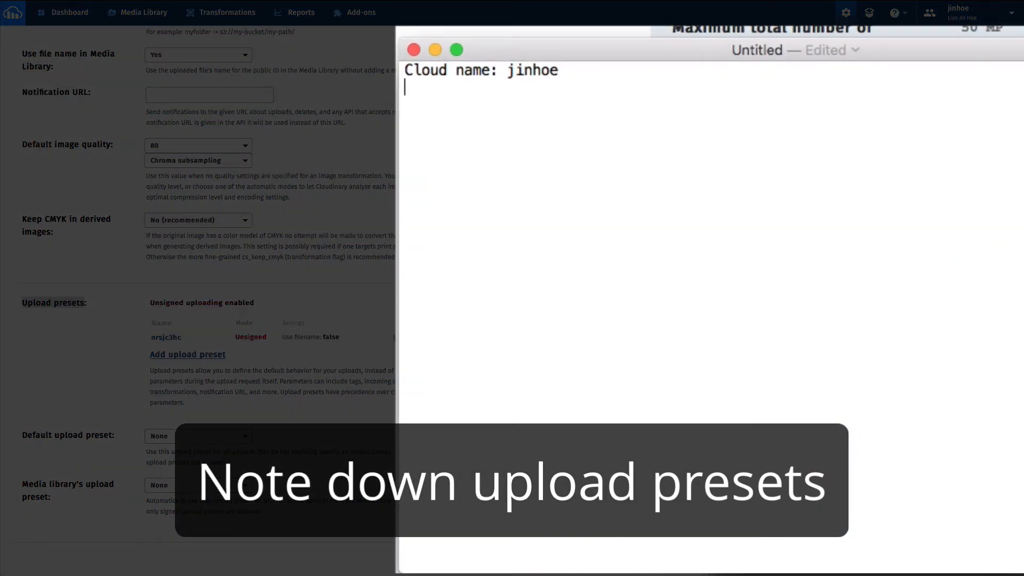
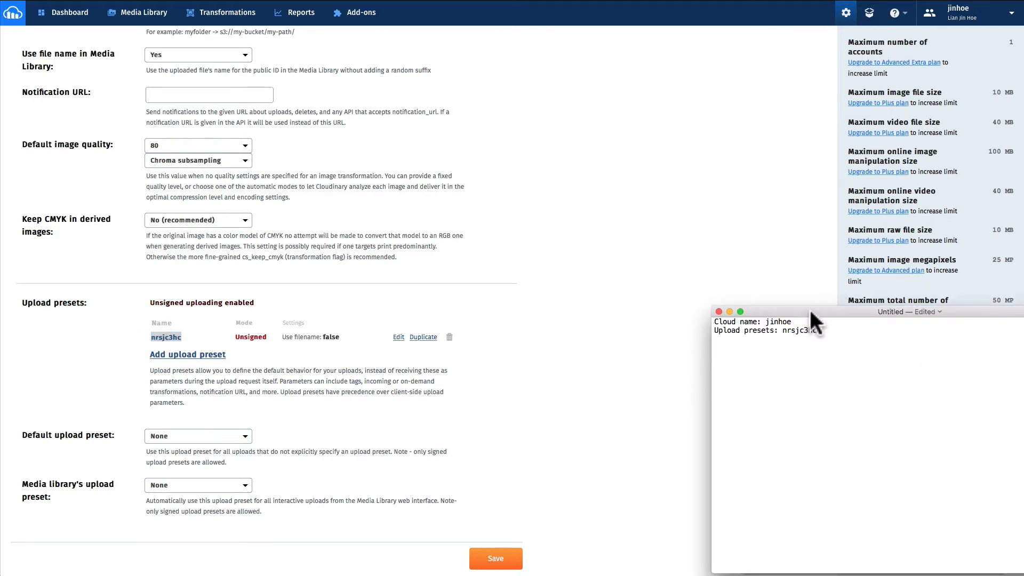
pyautogui.moveTo(636, 249)
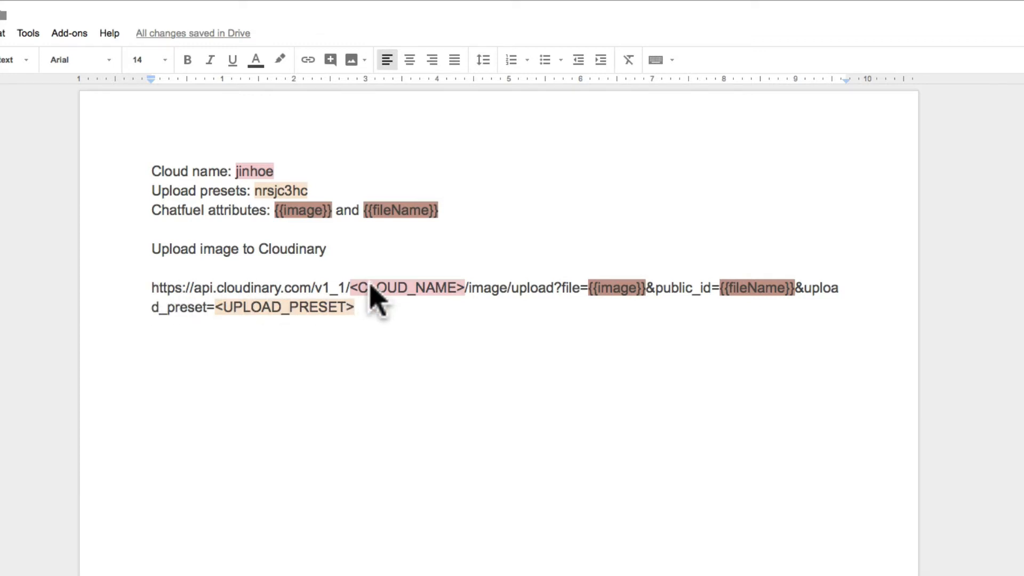
pyautogui.doubleClick(251, 170)
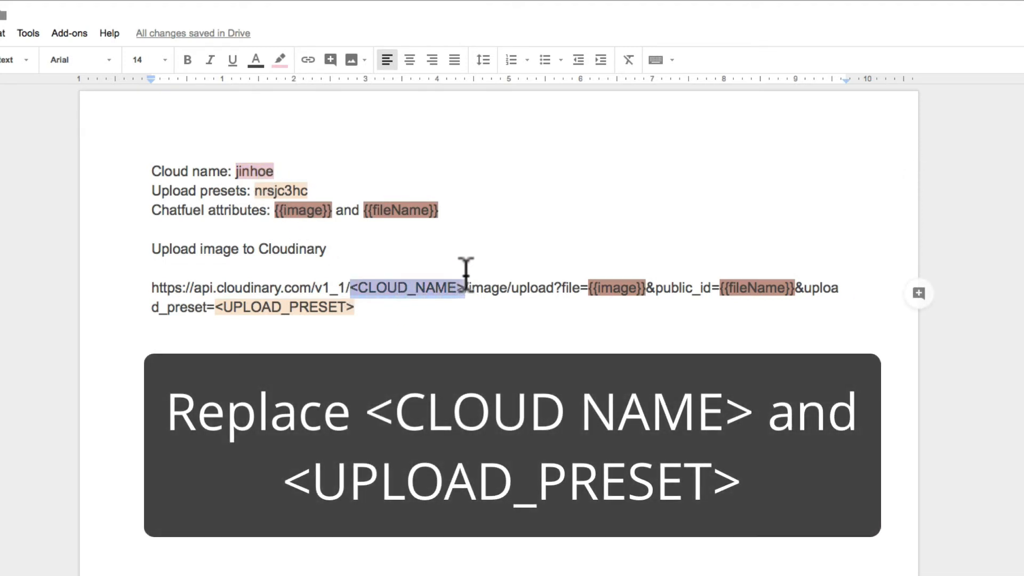
pyautogui.write('jinhoe')
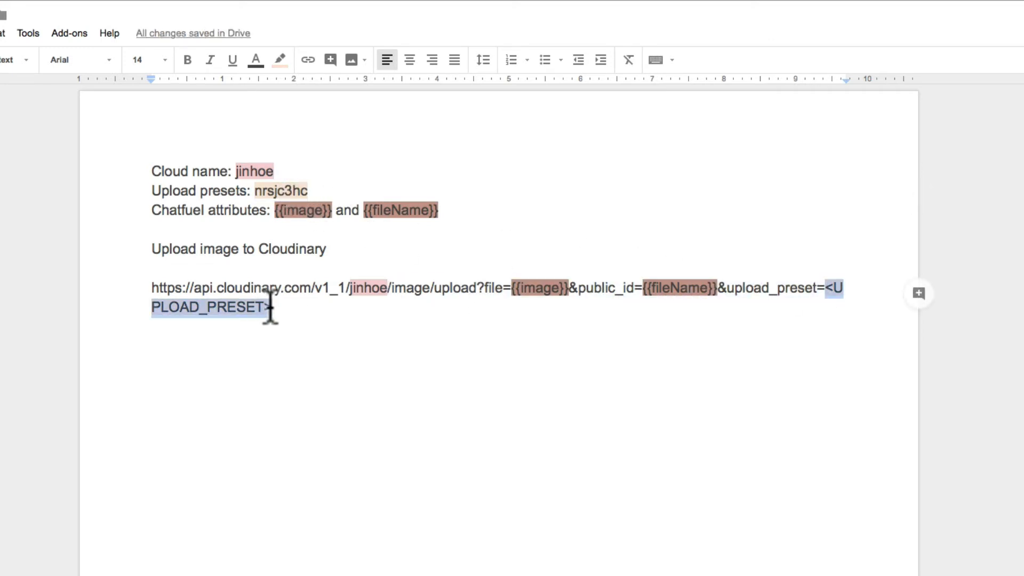
pyautogui.write('nrsjc3hc')
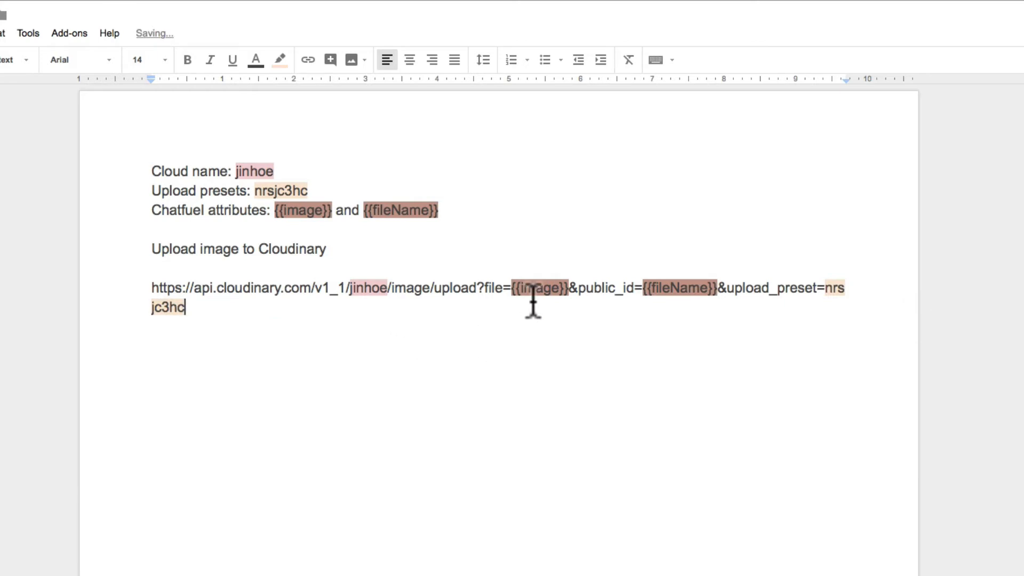
pyautogui.doubleClick(538, 288)
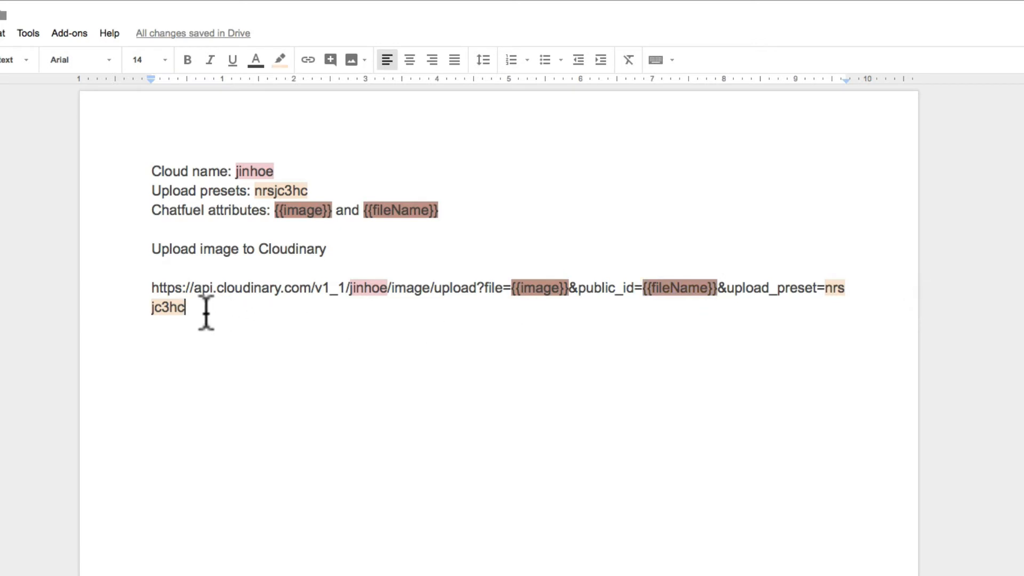
pyautogui.moveTo(152, 288); pyautogui.dragTo(185, 307)
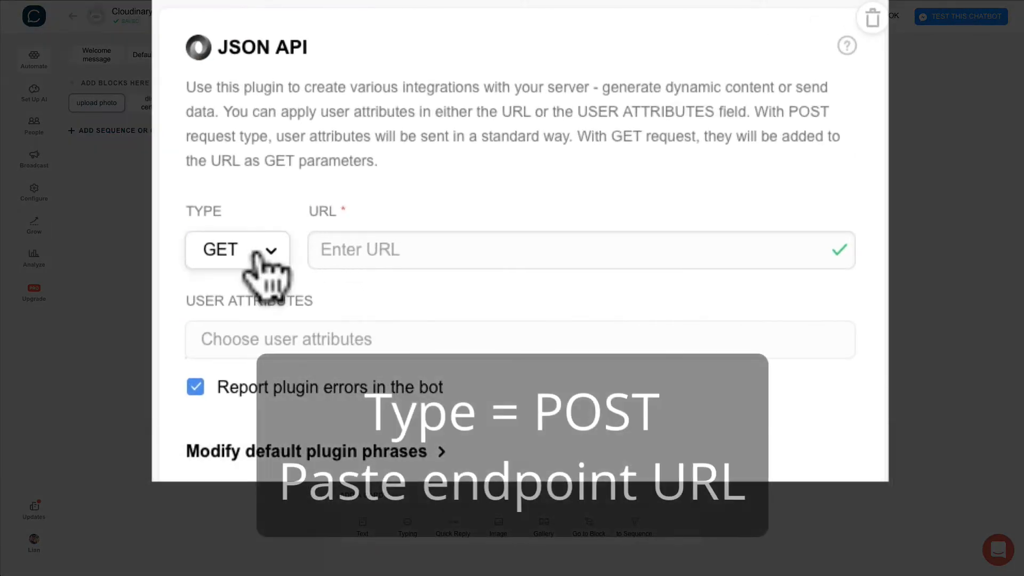
# Change the JSON API plugin's request type toward POST for the upload endpoint.
pyautogui.click(237, 249)
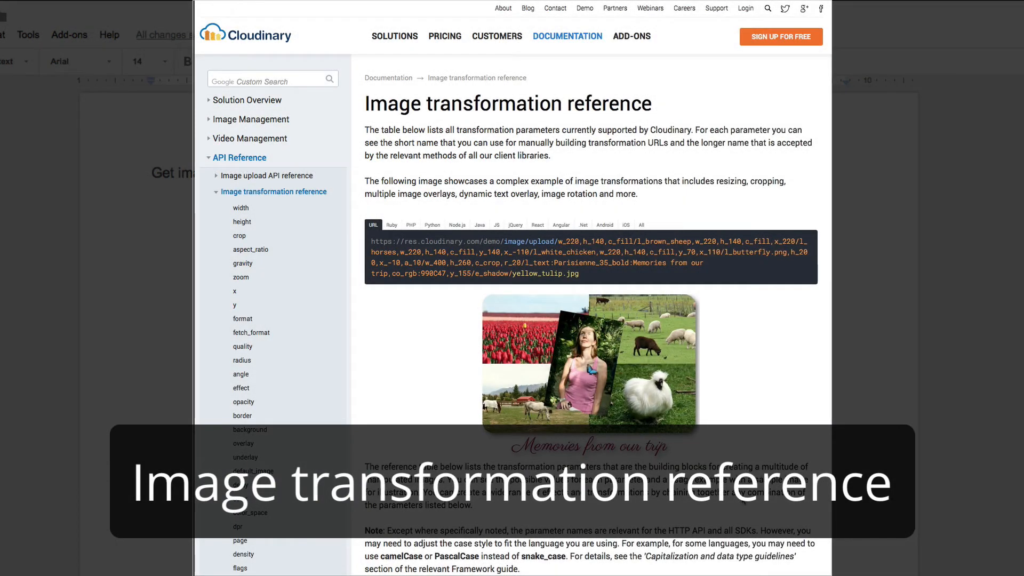
# Scroll down the Cloudinary image transformation reference page.
pyautogui.scroll(-3)
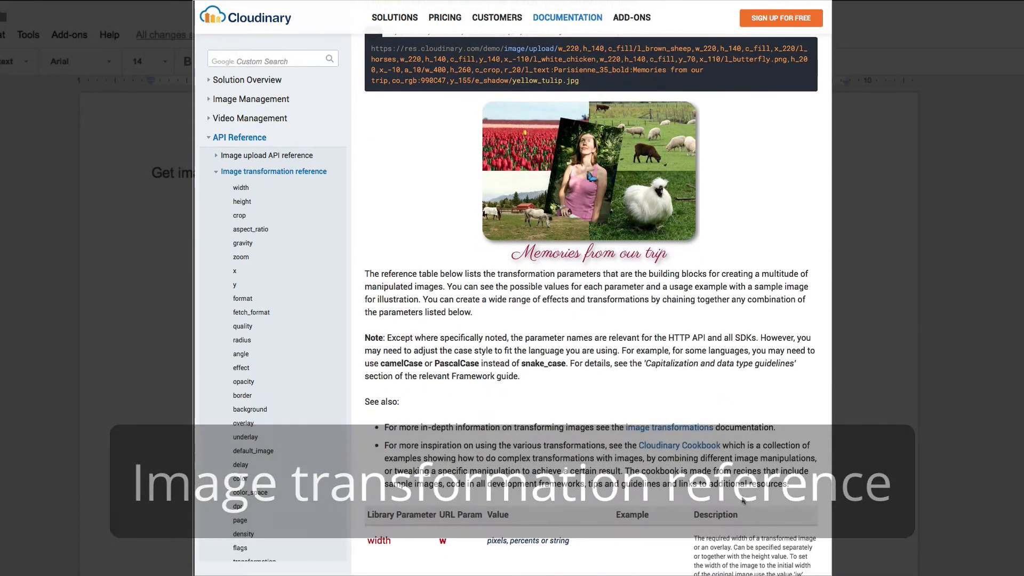
pyautogui.scroll(-3)
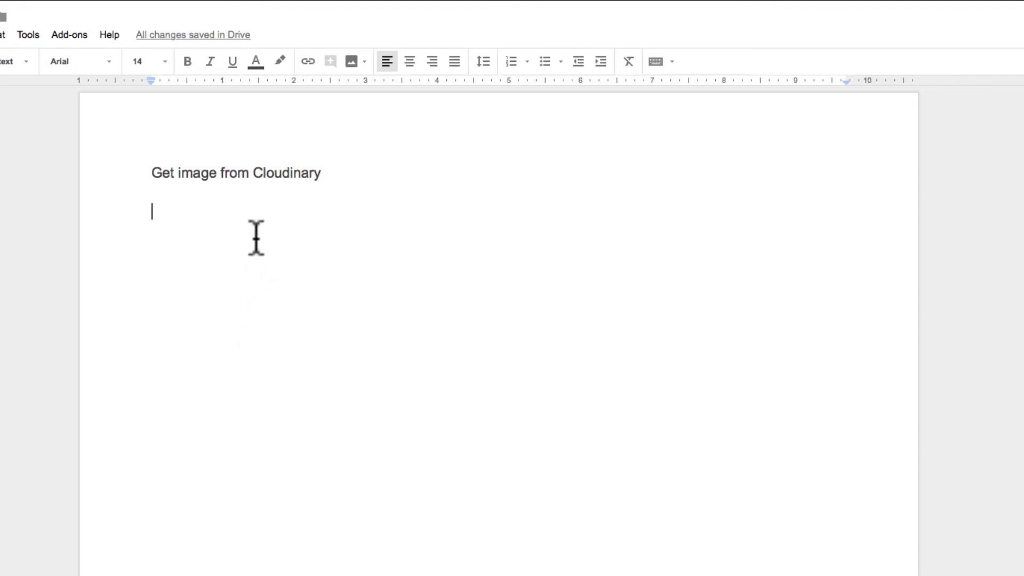
# Write the res.cloudinary.com delivery URL for cloud jinhoe and start a '4 components' note.
pyautogui.write('https://res.cloudinary.com/<CLOUD_NAME>/image/upload/')
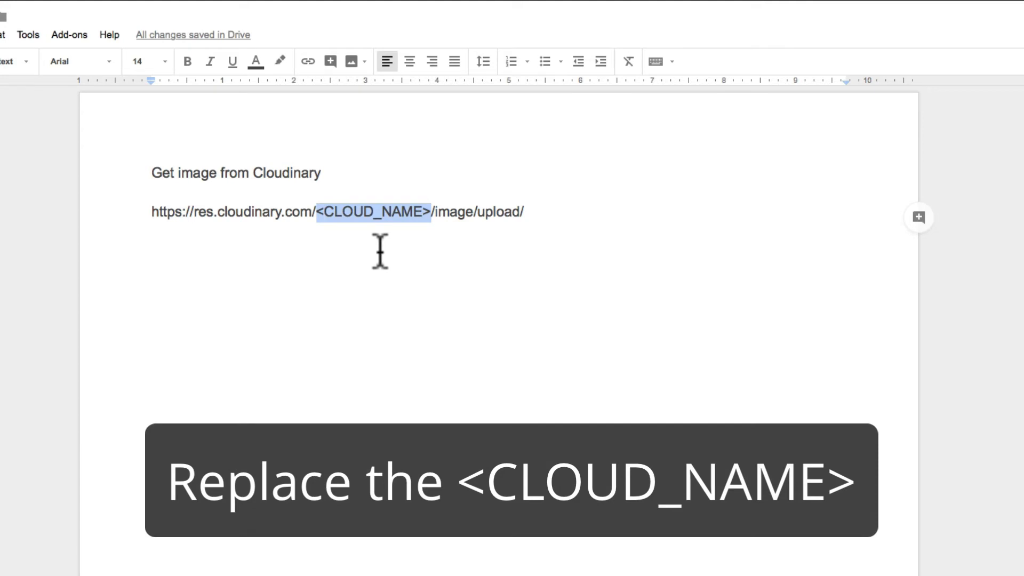
pyautogui.write('jinhoe')
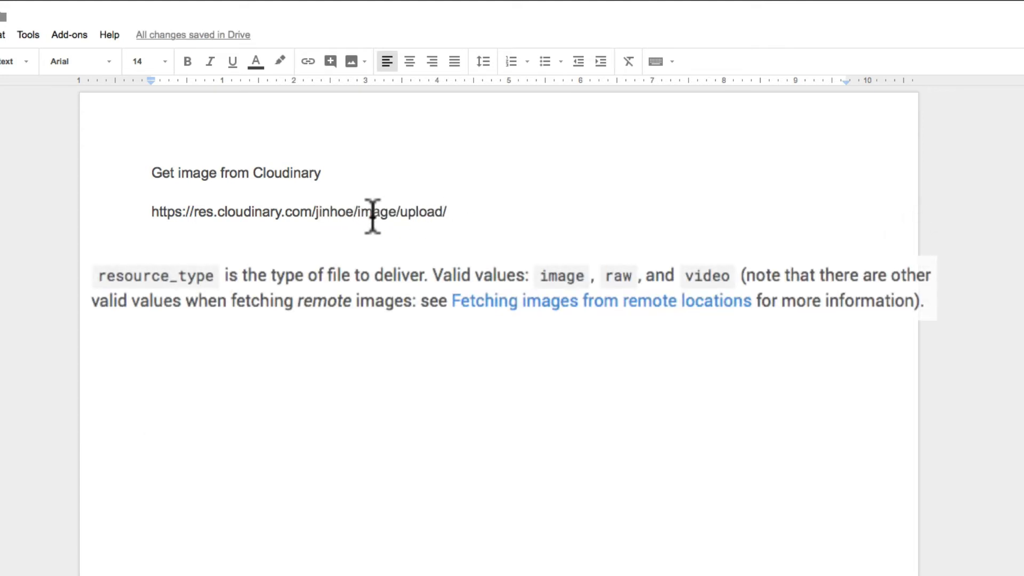
pyautogui.doubleClick(378, 211)
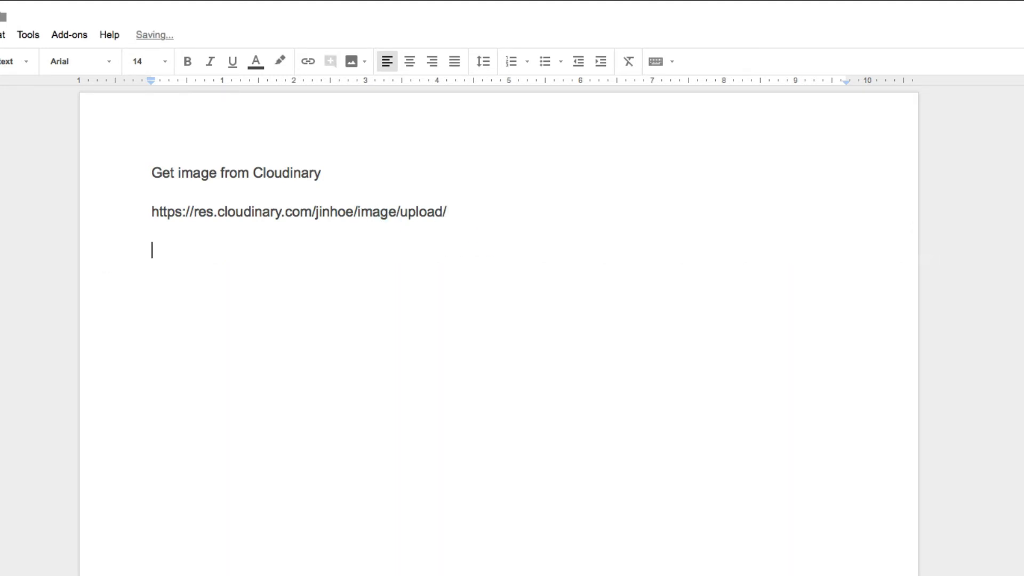
pyautogui.write('4 components')
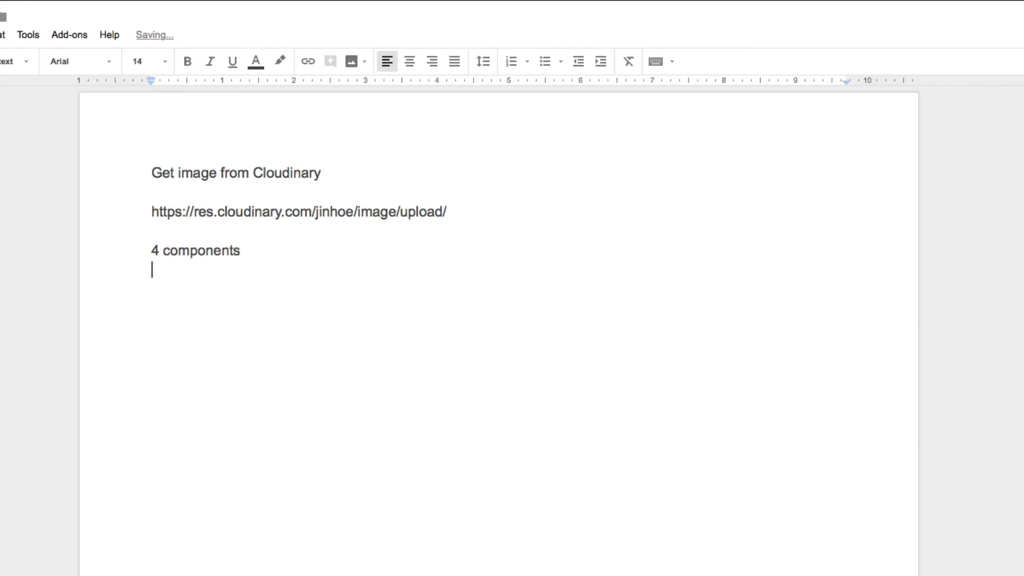
# List Profile Photo as component 1 and append c_thumb,g_face:auto to the URL.
pyautogui.click(510, 62)
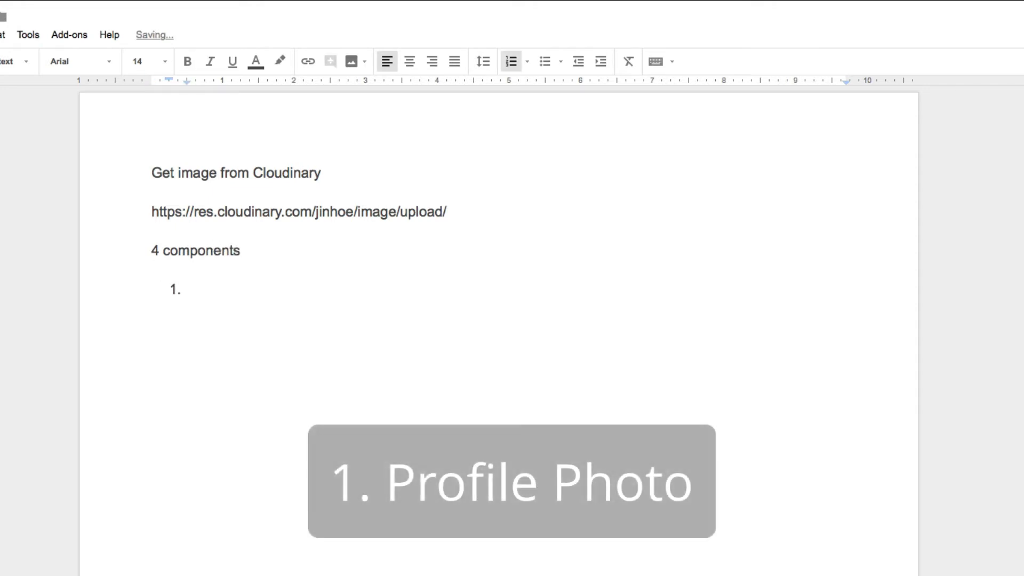
pyautogui.write('Pro')
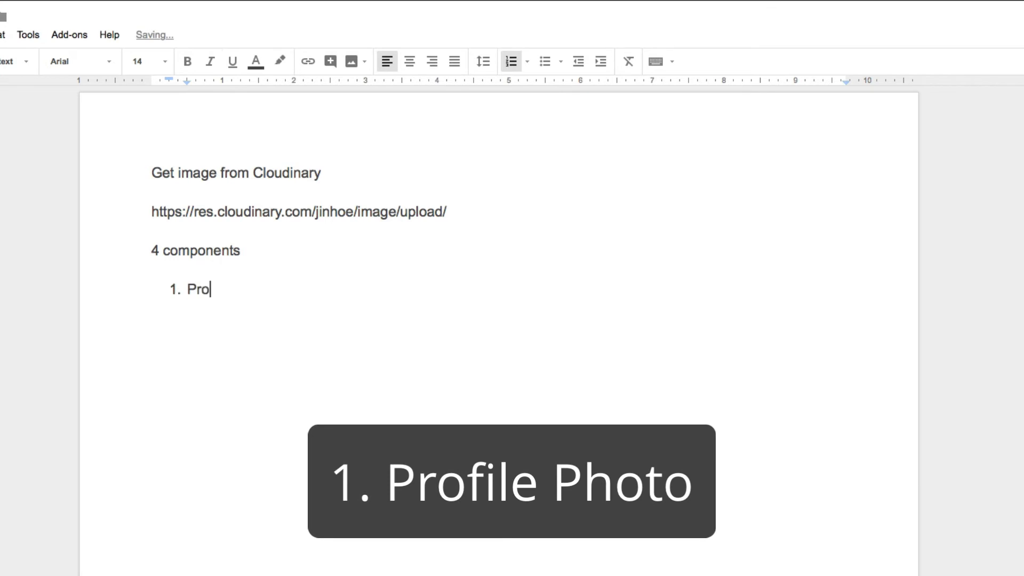
pyautogui.write('file Photo')
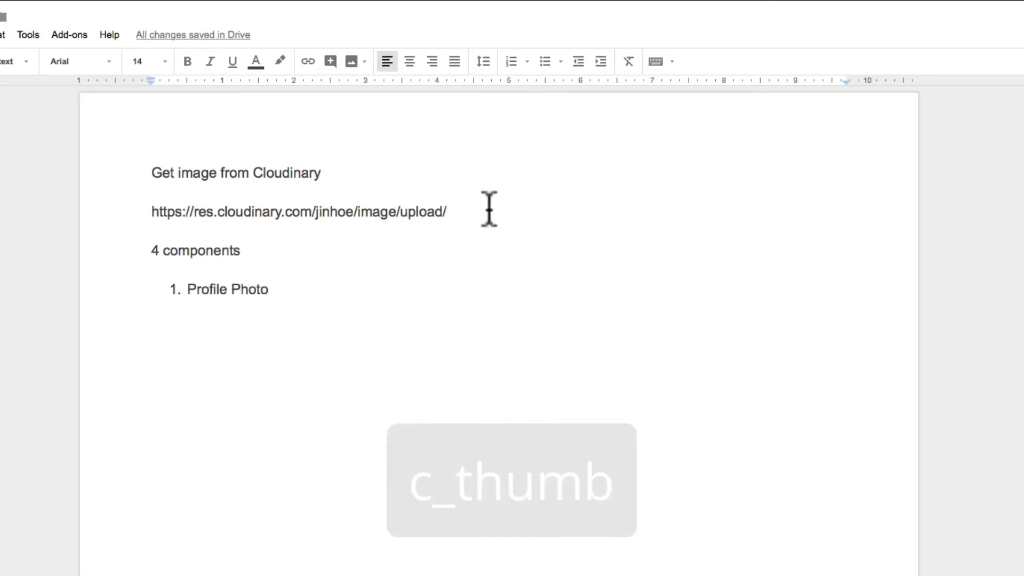
pyautogui.write('c_thum')
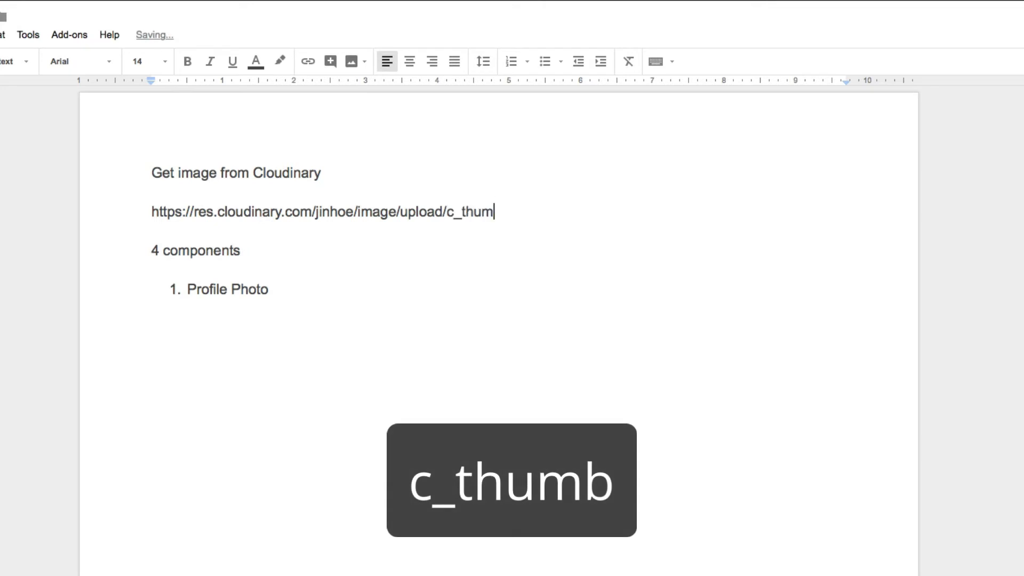
pyautogui.write('b')
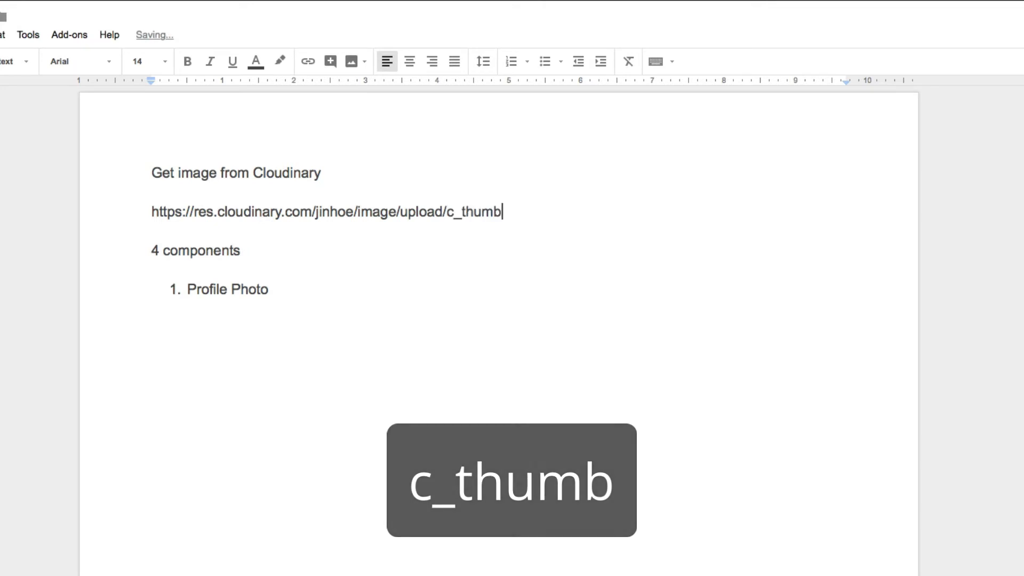
pyautogui.doubleClick(468, 211)
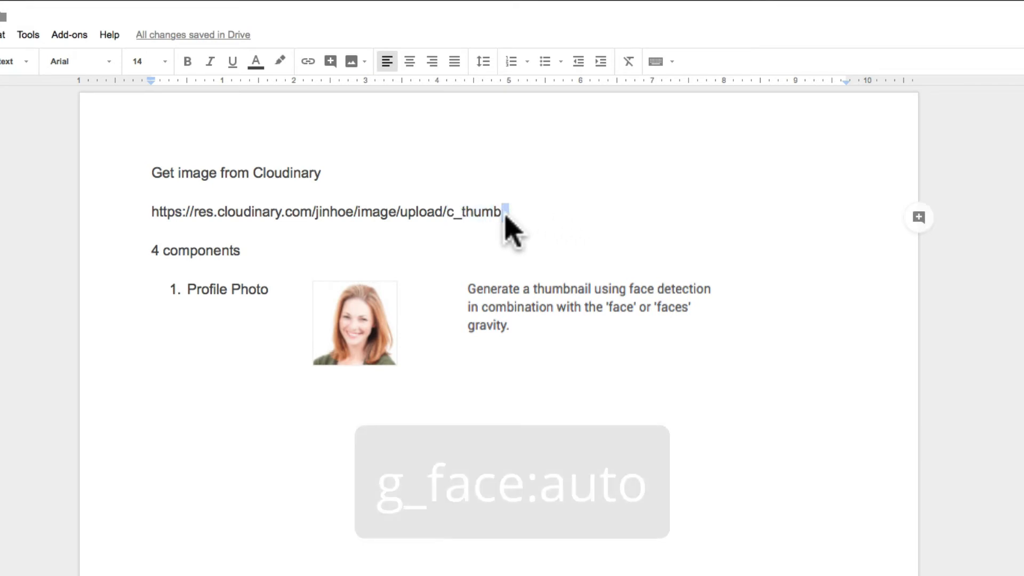
pyautogui.write(',g_')
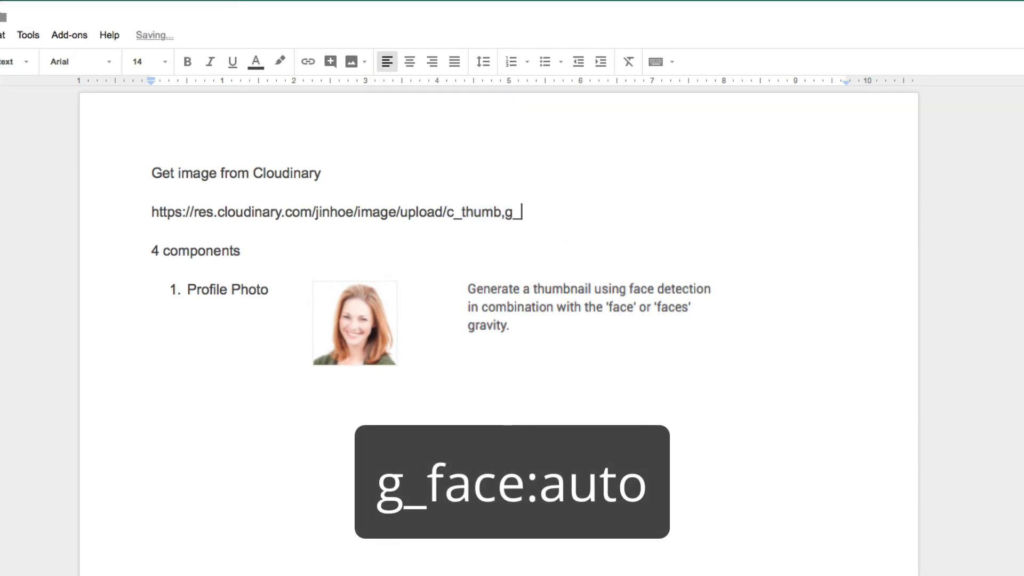
pyautogui.write('face')
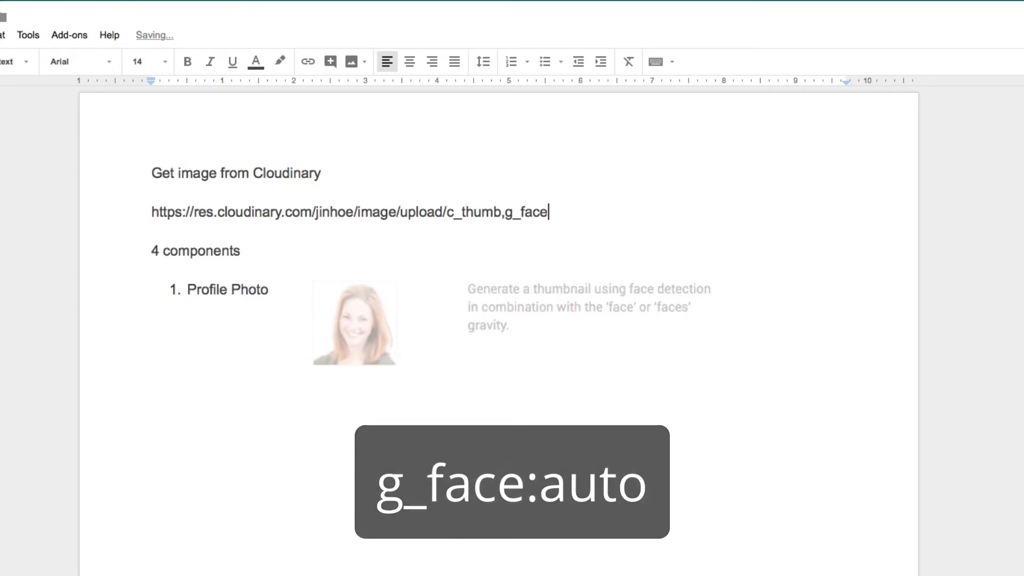
pyautogui.write(':auto')
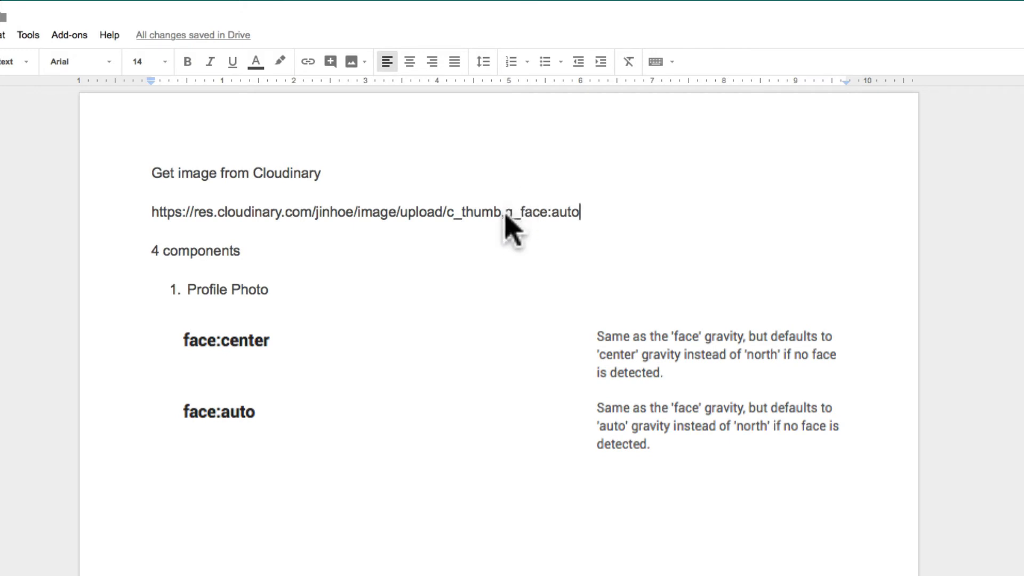
# Append h_255,w_255 and the l_Cloudinary:certificate,y_60 overlay to the URL.
pyautogui.moveTo(508, 211); pyautogui.dragTo(578, 211)
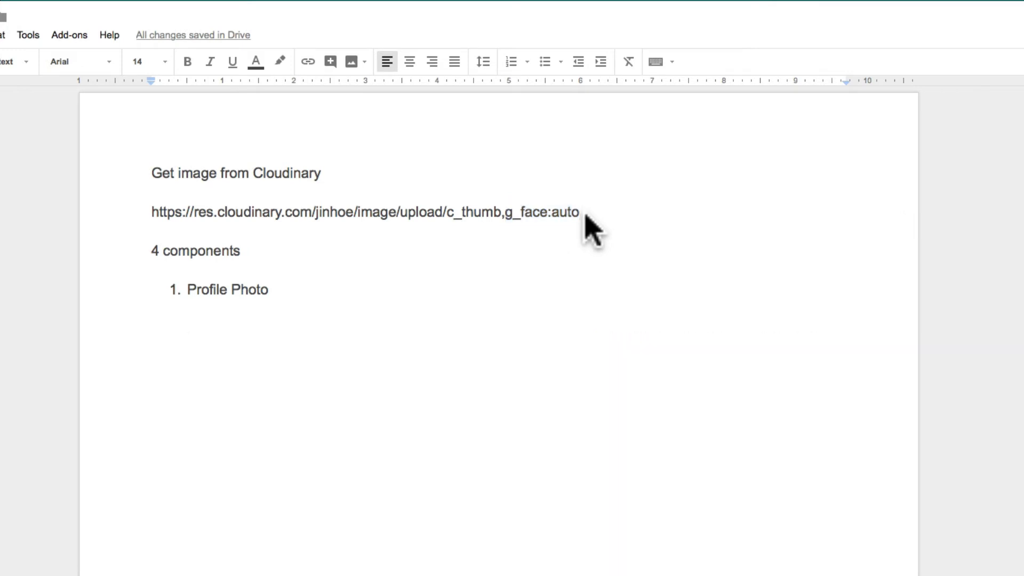
pyautogui.write(',')
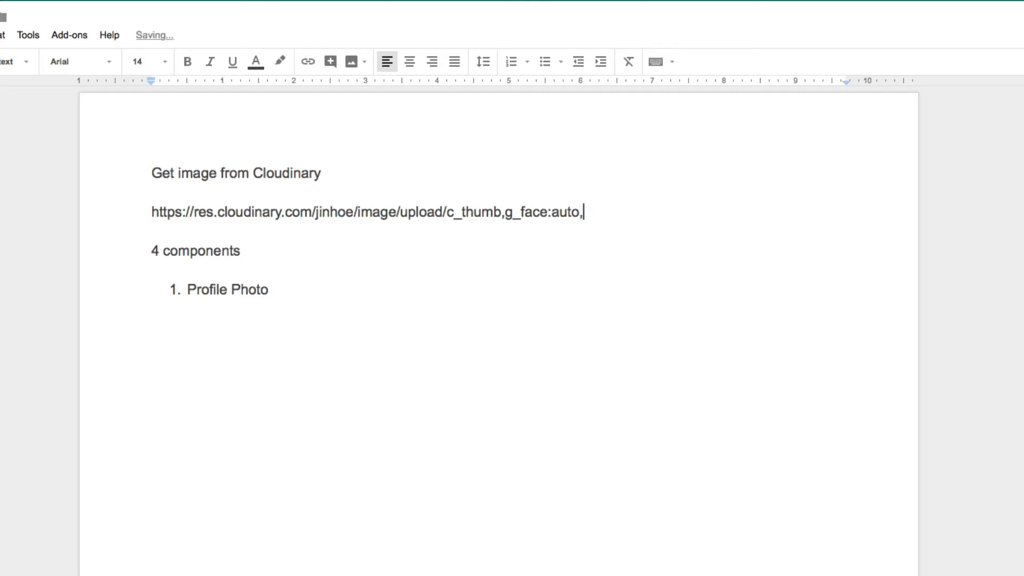
pyautogui.write('h_')
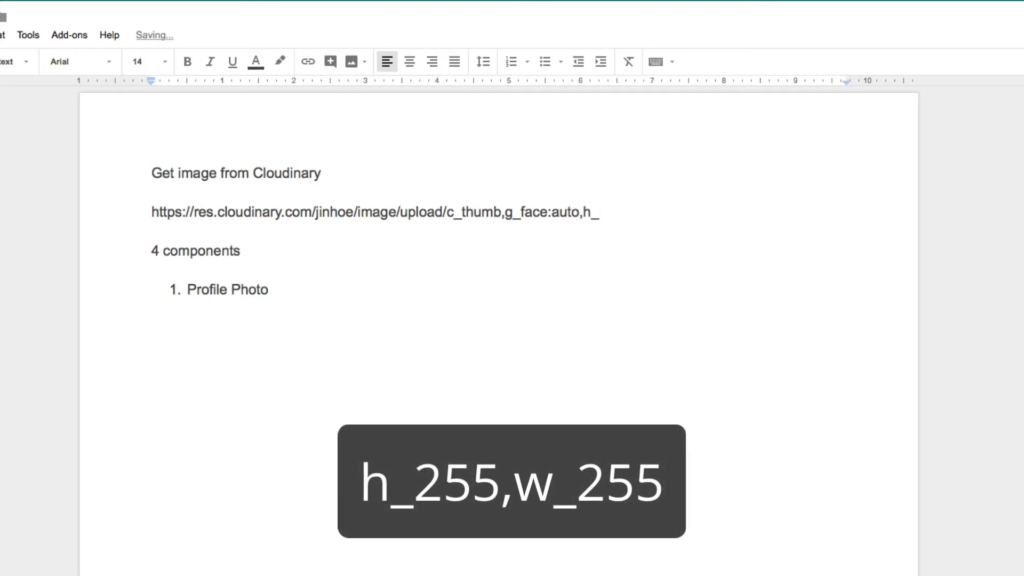
pyautogui.write('255')
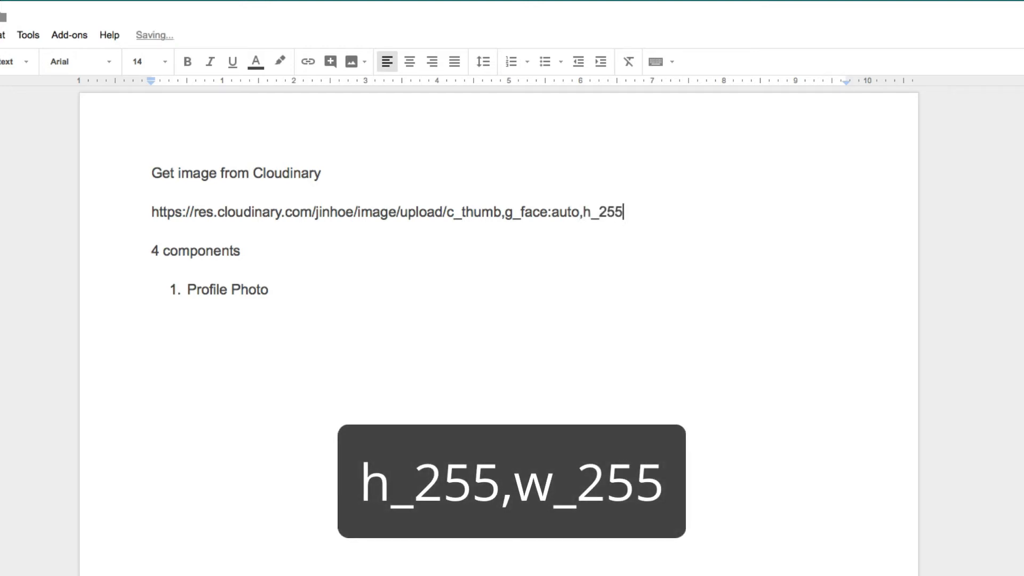
pyautogui.write(',')
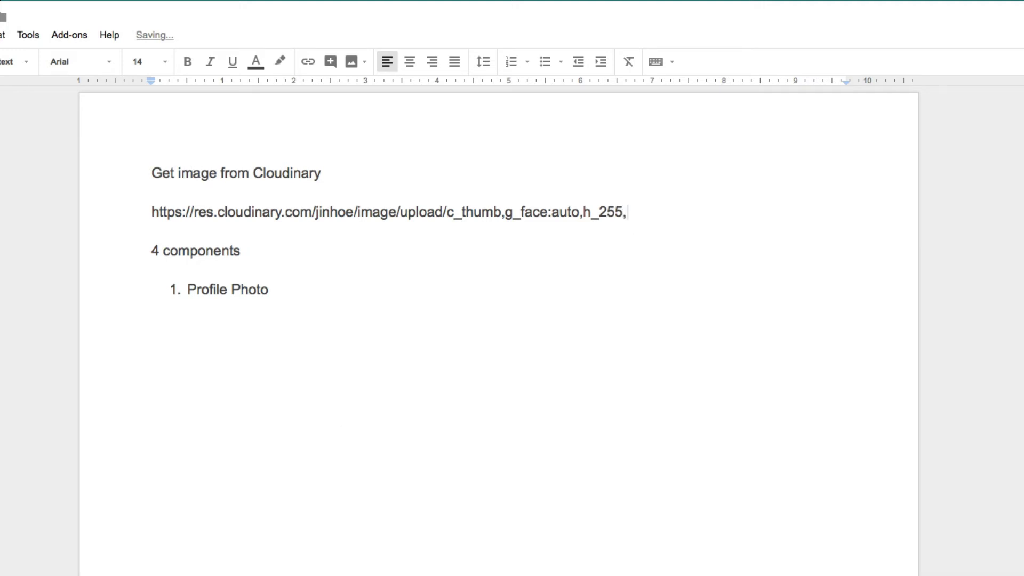
pyautogui.write('w_255/')
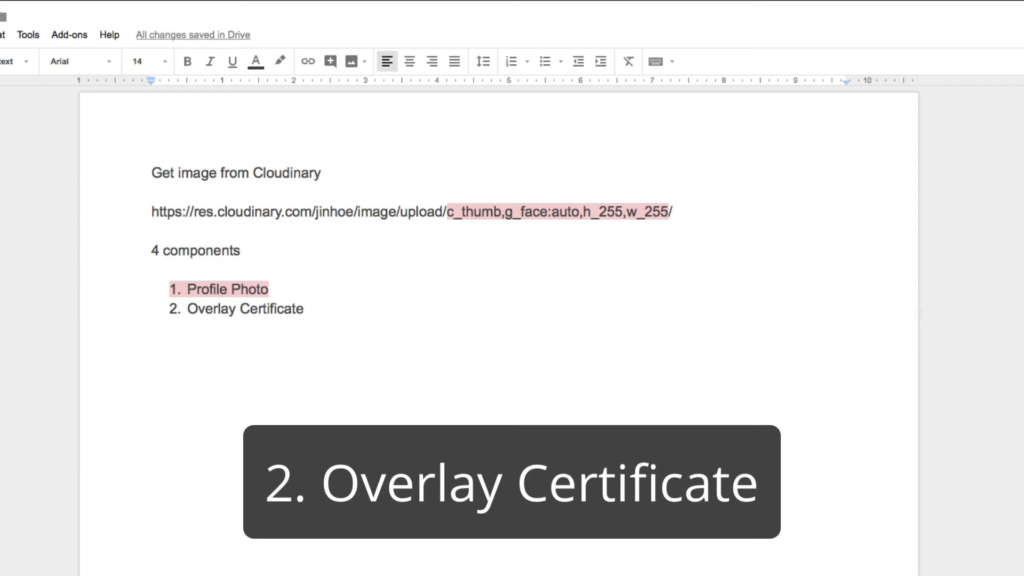
pyautogui.write('l_Cloudinary:certificate,y_60/')
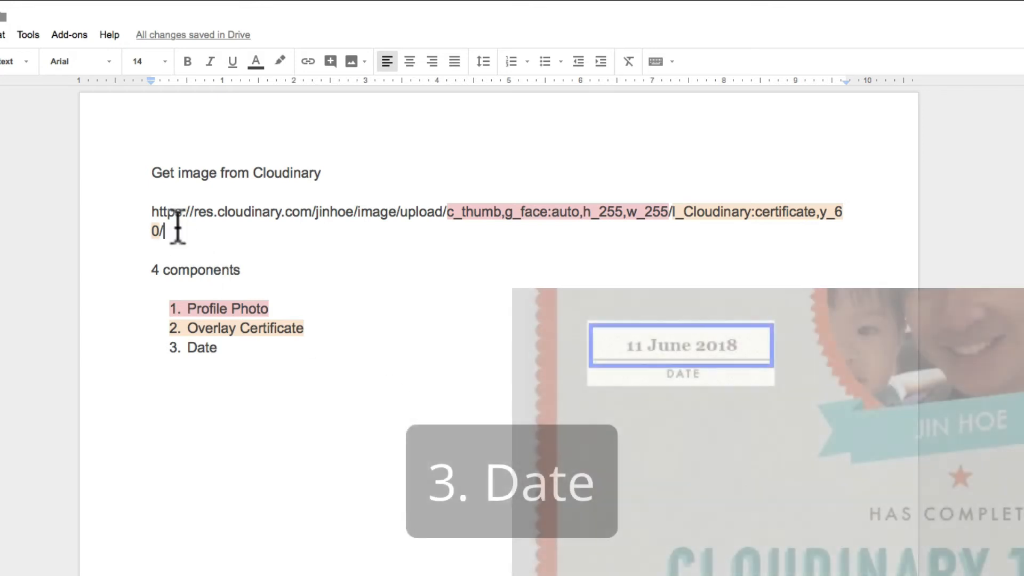
# Append the date overlay l_text:Georgia_16_bold_center:<DATE>,x_-262,y_-14,co_rgb:594b3C to the URL.
pyautogui.write('_text:Georgia_16_bold_center:<DATE>,x_-262,y_-14,co_rgb:594b3C')
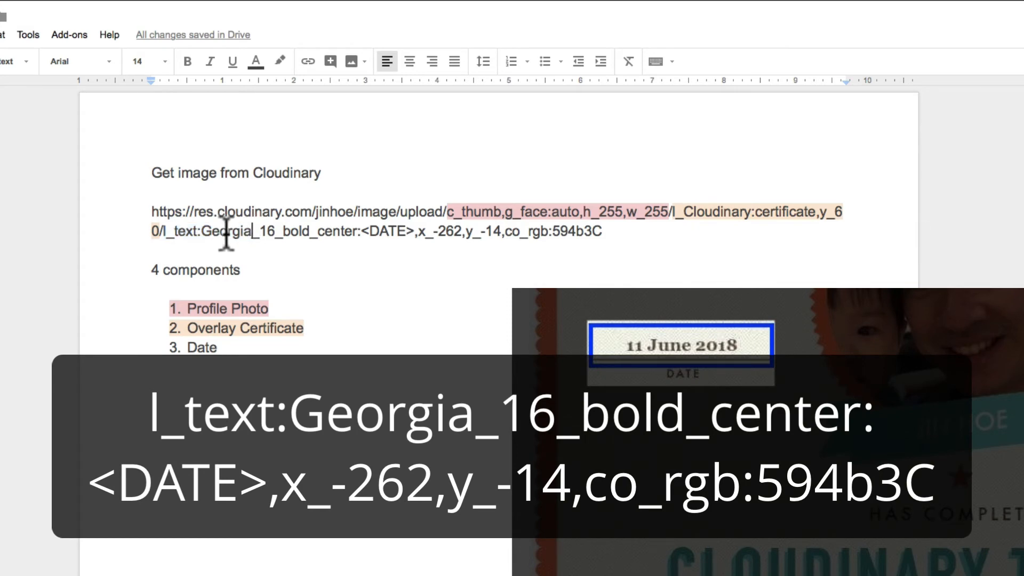
pyautogui.doubleClick(379, 232)
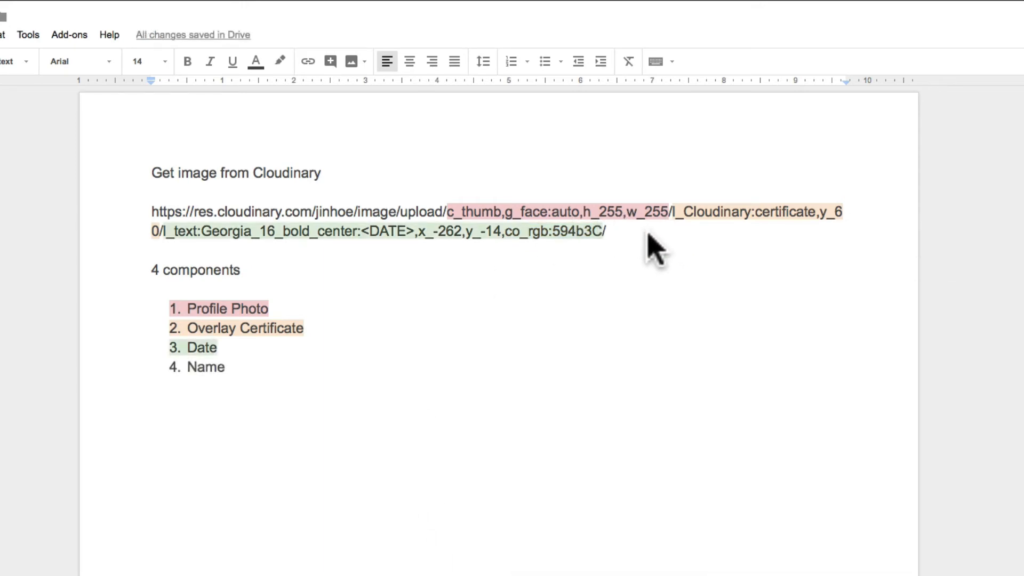
# Append l_text:Futura_22_italic_center:<NAME>,y_61,co_rgb:FFFFFF,a_-7 and /<PROFILE_PHOTO_FILE_NAME.jpg> to the URL.
pyautogui.write('l_text:Futura_22_italic_center:<NAME>,y_61,co_rgb:FFFFFF,a_-7')
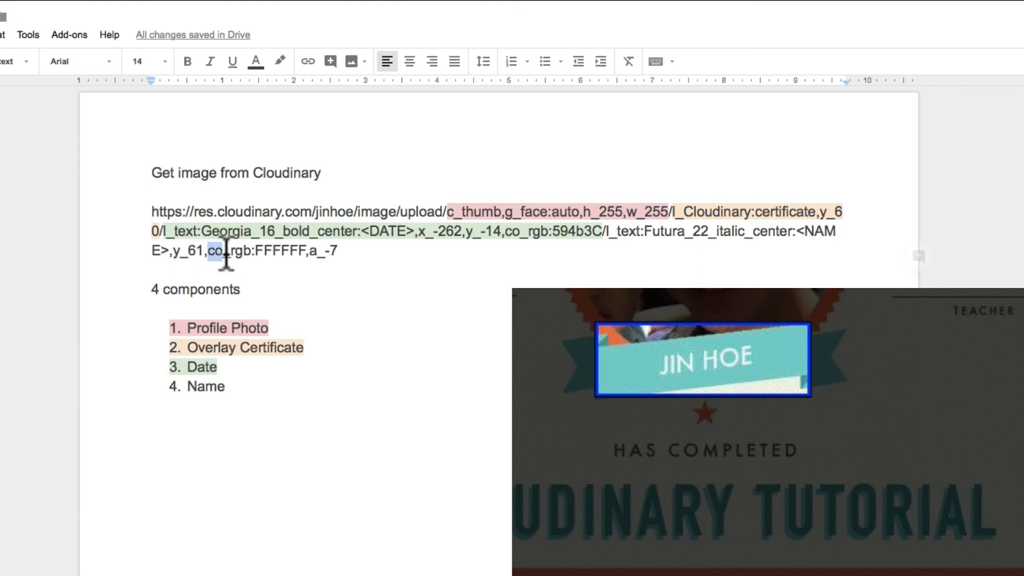
pyautogui.moveTo(222, 252); pyautogui.dragTo(310, 252)
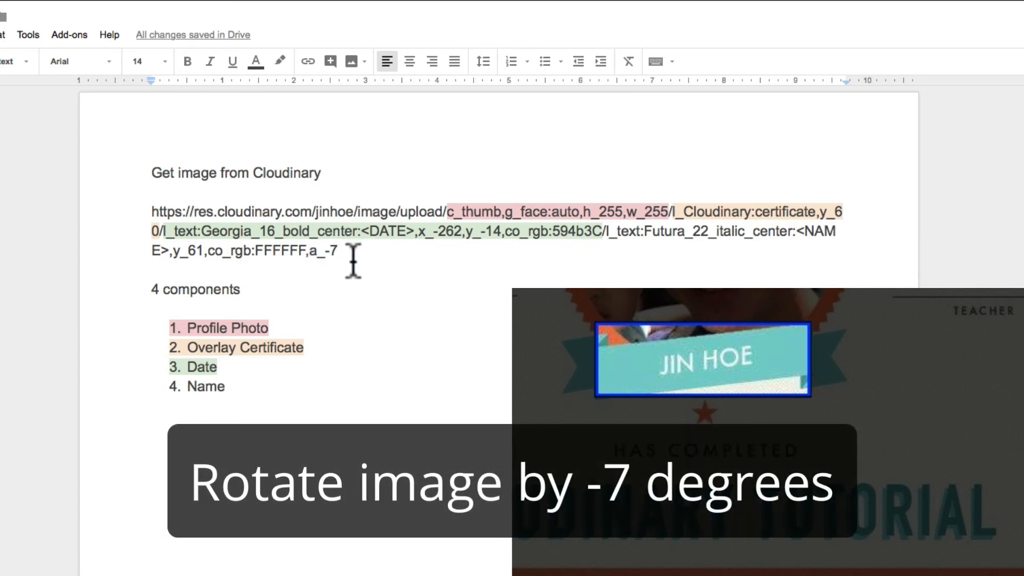
pyautogui.write('/<PROFILE_PHOTO_FILE_NAME.jpg>')
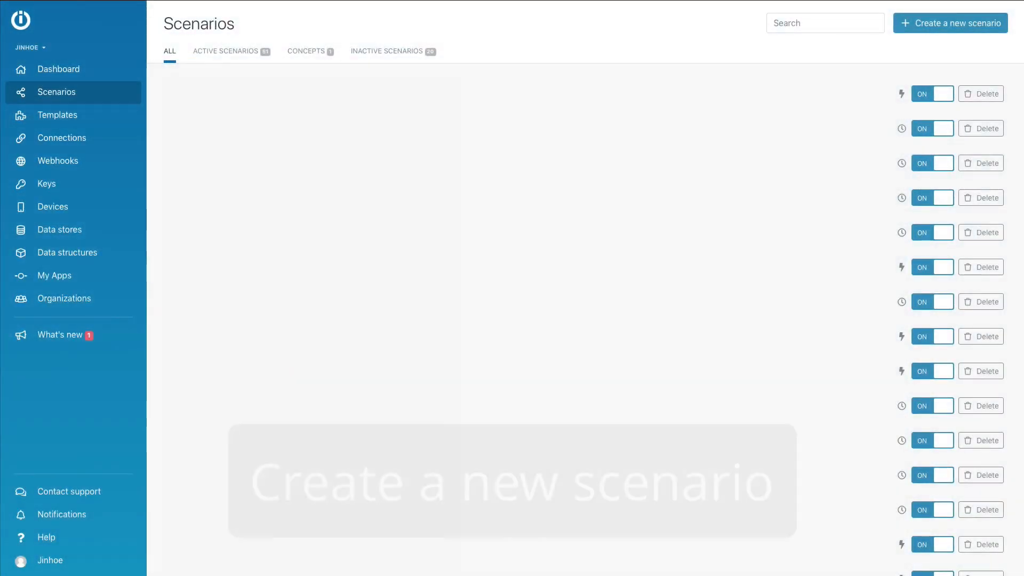
pyautogui.moveTo(62, 102)
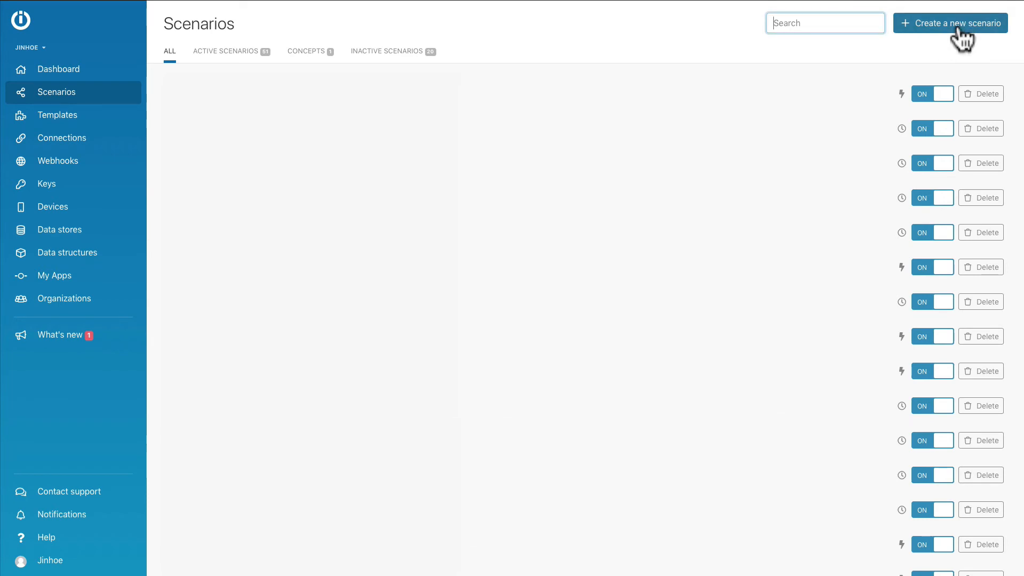
# Start a new scenario with a Webhooks custom webhook as its first module.
pyautogui.click(949, 22)
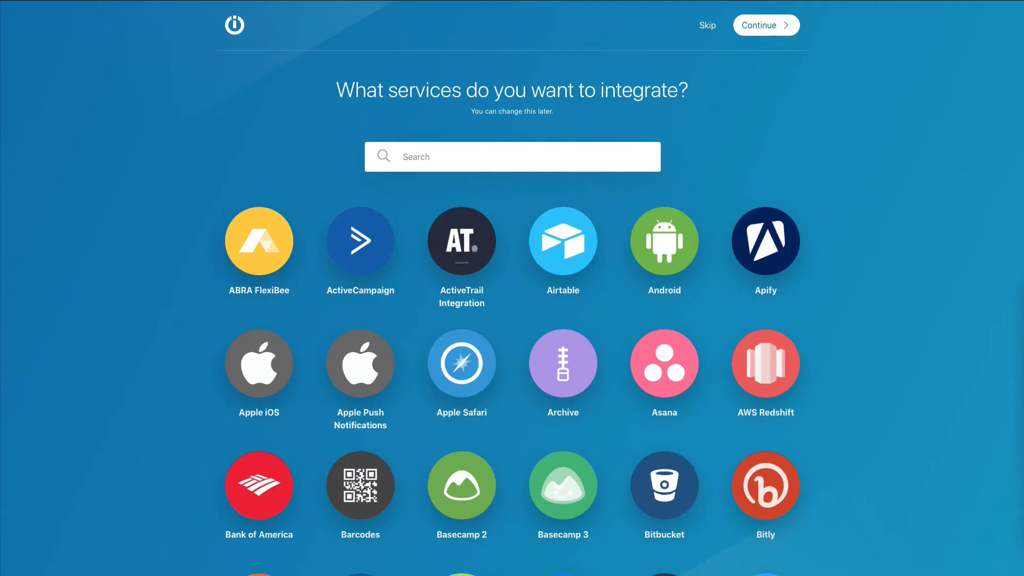
pyautogui.click(512, 156)
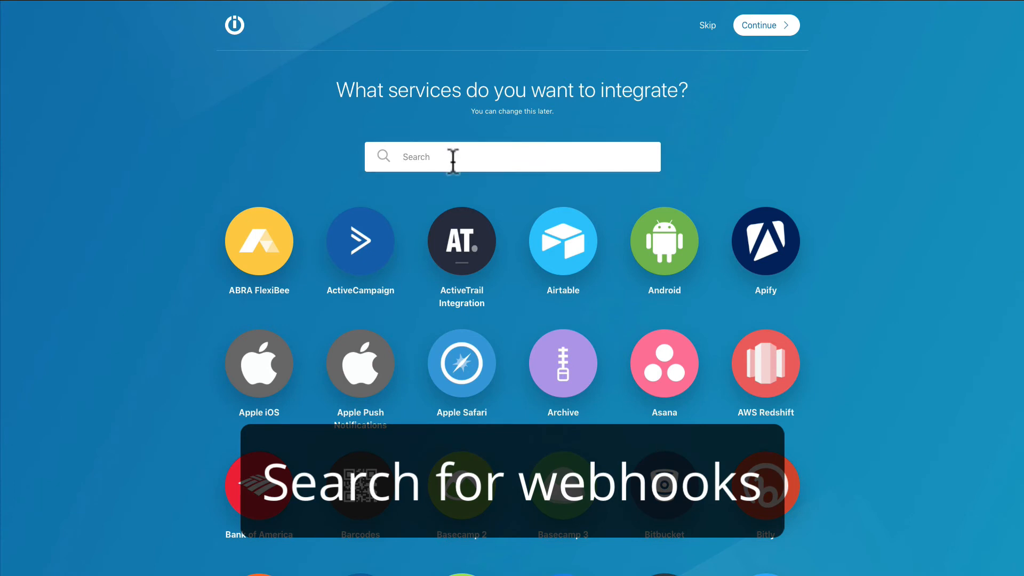
pyautogui.write('web')
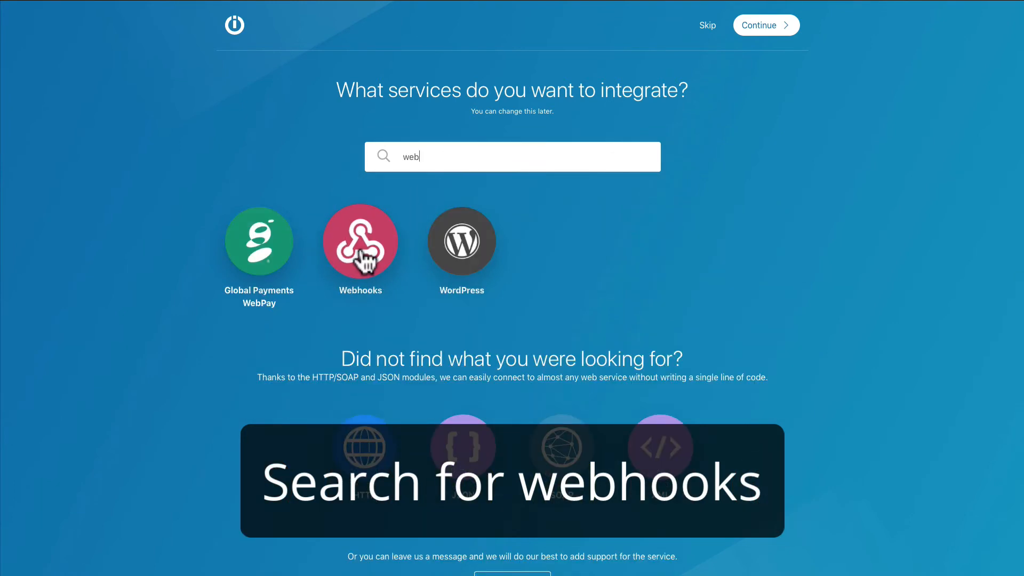
pyautogui.click(766, 25)
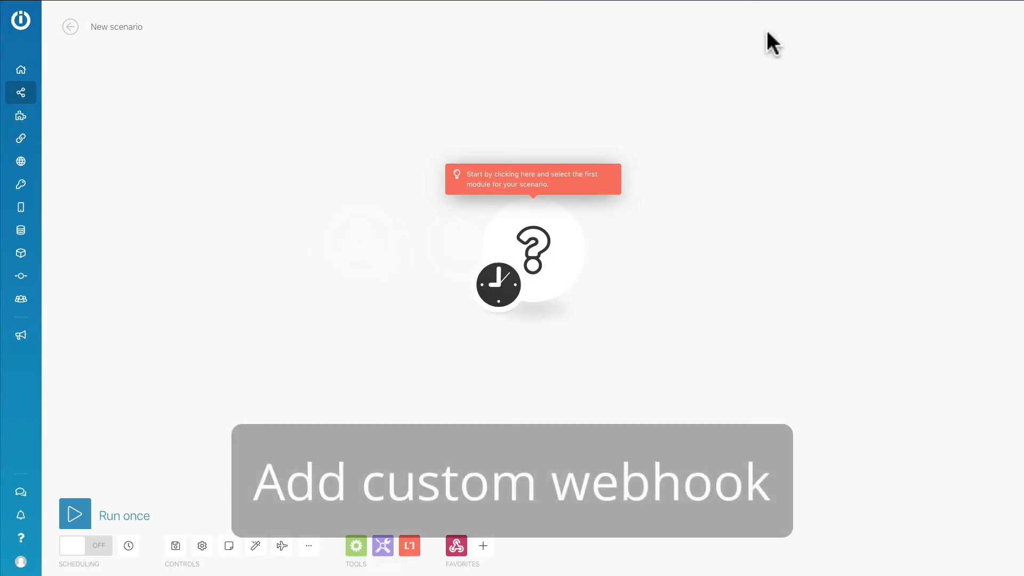
pyautogui.click(533, 251)
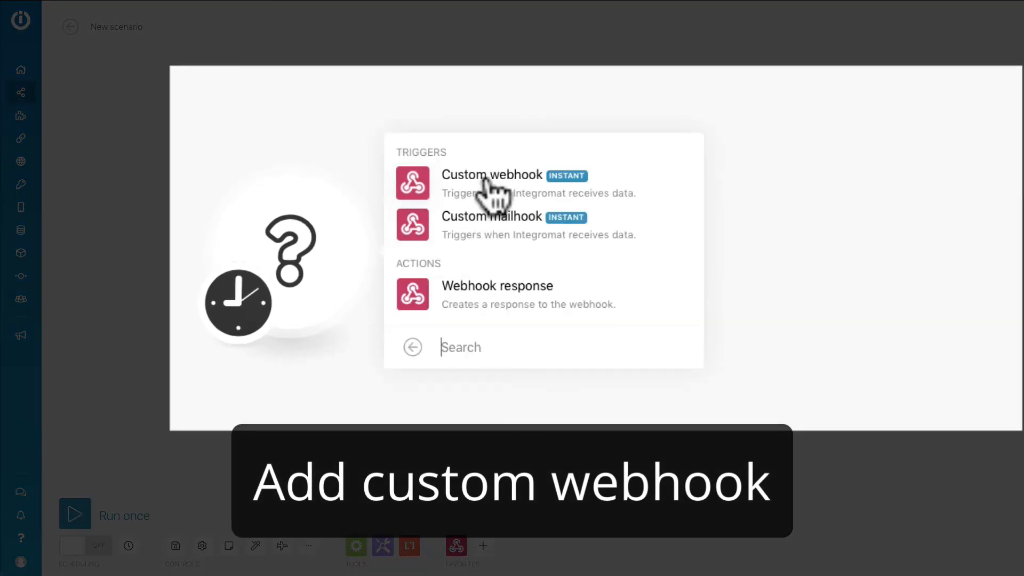
pyautogui.click(492, 173)
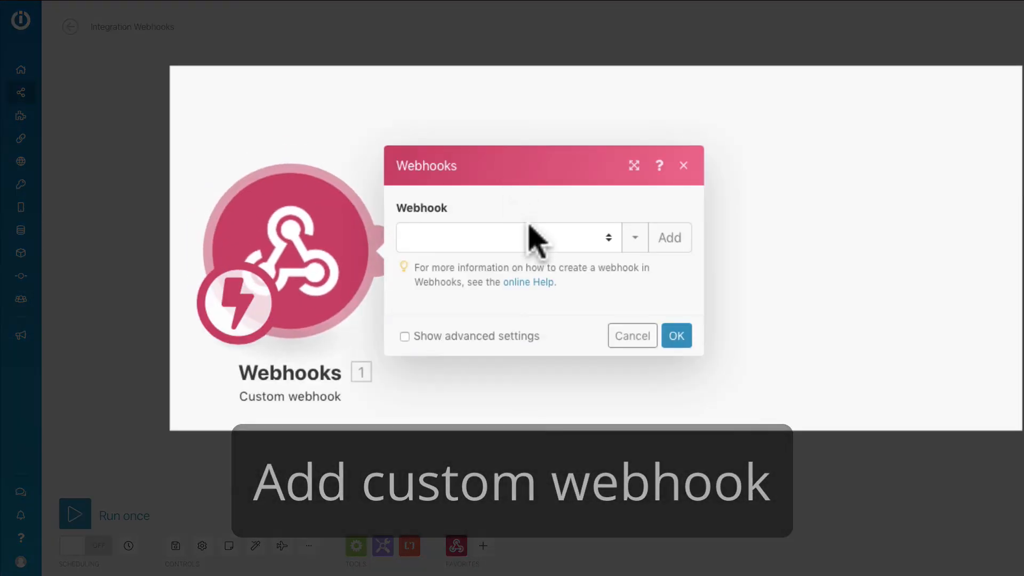
# Create the webhook named Cloudinary Tutorial Webhook, save it and copy its address.
pyautogui.click(634, 236)
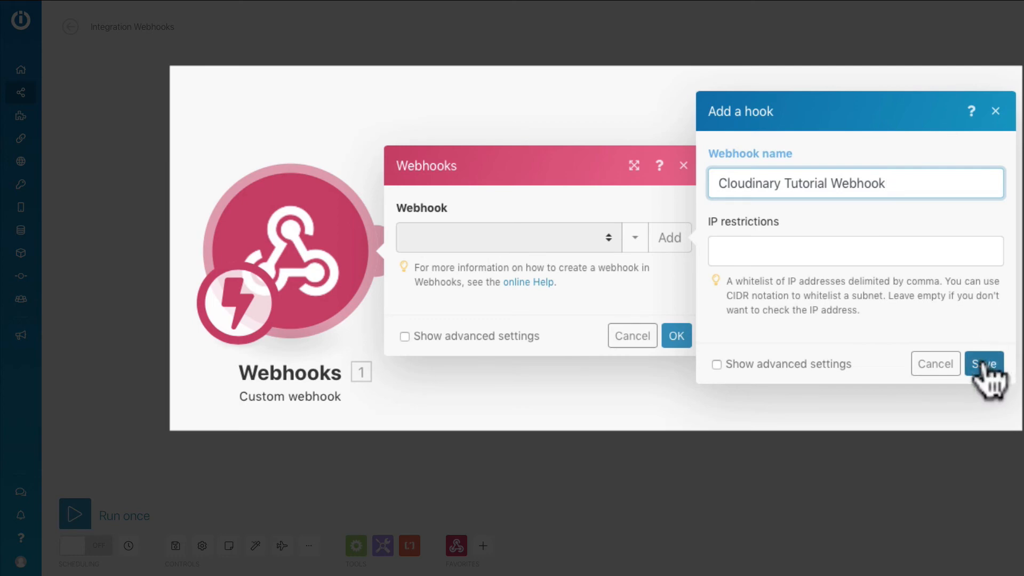
pyautogui.click(983, 363)
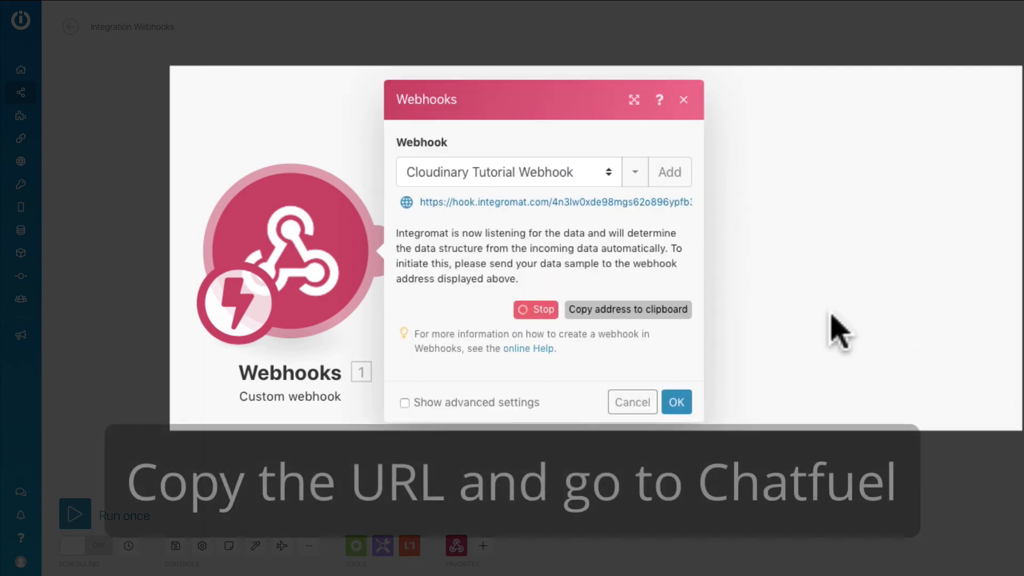
pyautogui.click(627, 309)
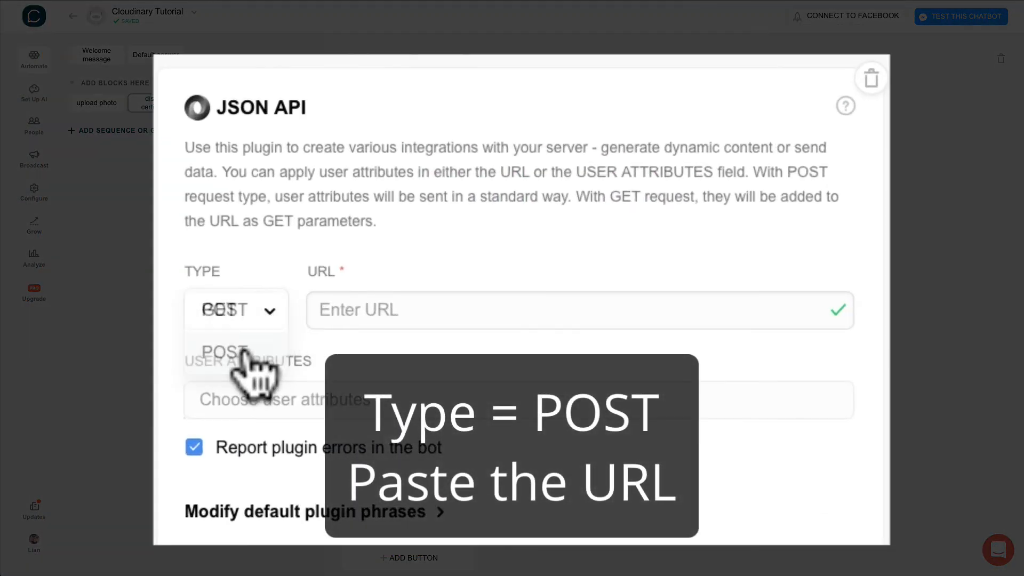
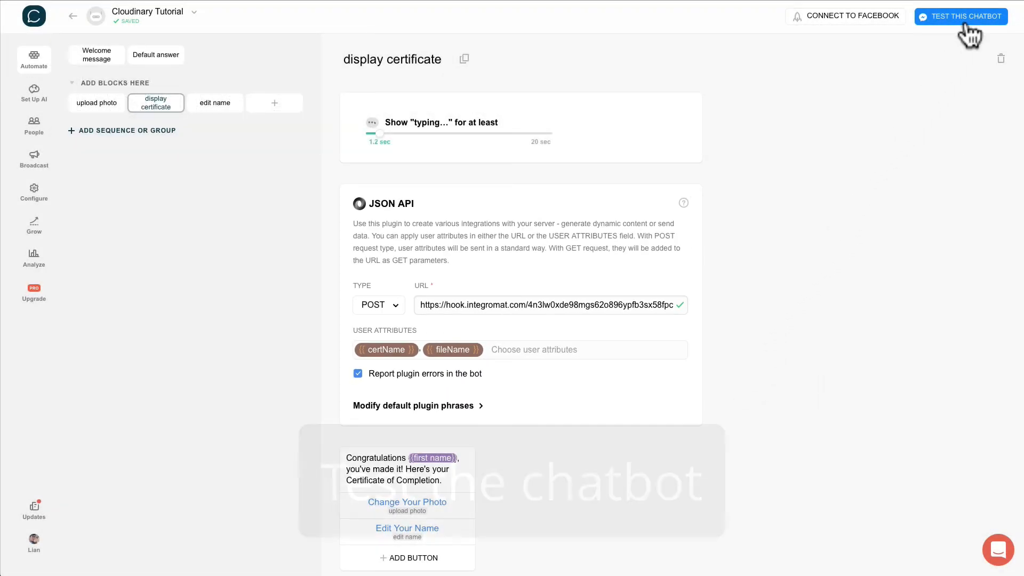
# Point the JSON API plugin at the hook.integromat.com webhook URL and try the bot on Messenger.
pyautogui.click(966, 16)
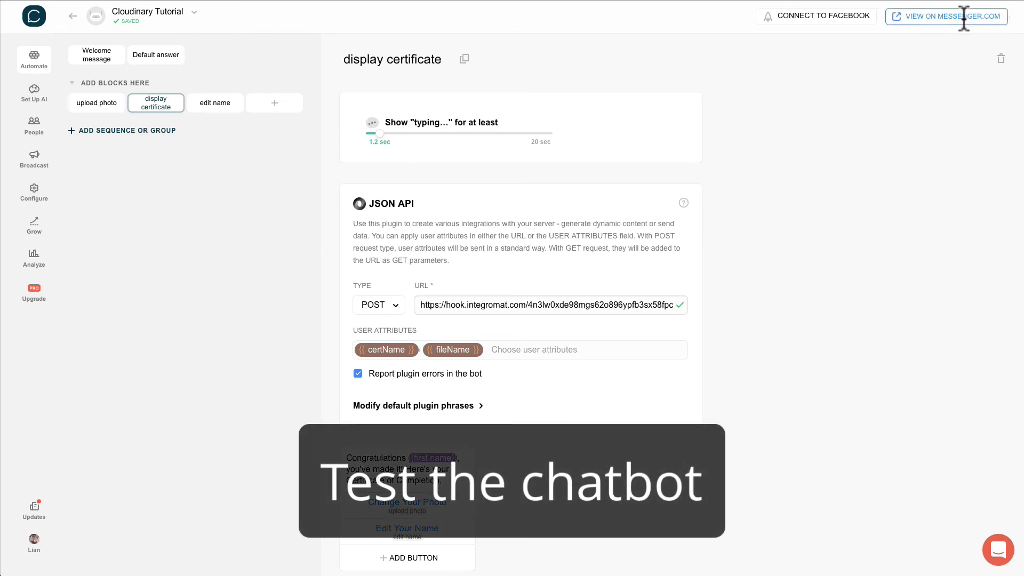
pyautogui.click(949, 16)
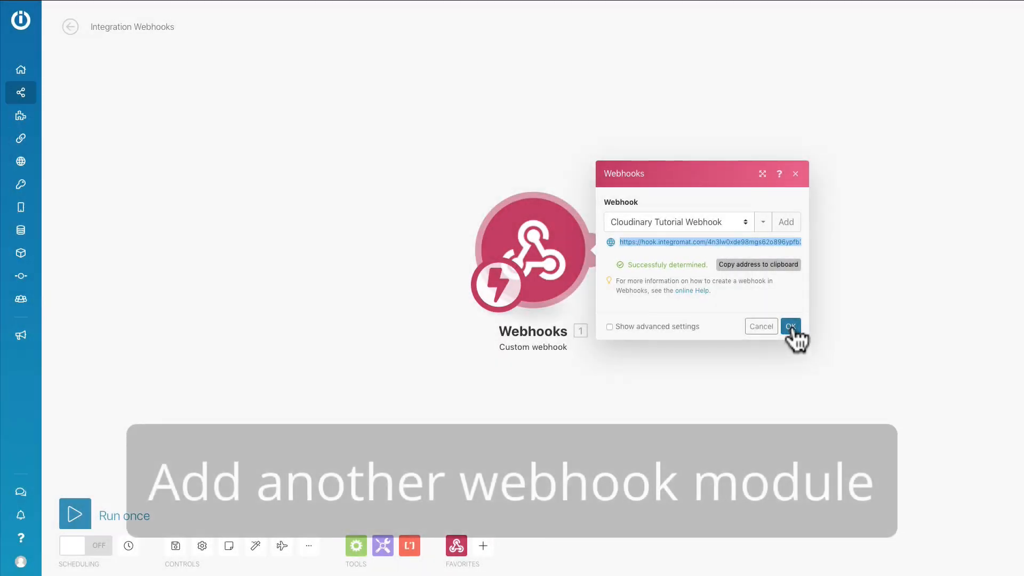
# Confirm the webhook's data structure and add a Webhook response module after it.
pyautogui.click(790, 326)
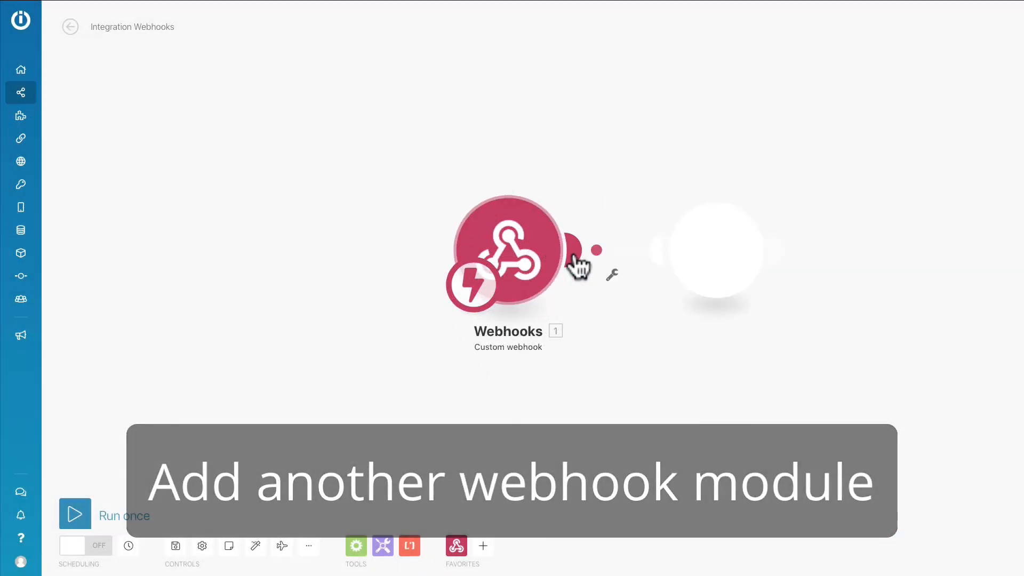
pyautogui.click(717, 249)
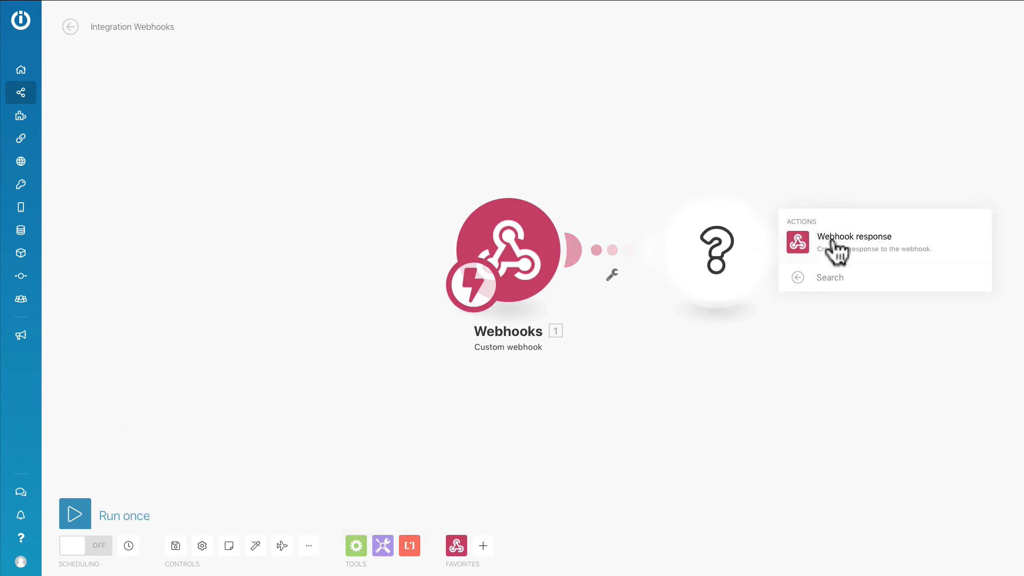
pyautogui.click(852, 236)
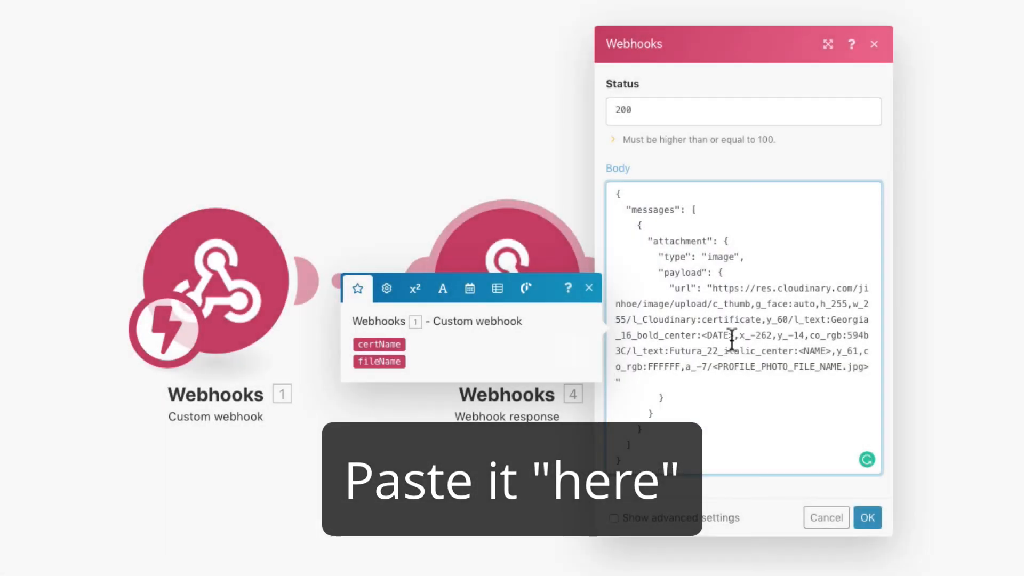
# Replace <DATE> with encodeURL(formatDate(now; D MMMM YYYY)) in the response body.
pyautogui.doubleClick(716, 334)
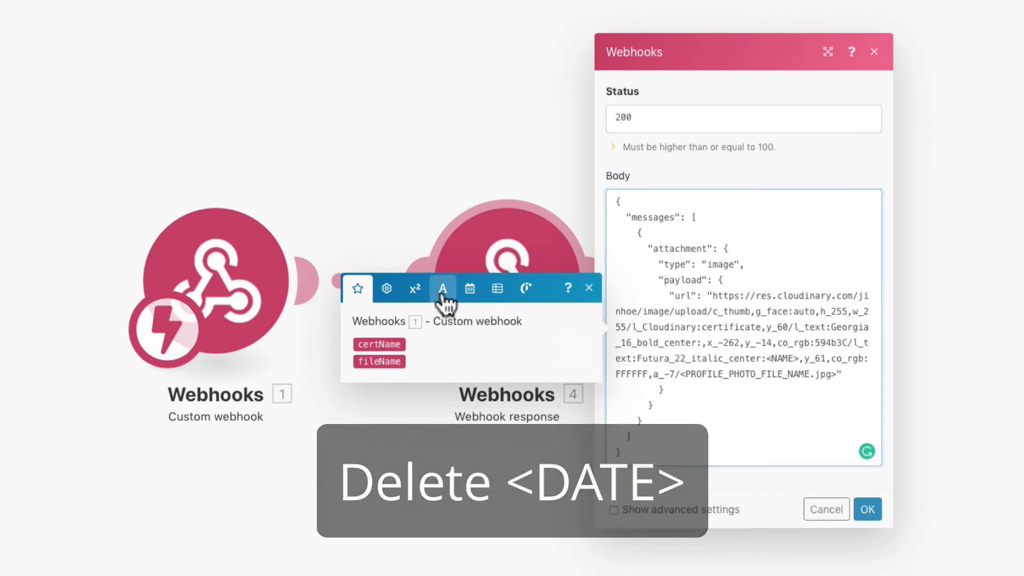
pyautogui.click(441, 288)
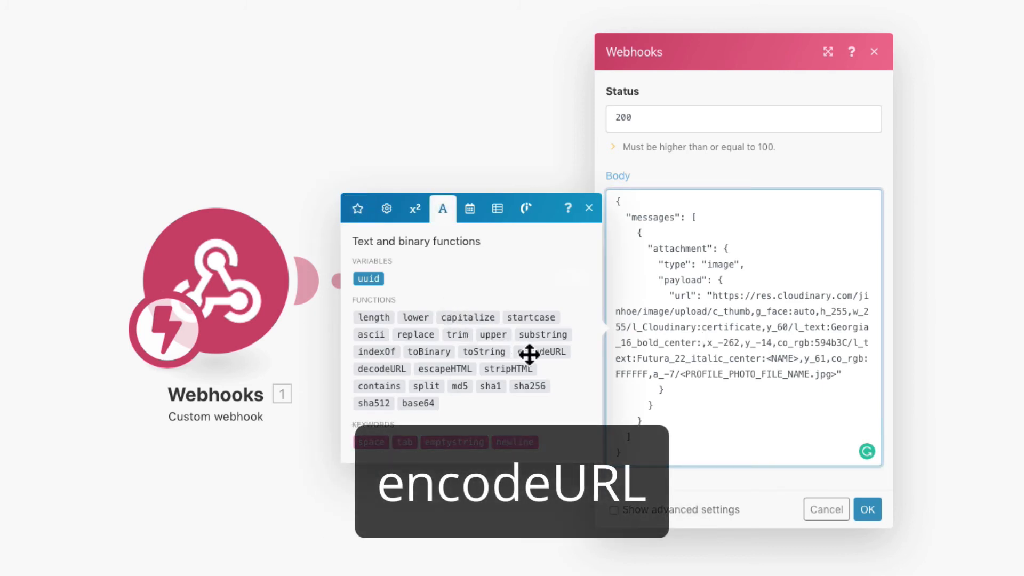
pyautogui.click(543, 351)
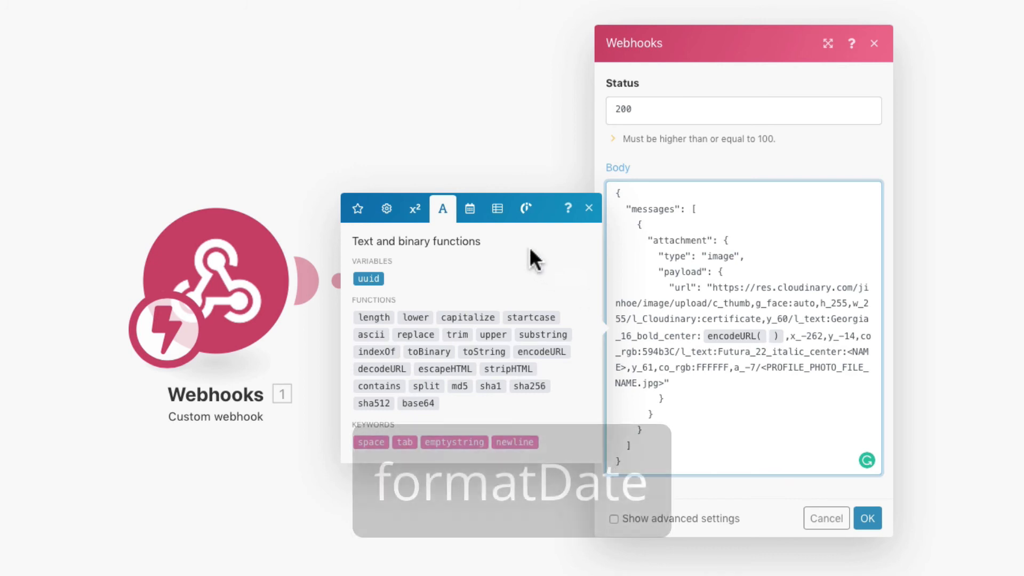
pyautogui.click(469, 208)
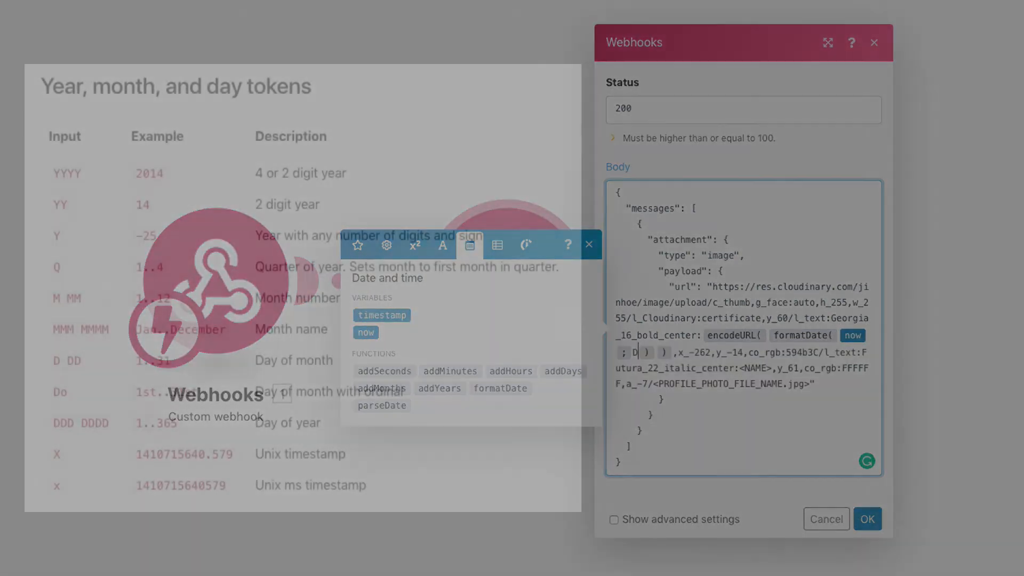
pyautogui.write('MMMM YYYY')
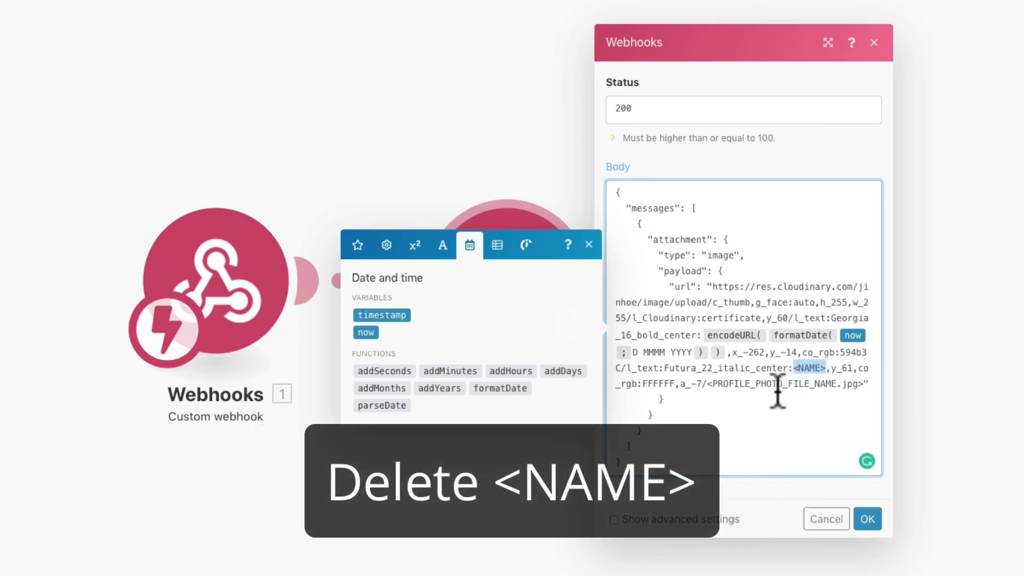
# Use upper(encodeURL(certName)) for the name and fileName for the photo, then confirm the response.
pyautogui.press('Delete')
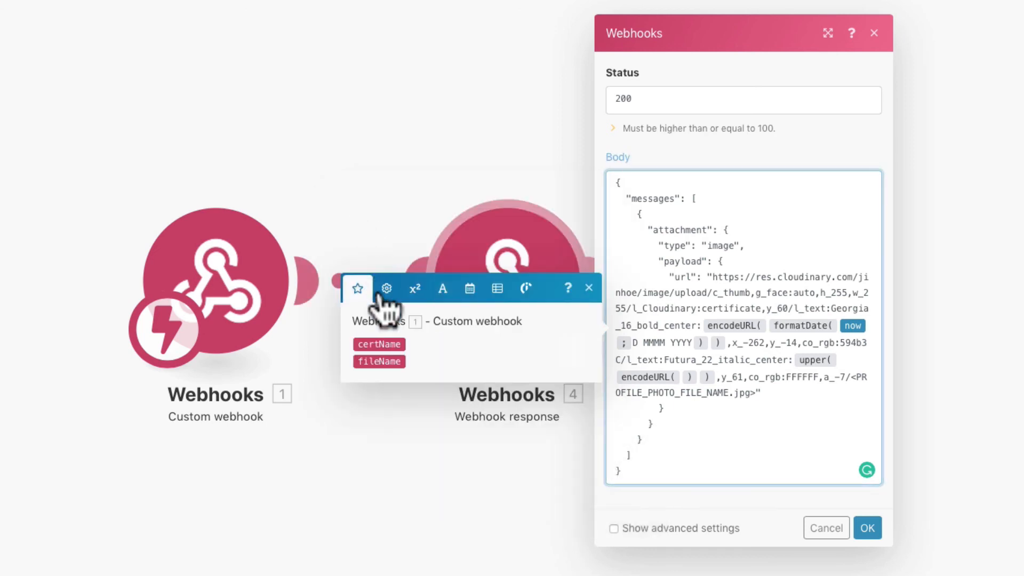
pyautogui.moveTo(378, 345); pyautogui.dragTo(714, 377)
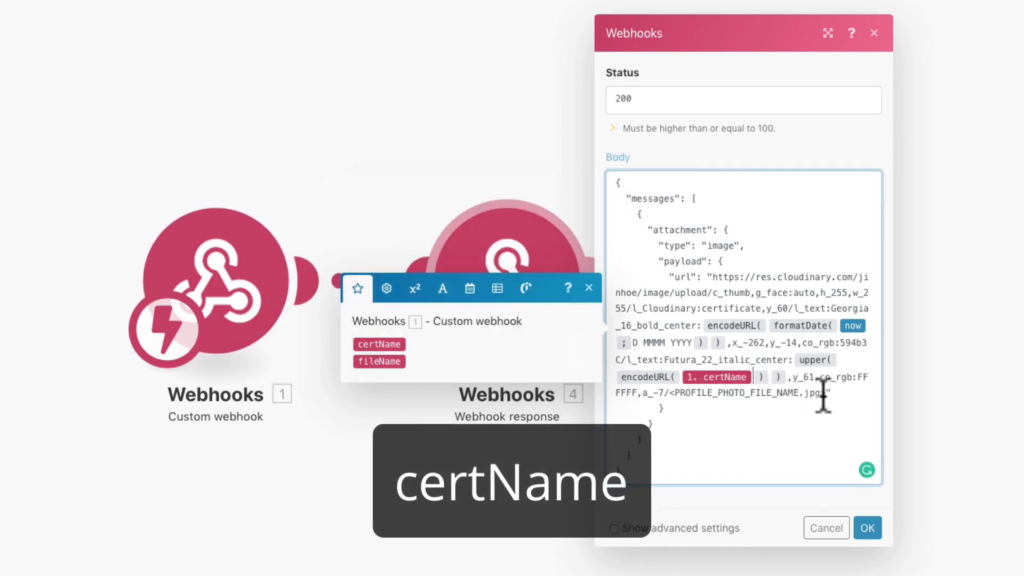
pyautogui.moveTo(673, 392); pyautogui.dragTo(826, 393)
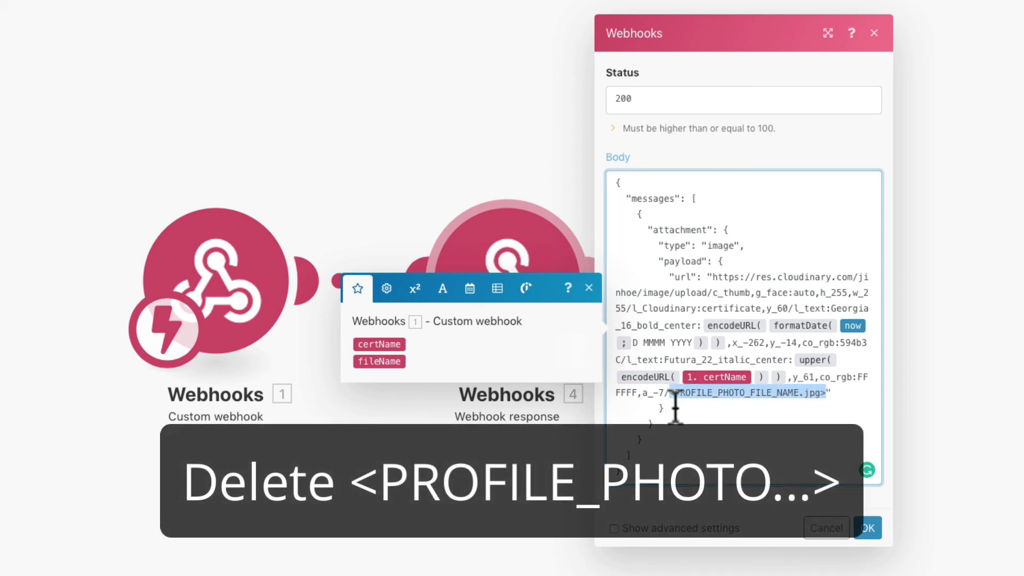
pyautogui.press('Delete')
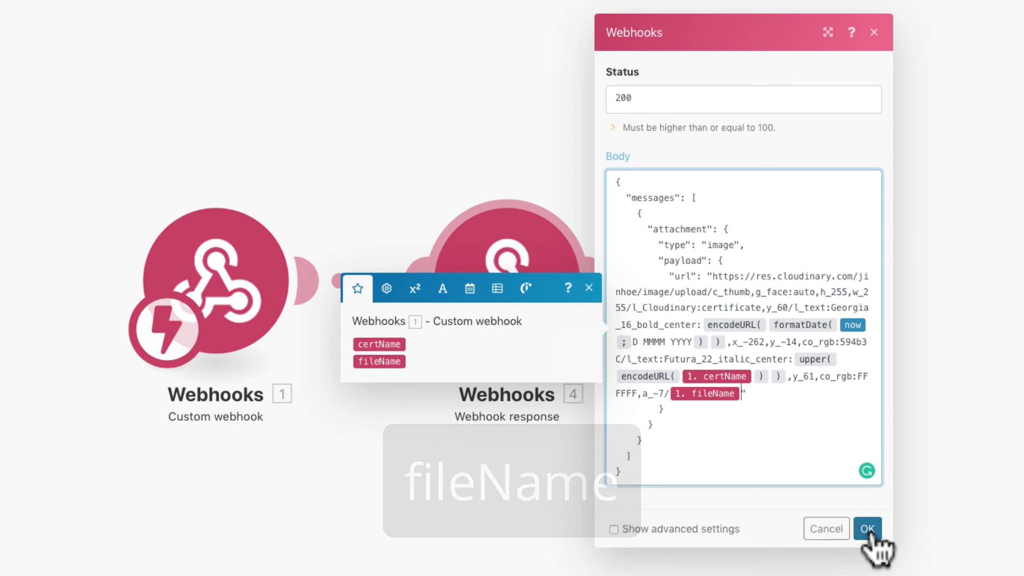
pyautogui.click(865, 528)
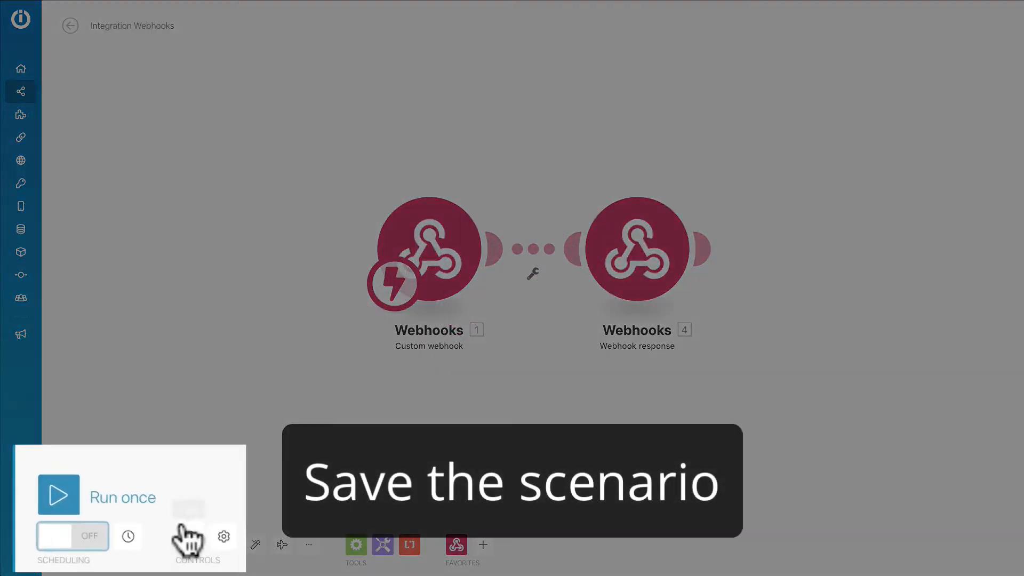
# Save the scenario, switch its scheduling on, and start the Chatfuel bot test.
pyautogui.click(205, 530)
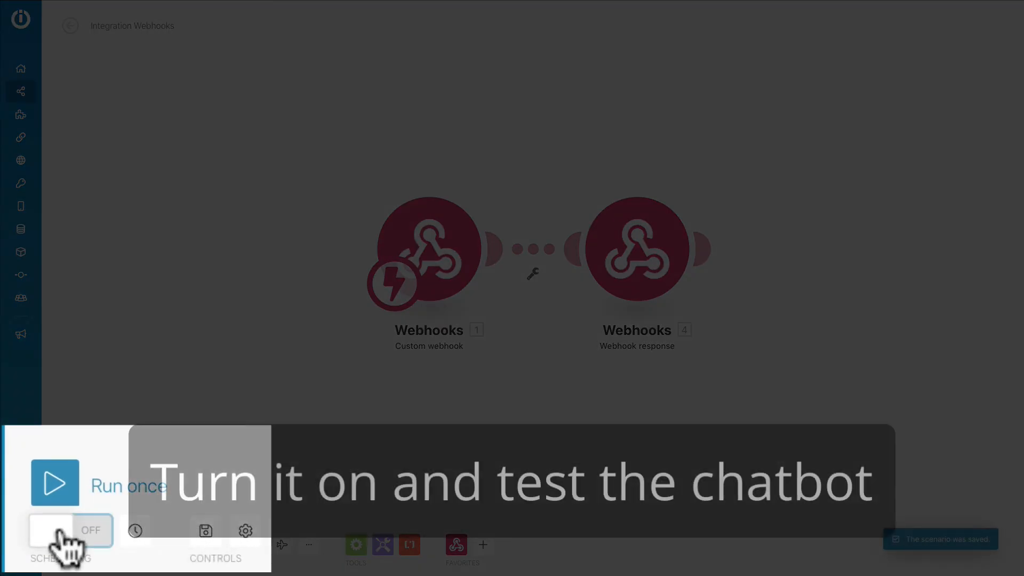
pyautogui.click(83, 543)
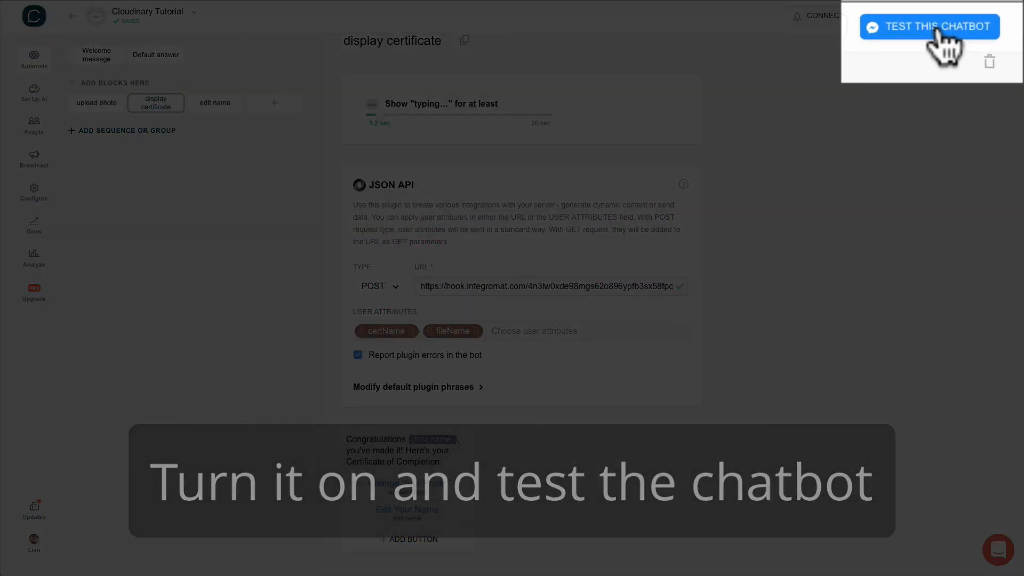
pyautogui.click(927, 25)
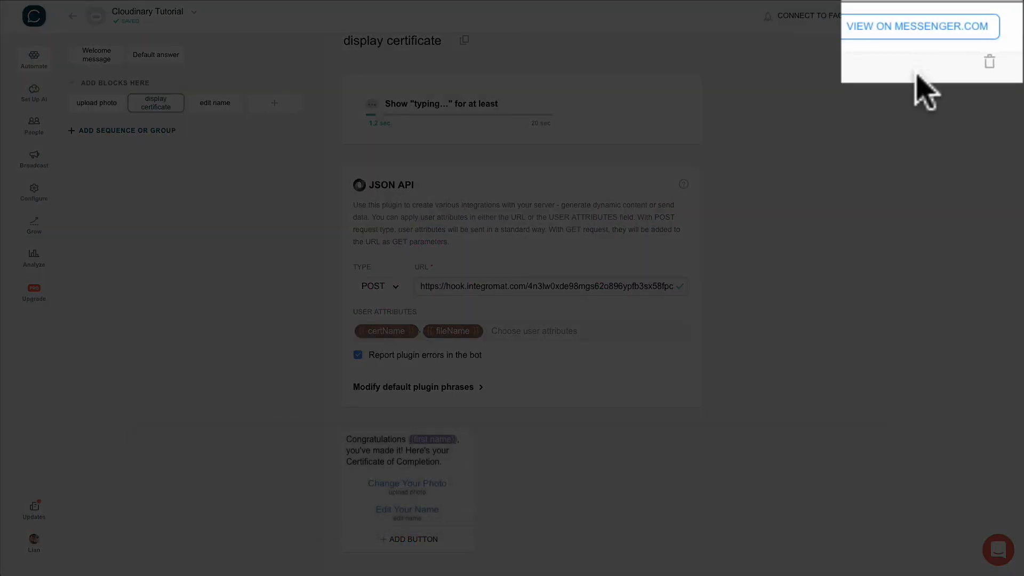